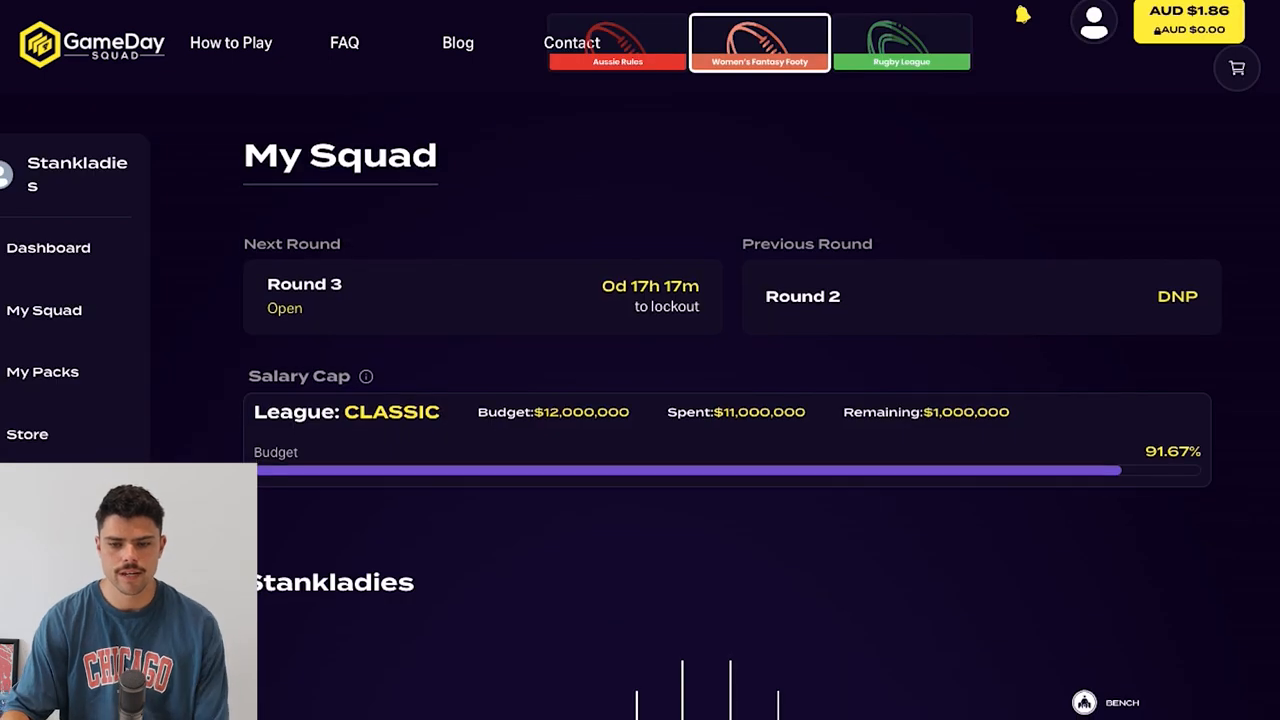
# Step: Flip a pack card to reveal Gold G. Campbell, then return to My Squad
pyautogui.scroll(-3)
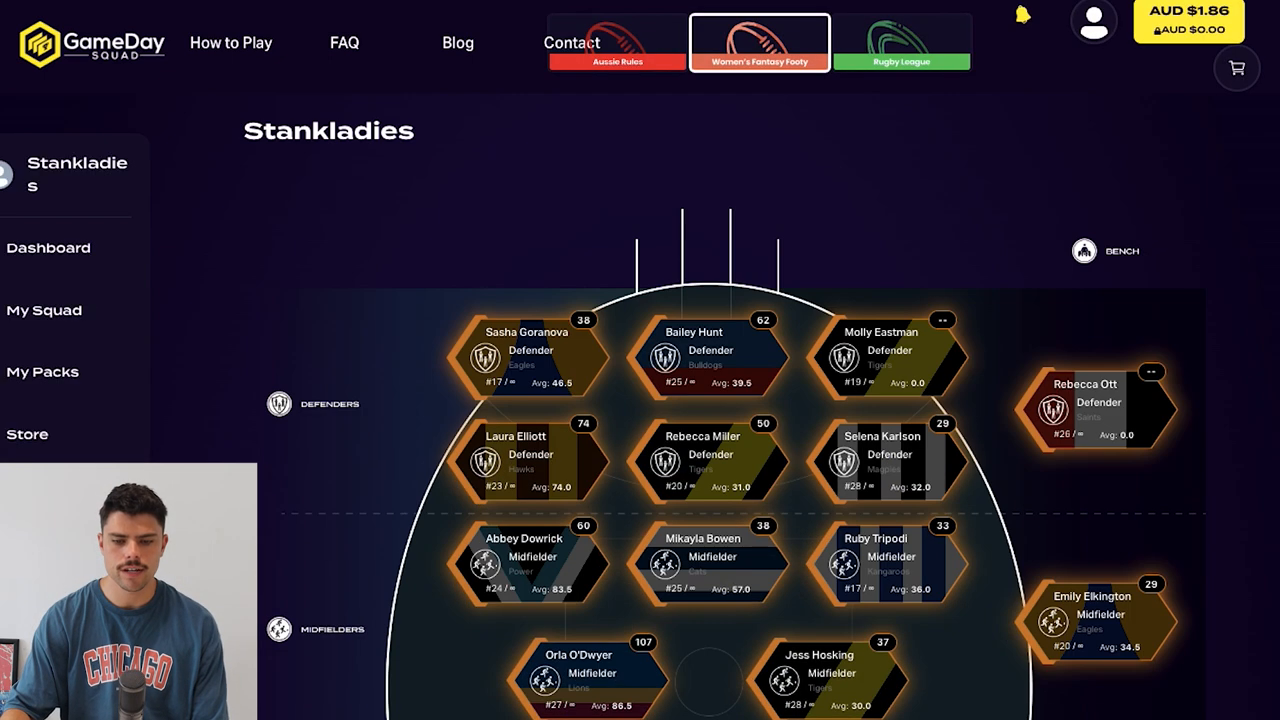
pyautogui.scroll(-3)
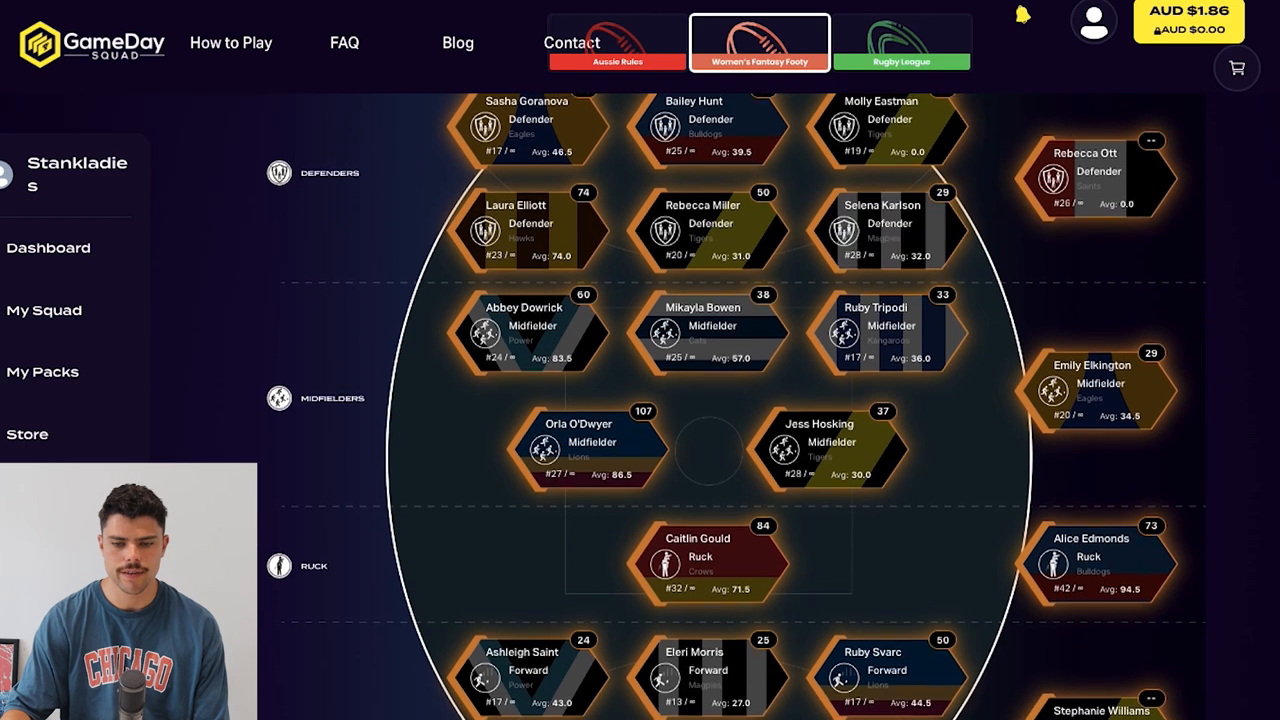
pyautogui.scroll(3)
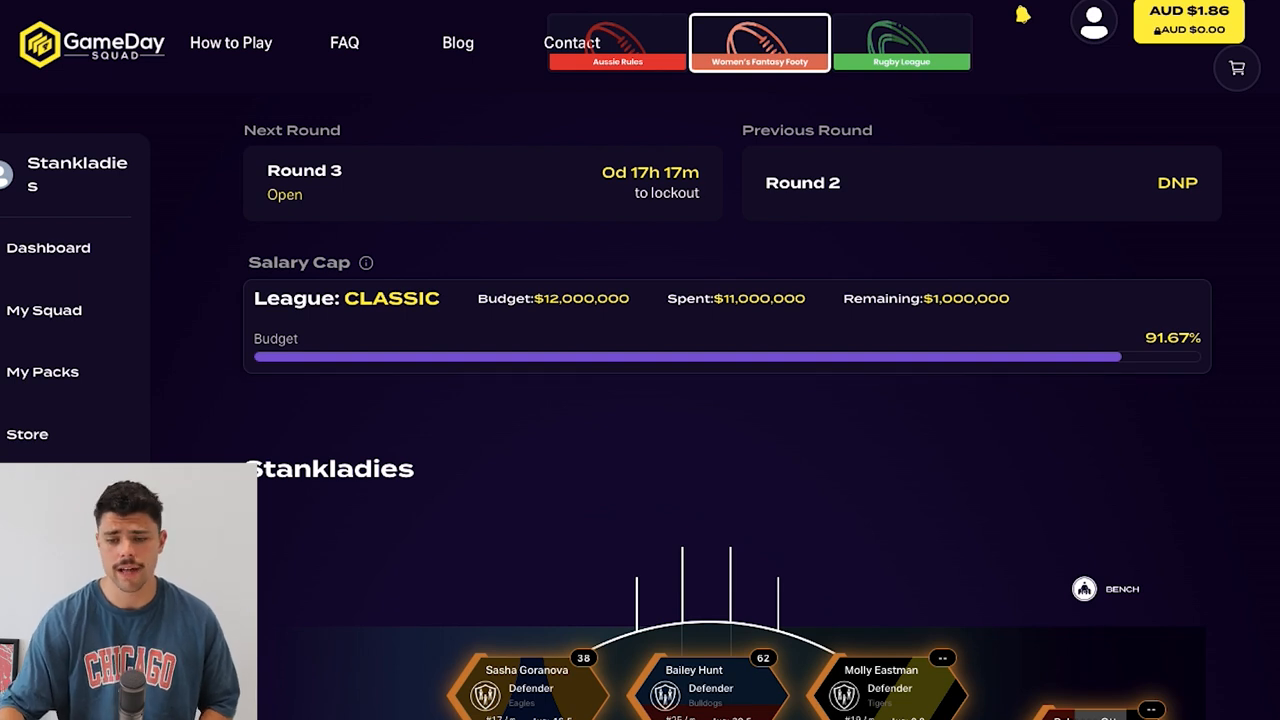
pyautogui.scroll(-3)
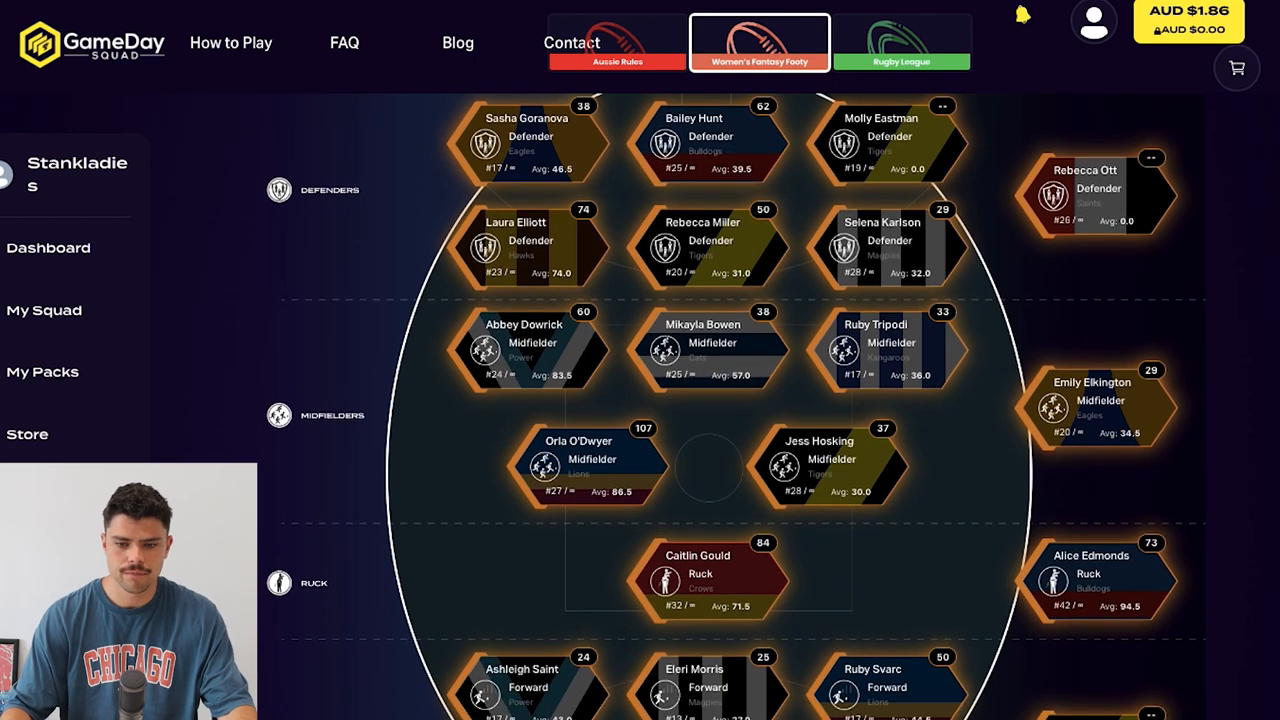
pyautogui.scroll(-3)
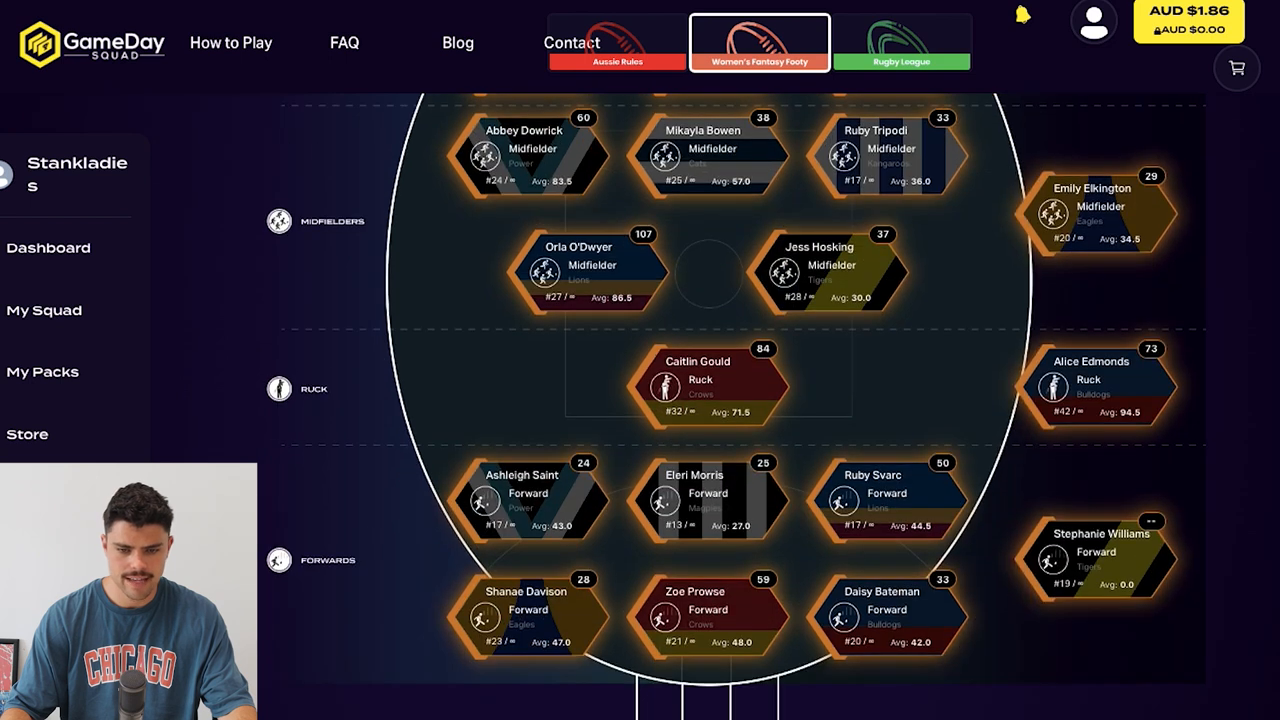
pyautogui.scroll(3)
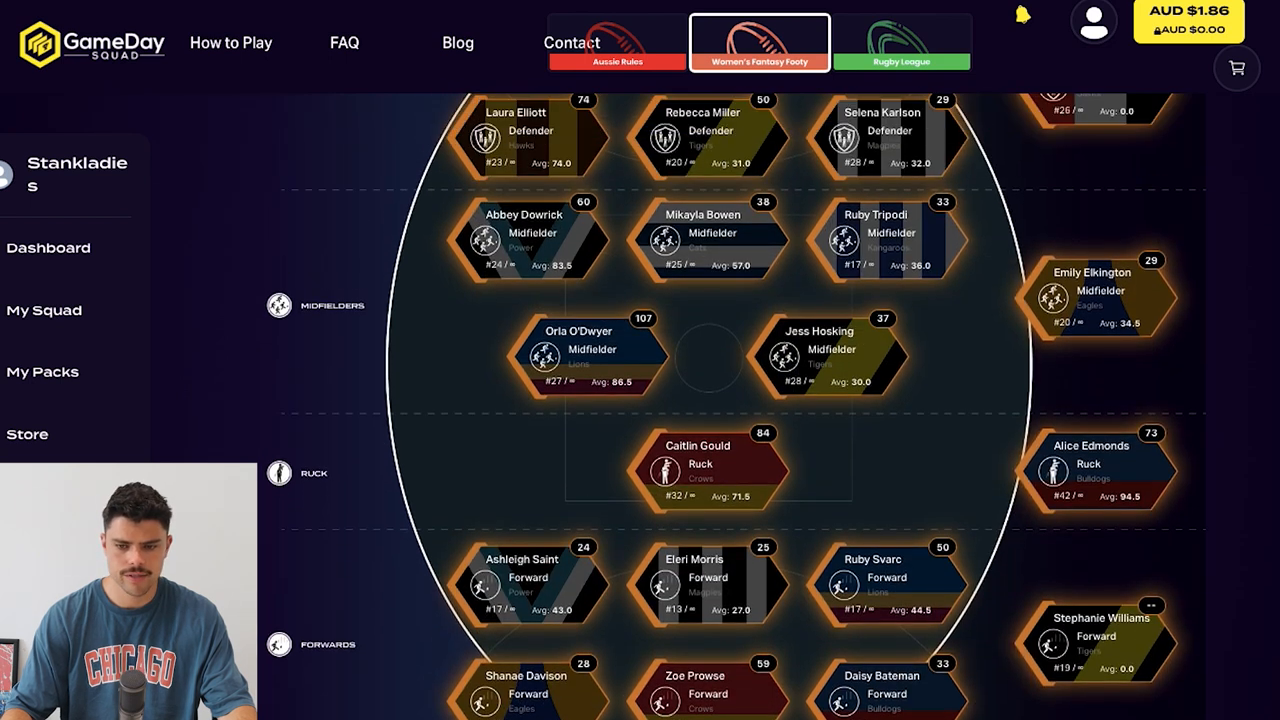
pyautogui.scroll(3)
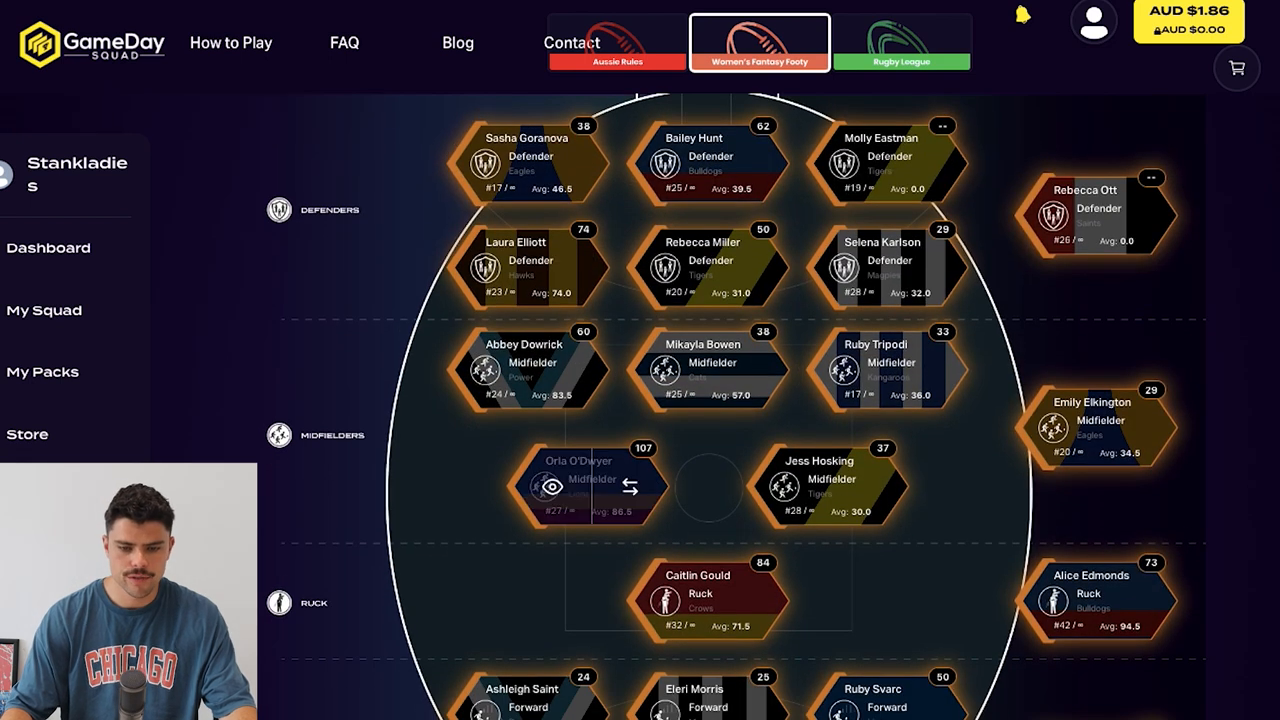
pyautogui.scroll(-3)
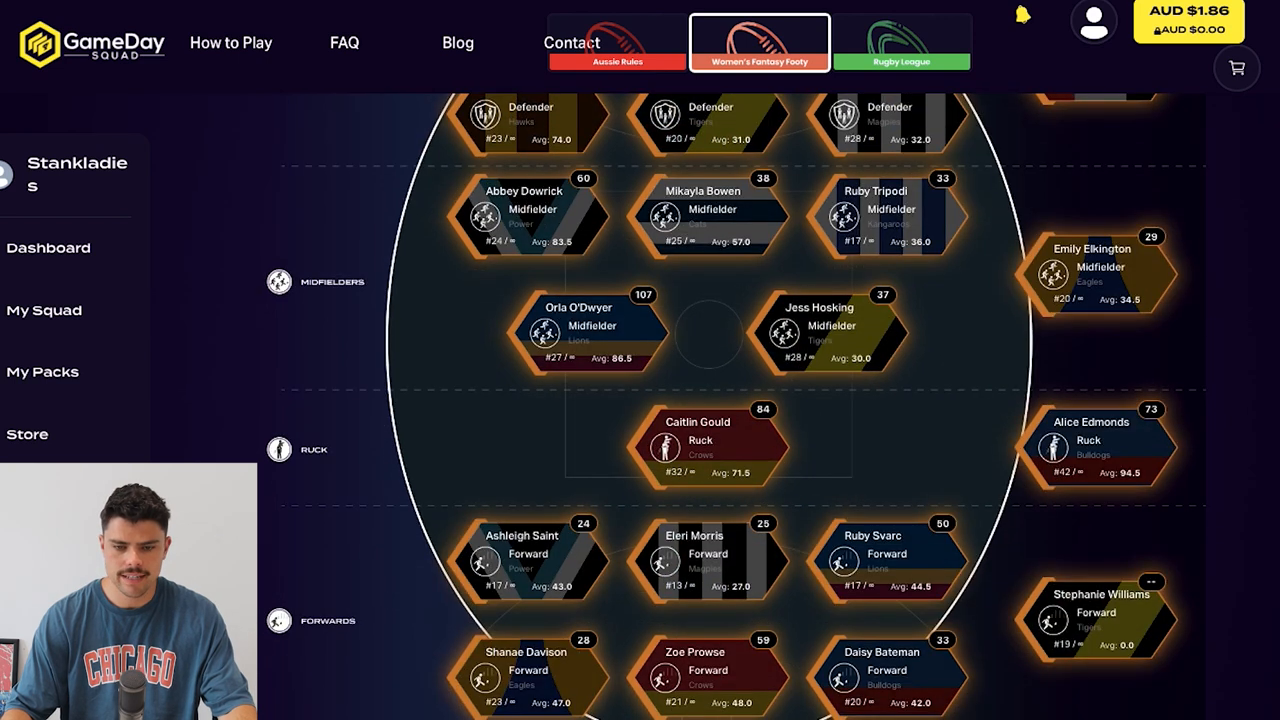
pyautogui.scroll(3)
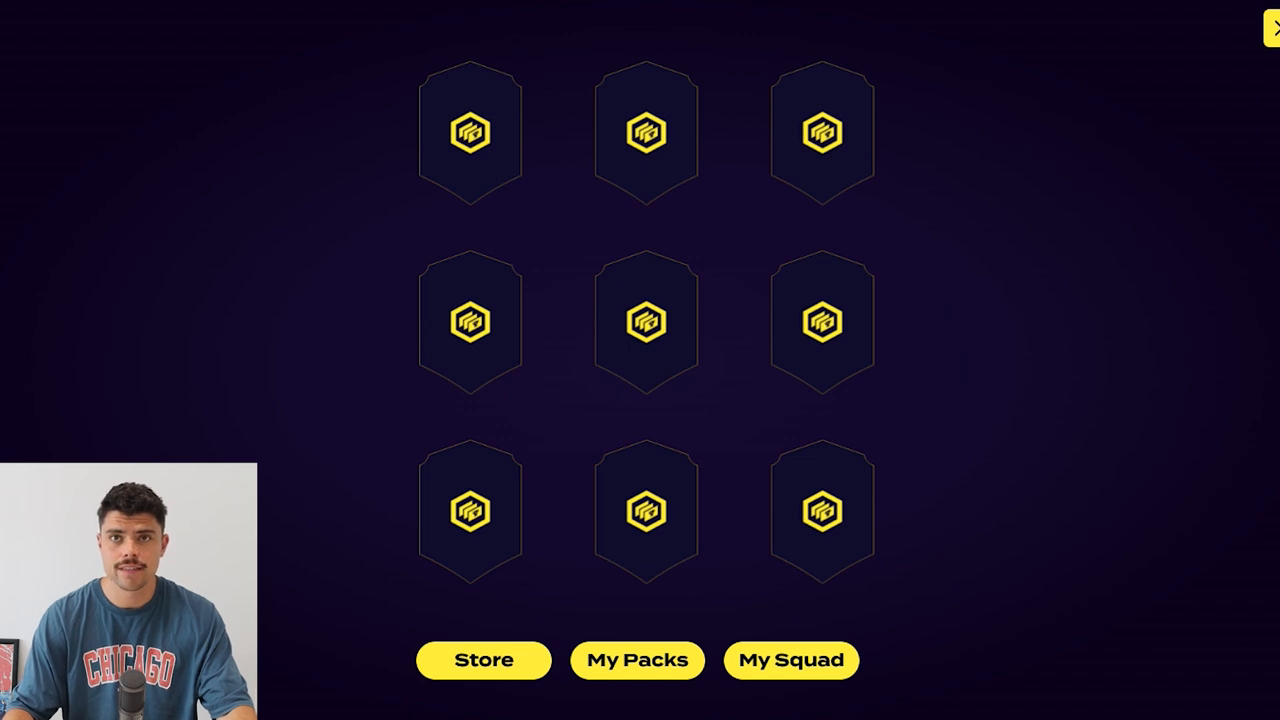
pyautogui.moveTo(470, 133)
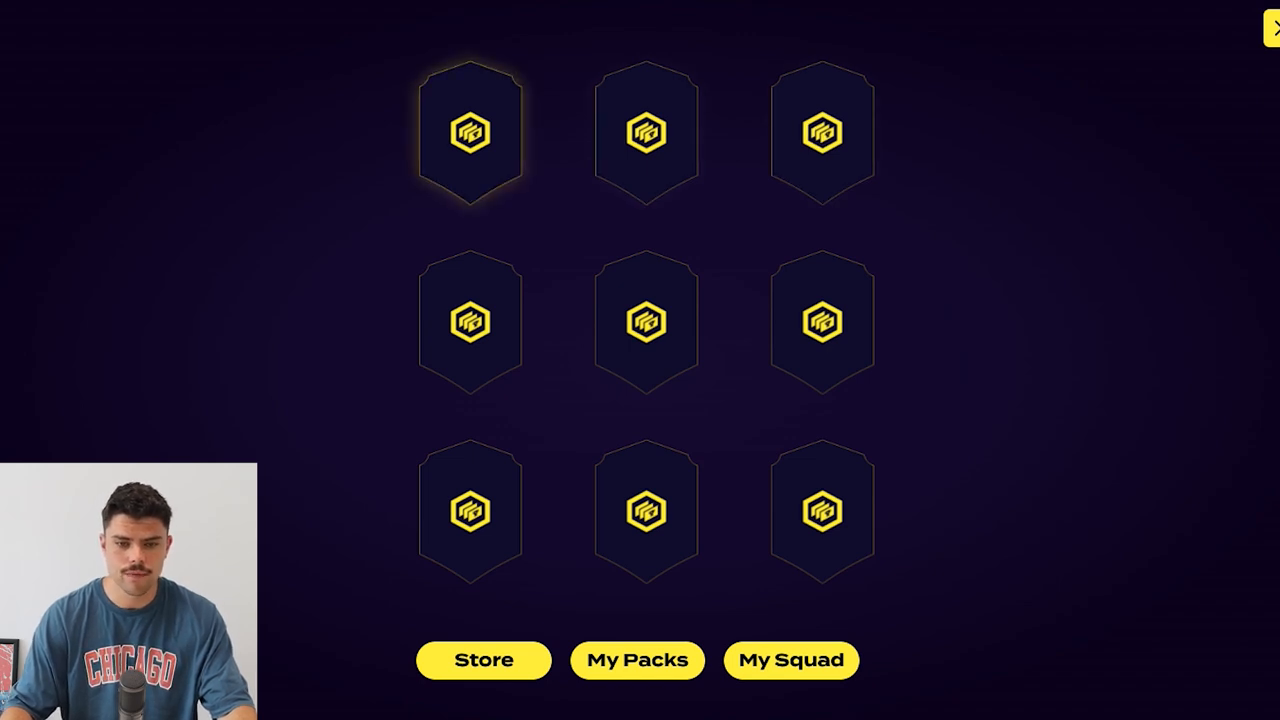
pyautogui.click(470, 133)
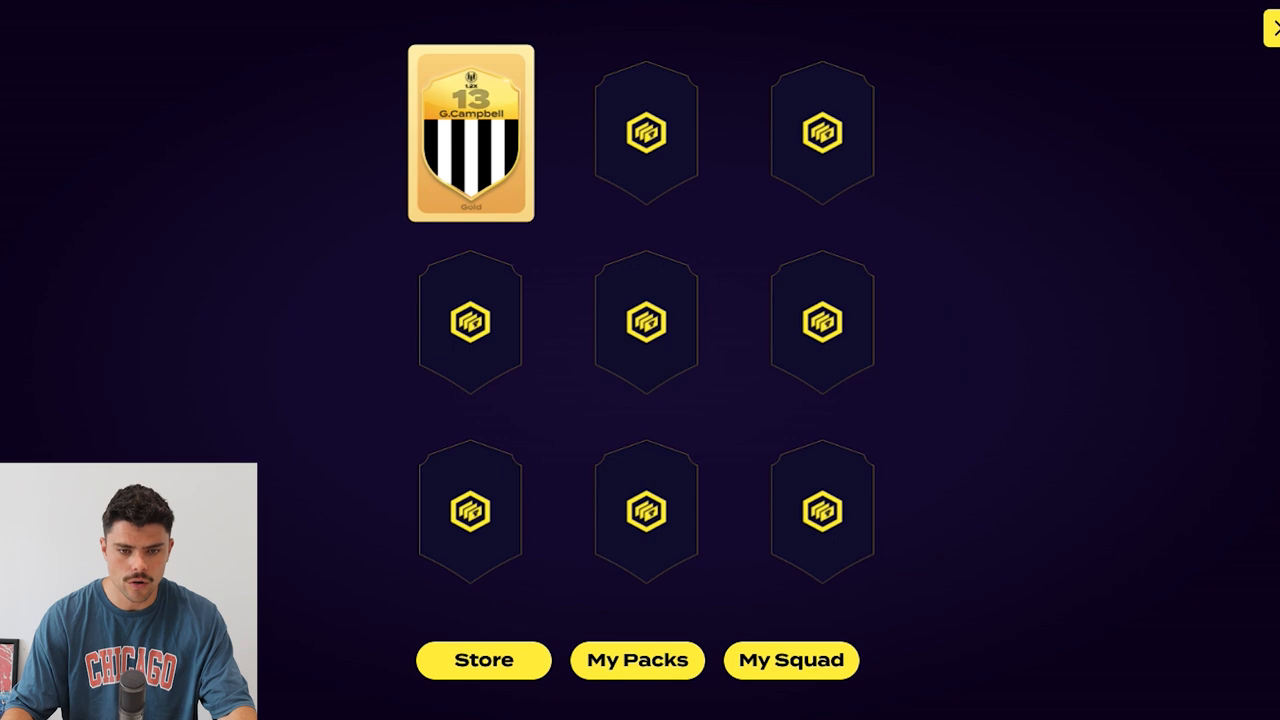
pyautogui.click(646, 132)
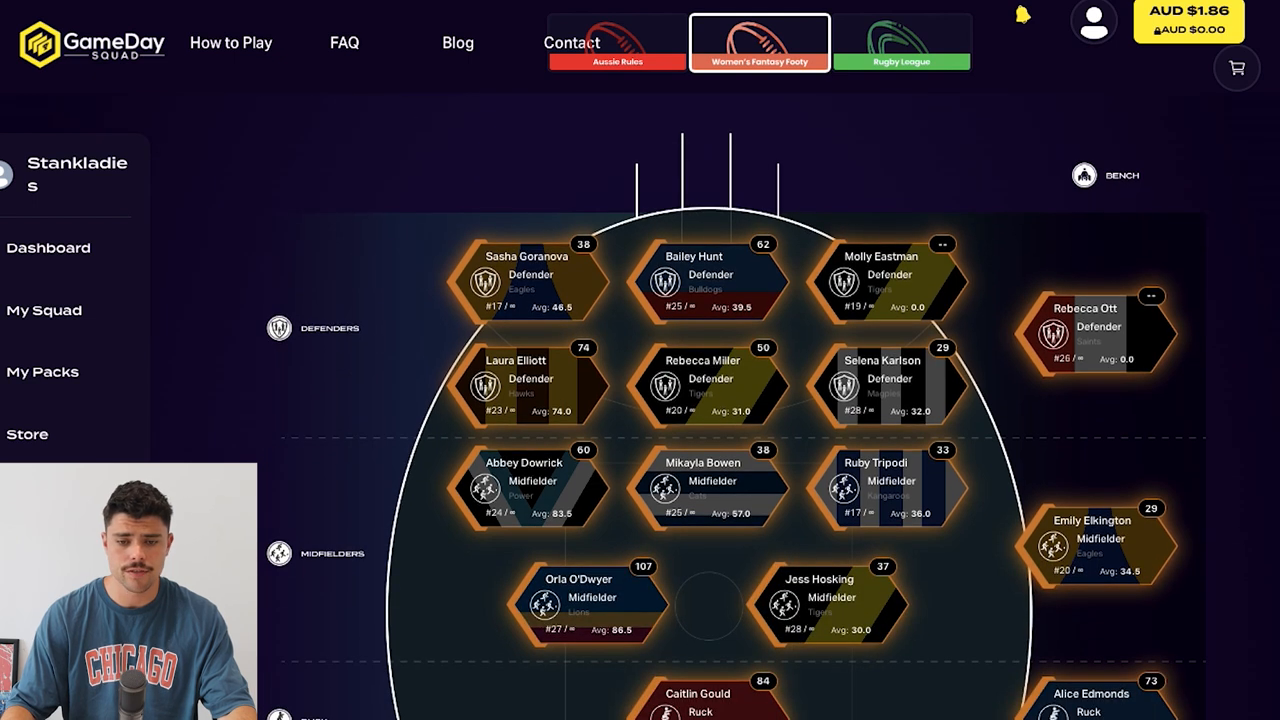
# Step: Swap reserve Nicole Bresnehan in for defender Molly Eastman
pyautogui.scroll(-3)
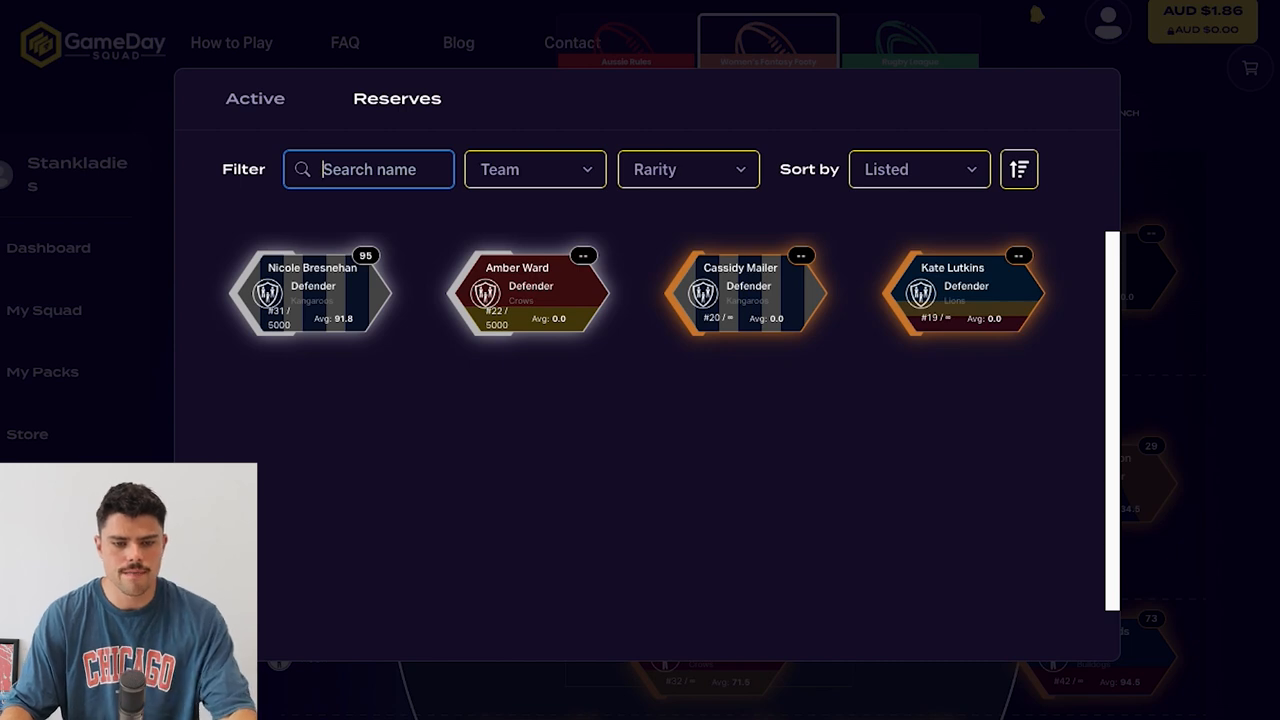
pyautogui.click(312, 293)
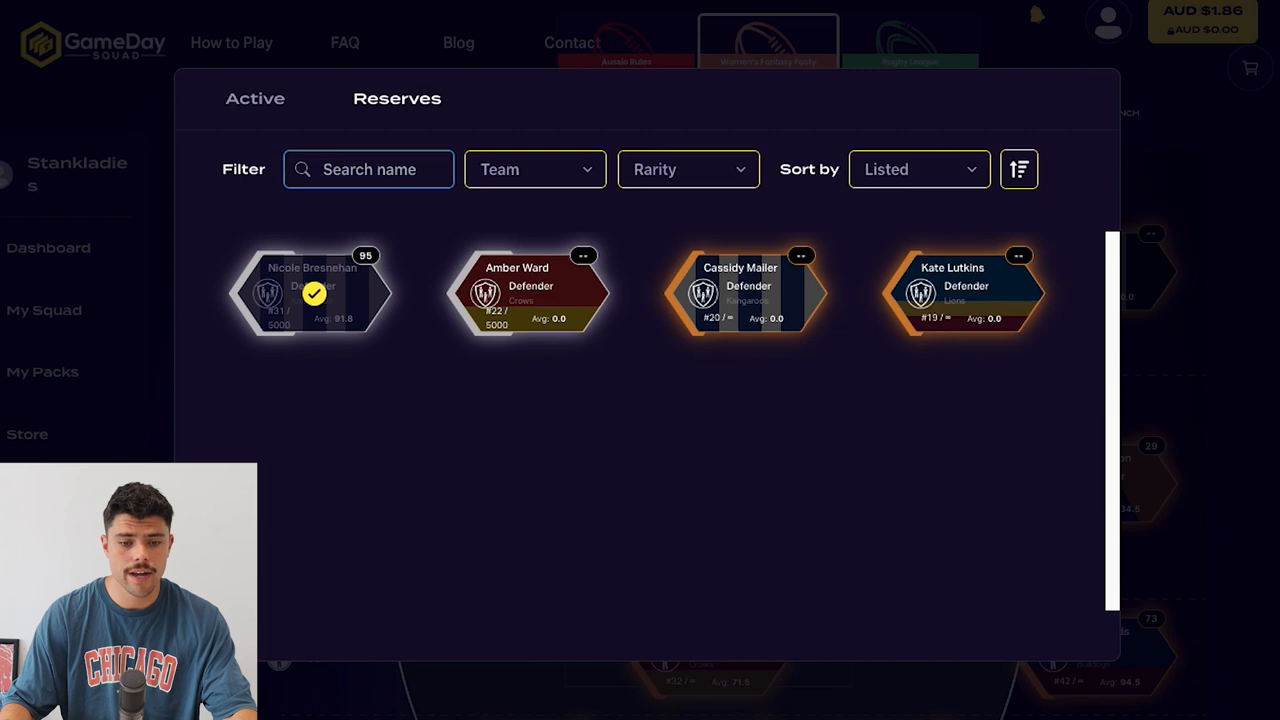
pyautogui.click(312, 292)
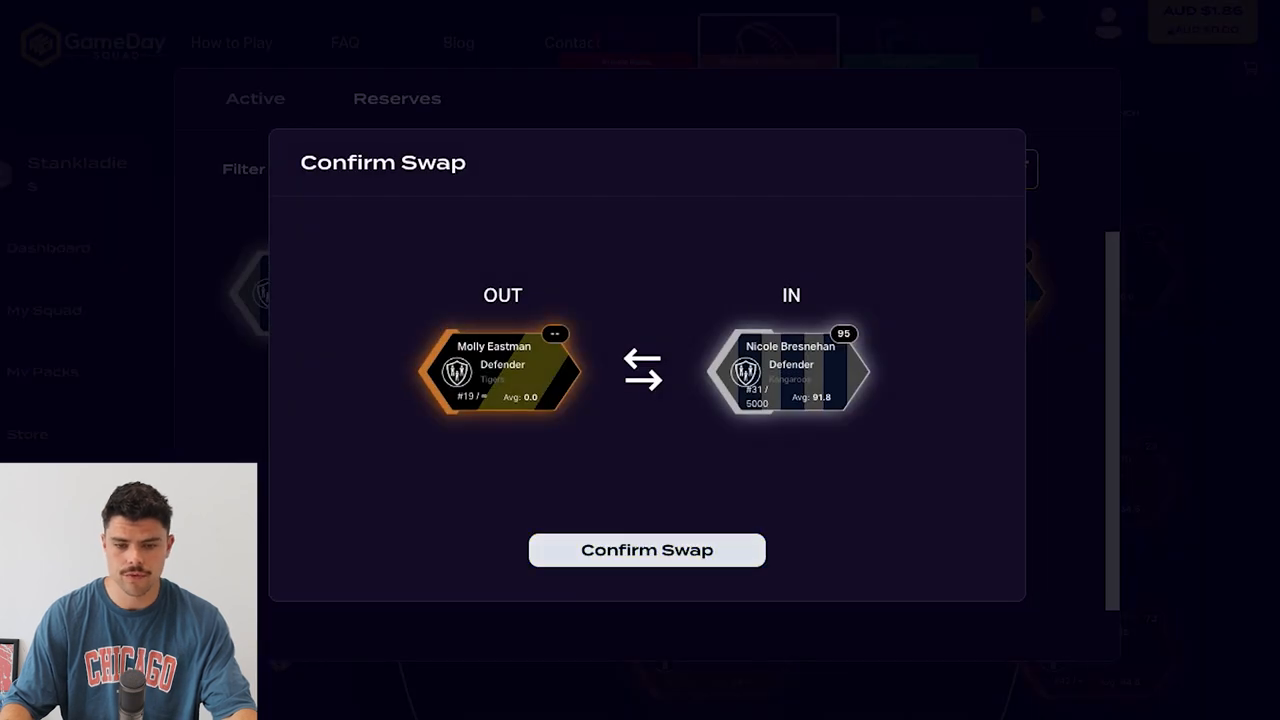
pyautogui.click(646, 549)
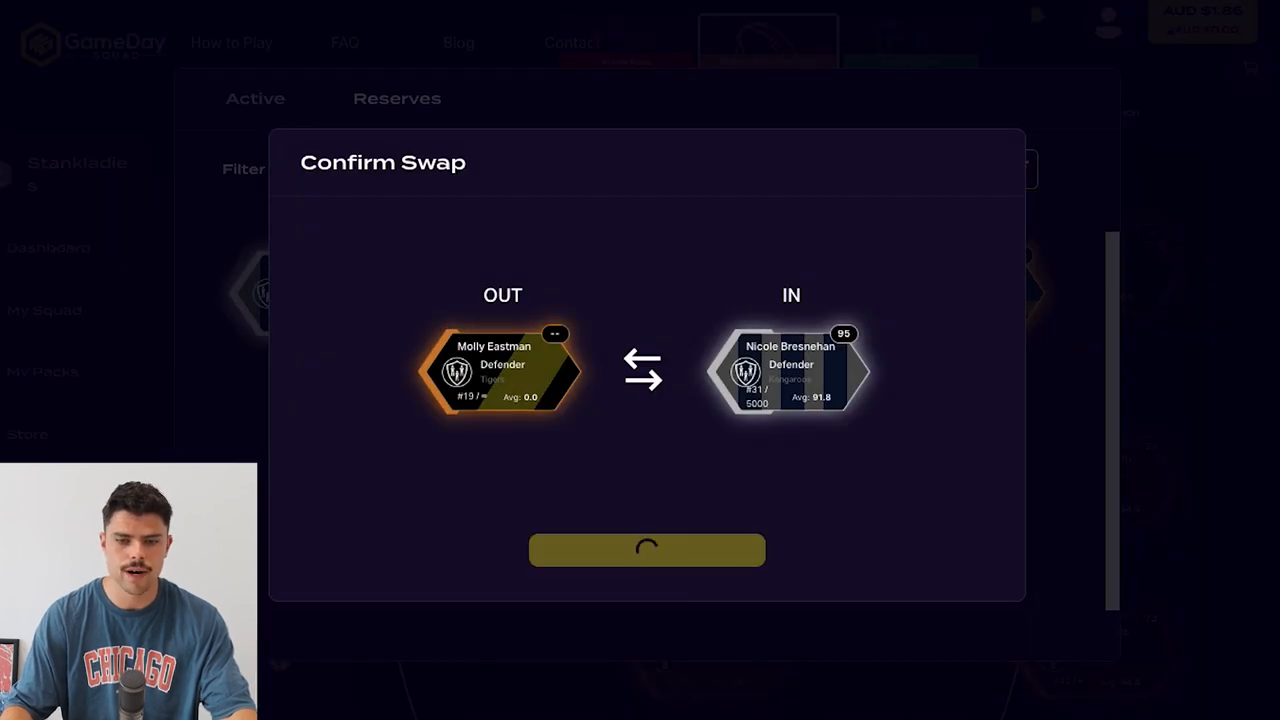
pyautogui.click(647, 549)
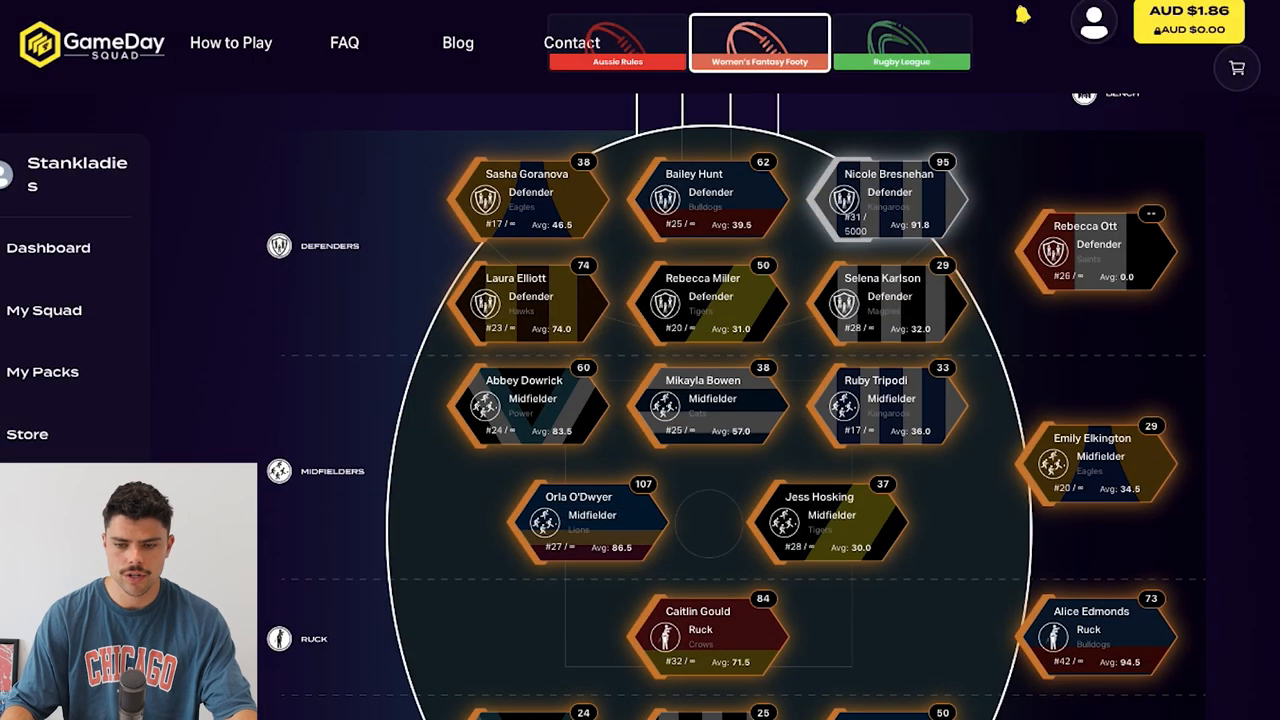
pyautogui.scroll(-3)
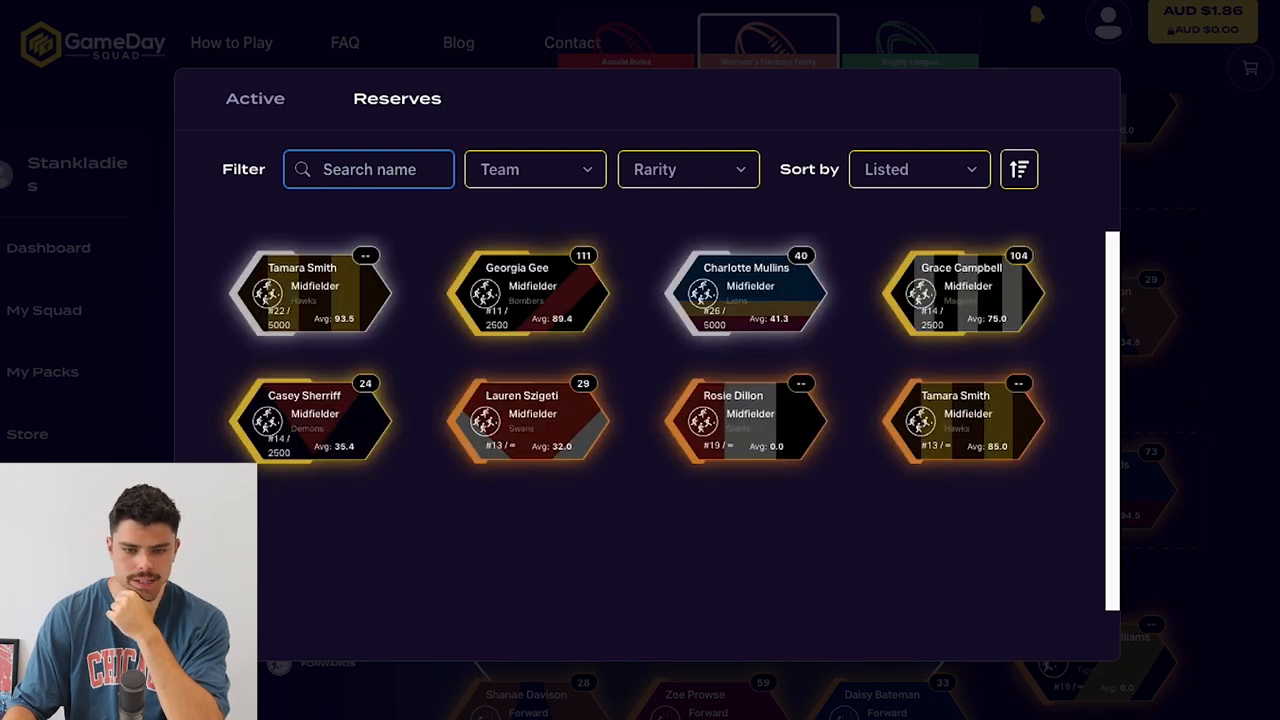
# Step: Bring Georgia Gee into the midfield from the reserves
pyautogui.click(368, 169)
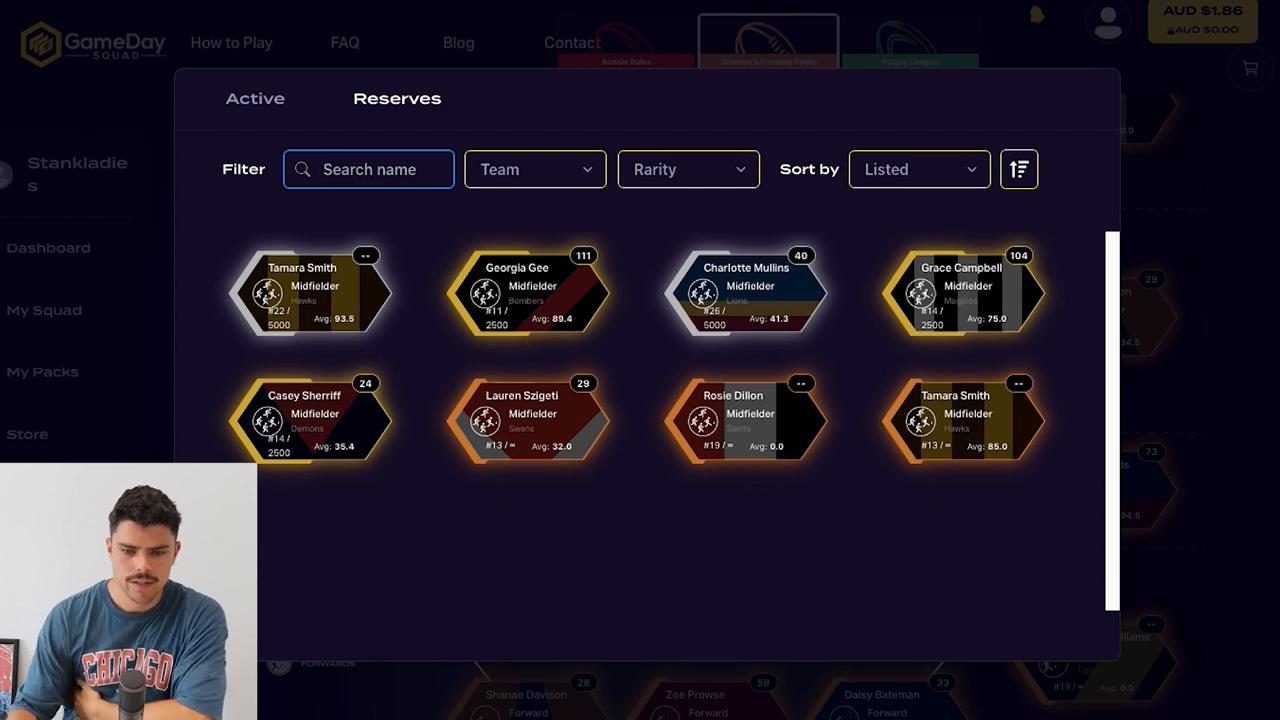
pyautogui.click(527, 293)
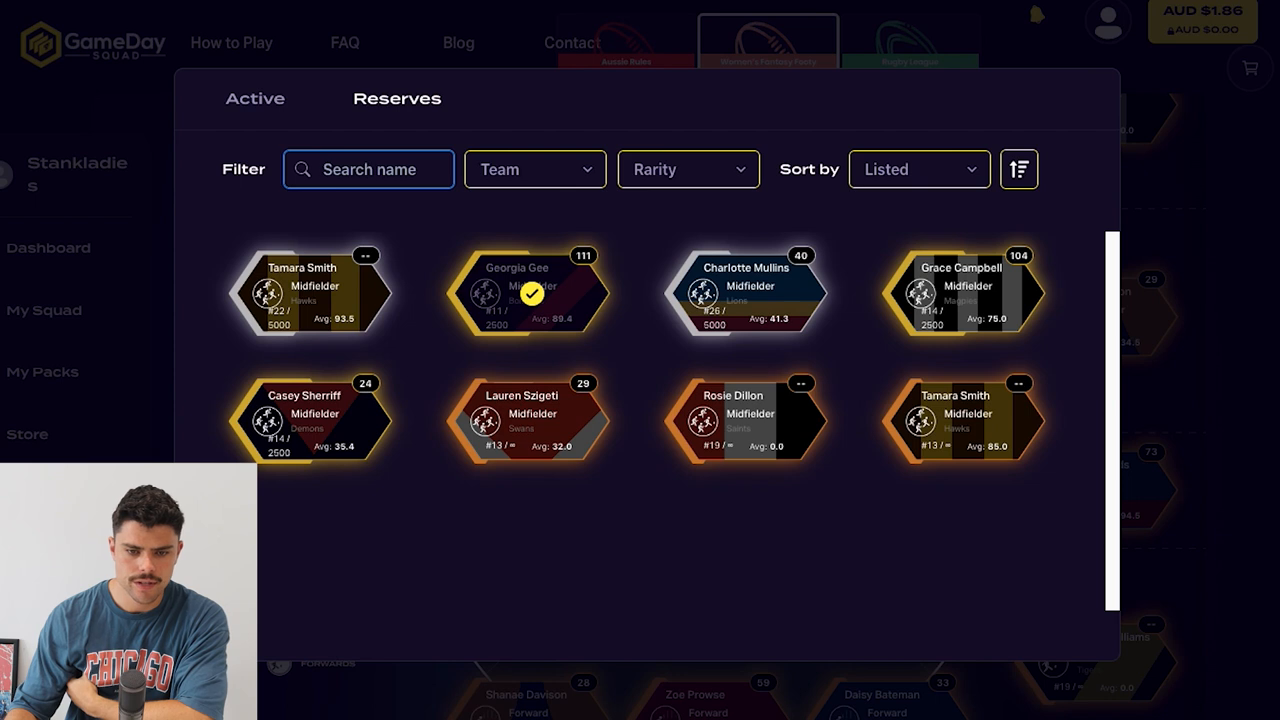
pyautogui.click(530, 290)
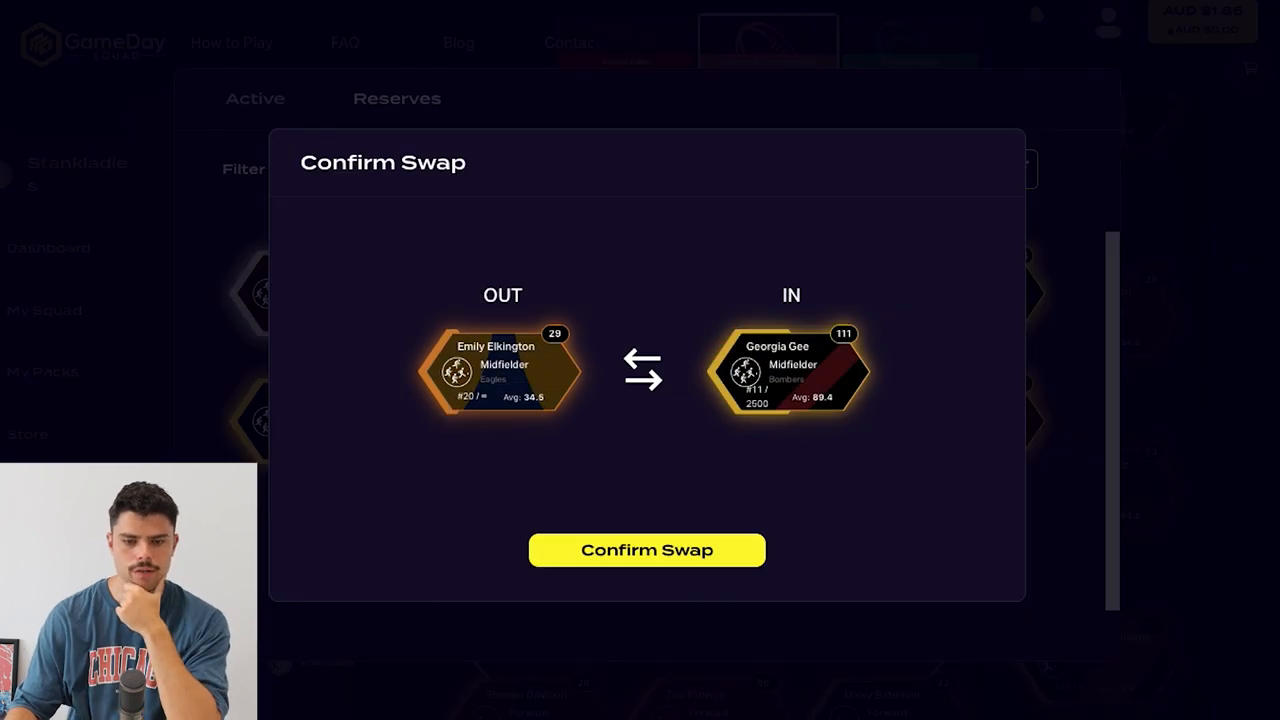
pyautogui.click(647, 550)
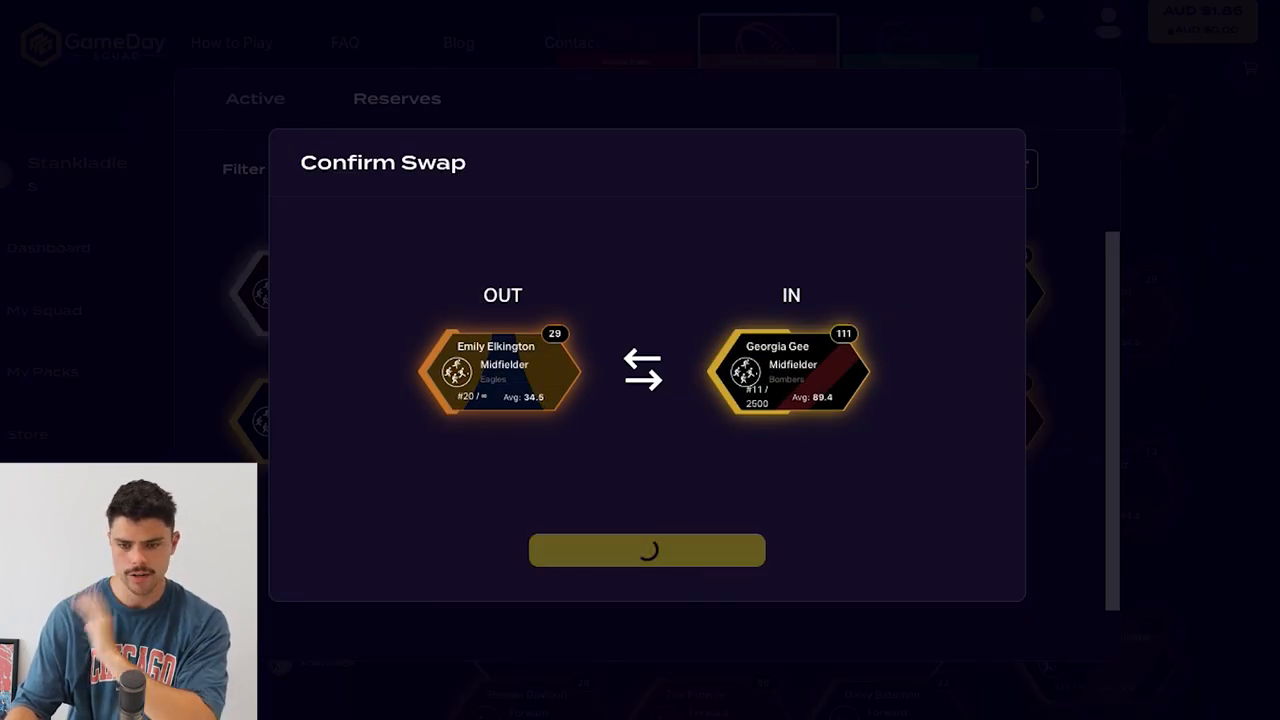
pyautogui.click(647, 550)
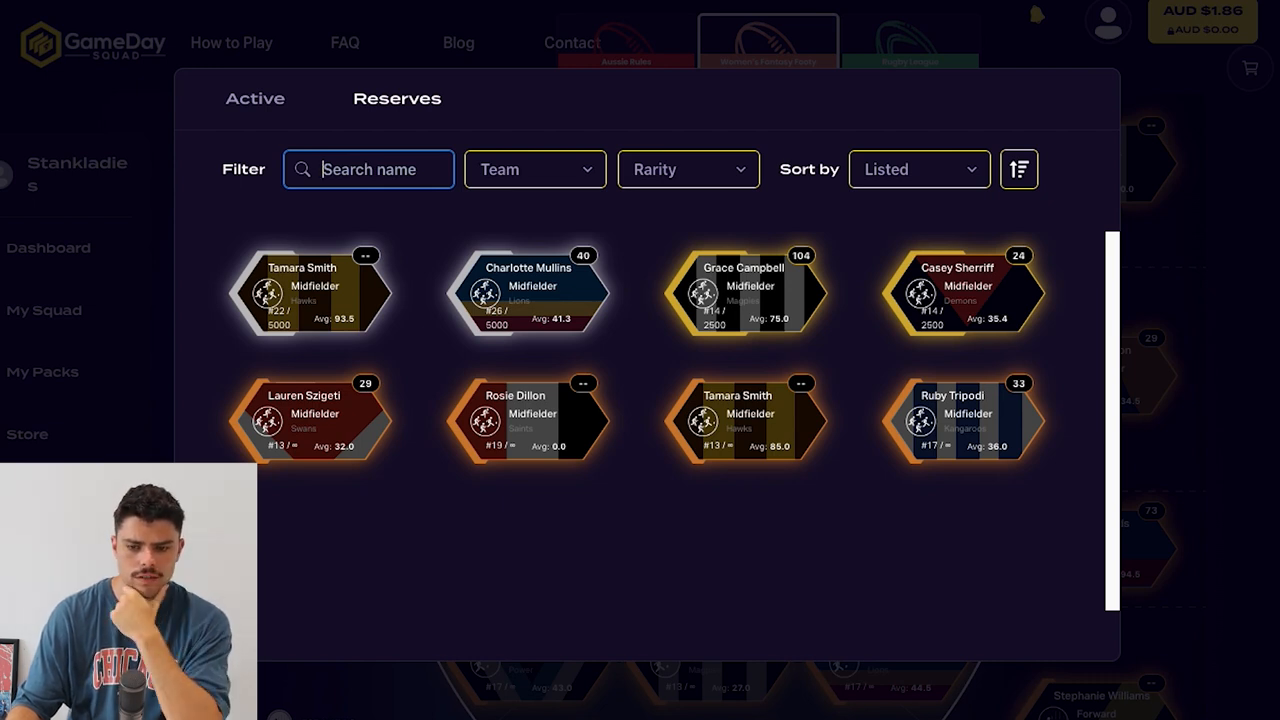
# Step: Bring Grace Campbell into the midfield from the reserves
pyautogui.click(310, 290)
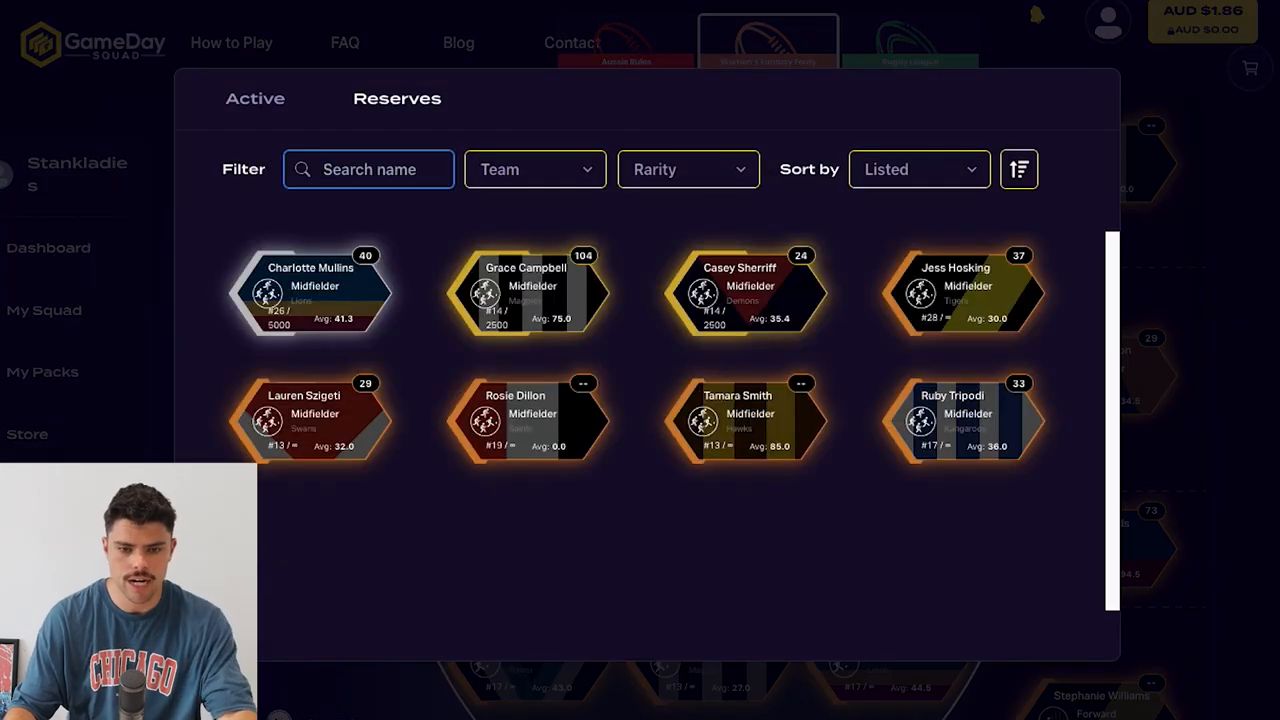
pyautogui.click(745, 415)
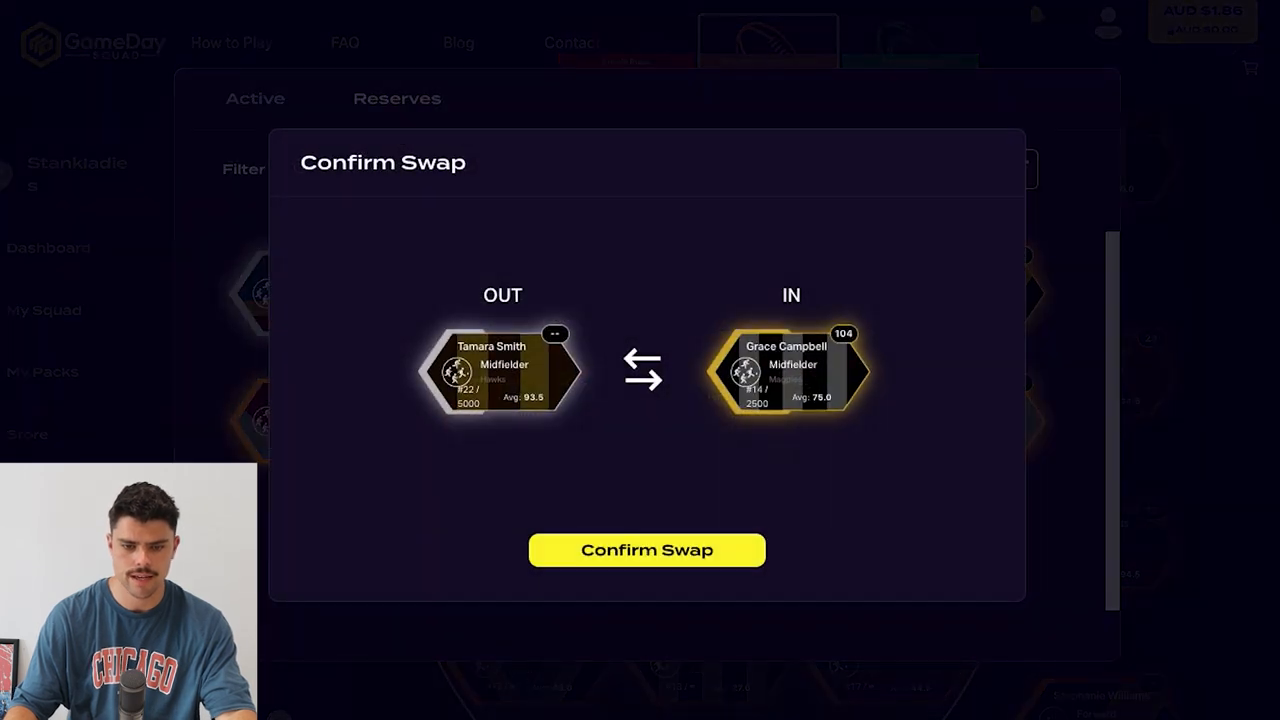
pyautogui.click(646, 550)
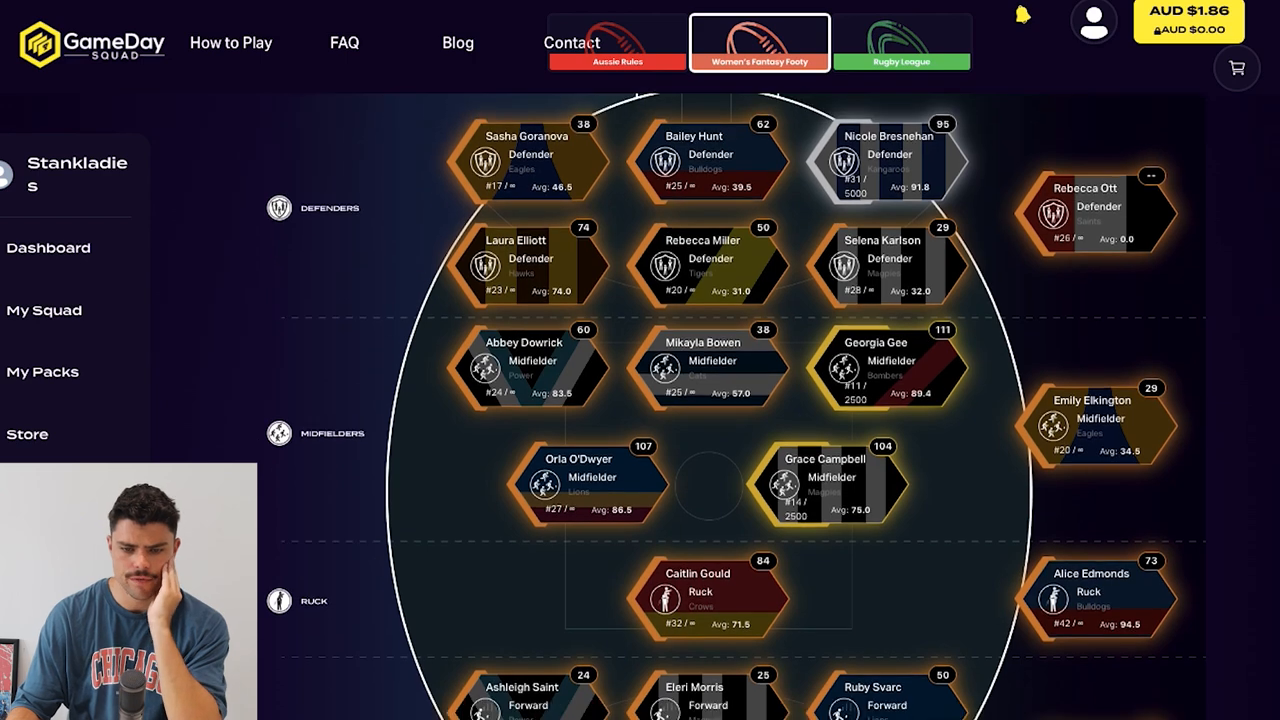
pyautogui.scroll(-3)
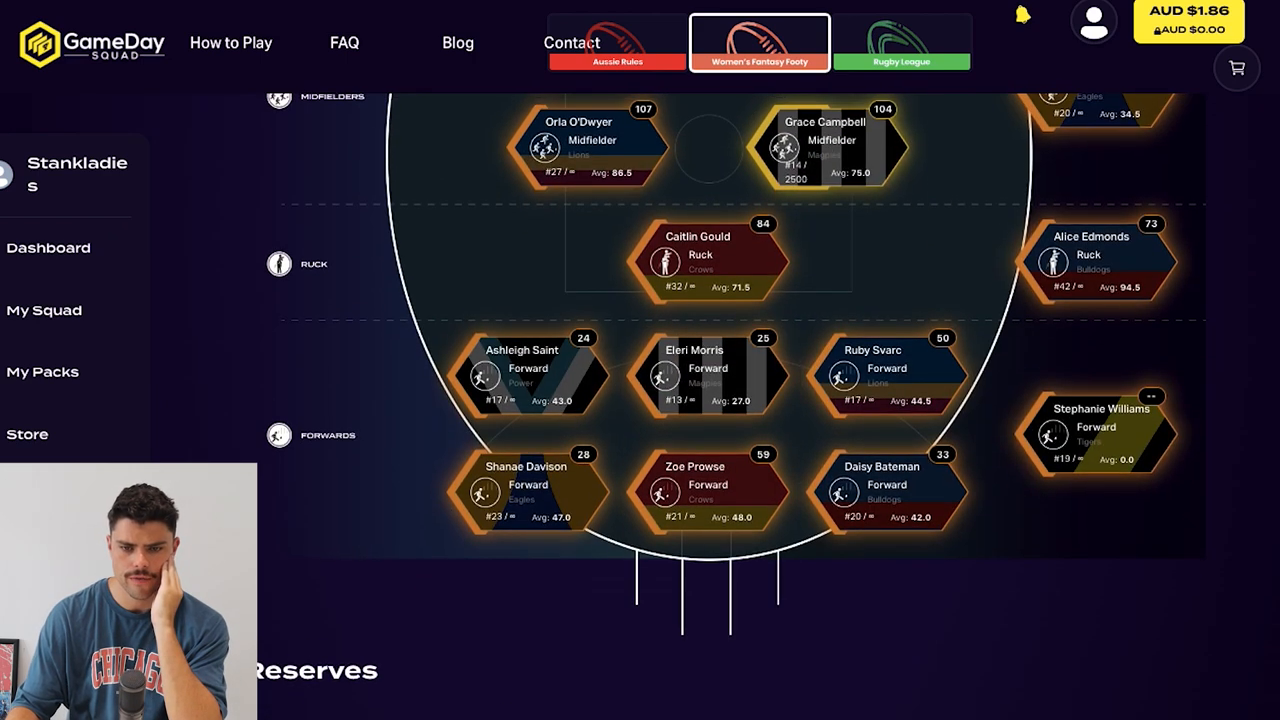
pyautogui.click(697, 264)
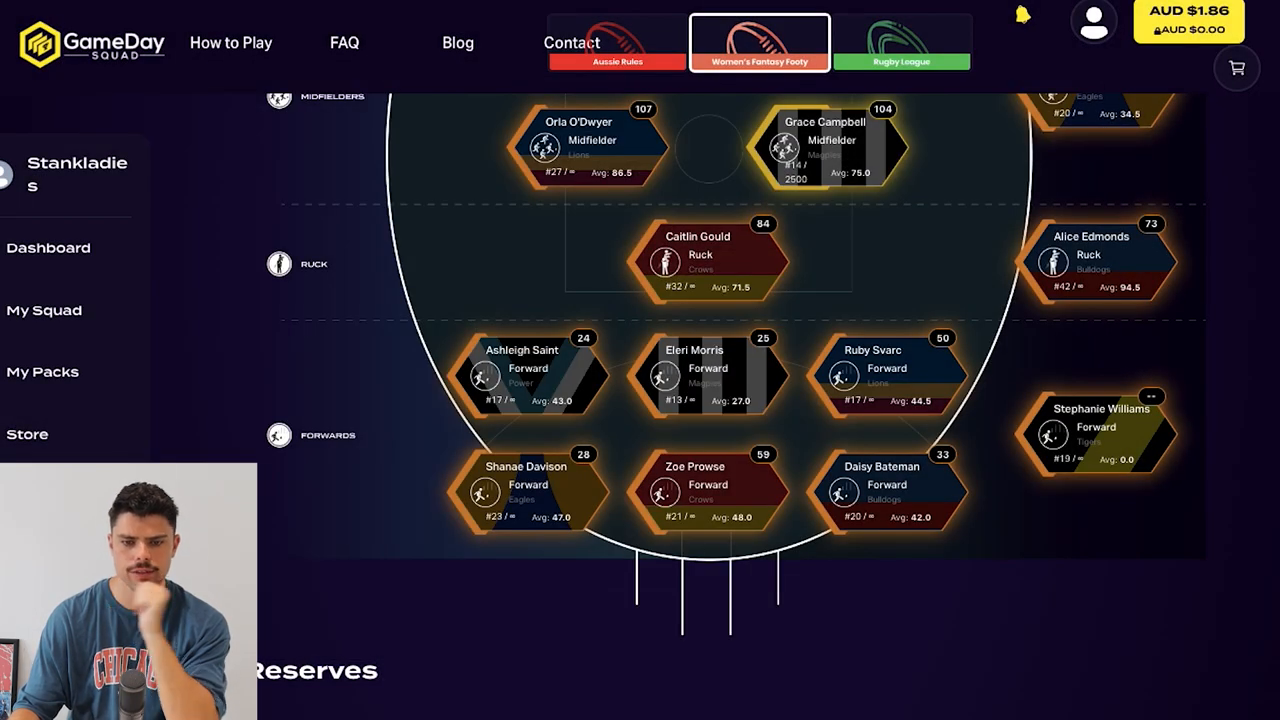
pyautogui.moveTo(708, 378)
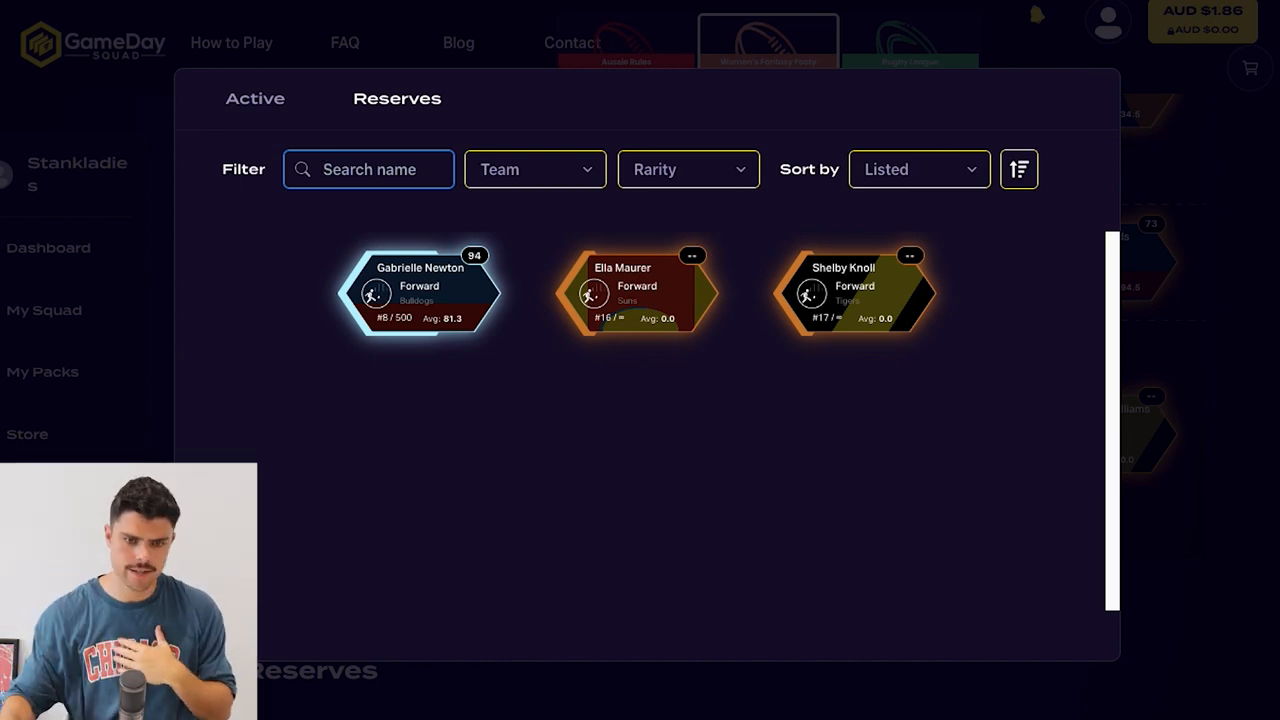
pyautogui.click(420, 292)
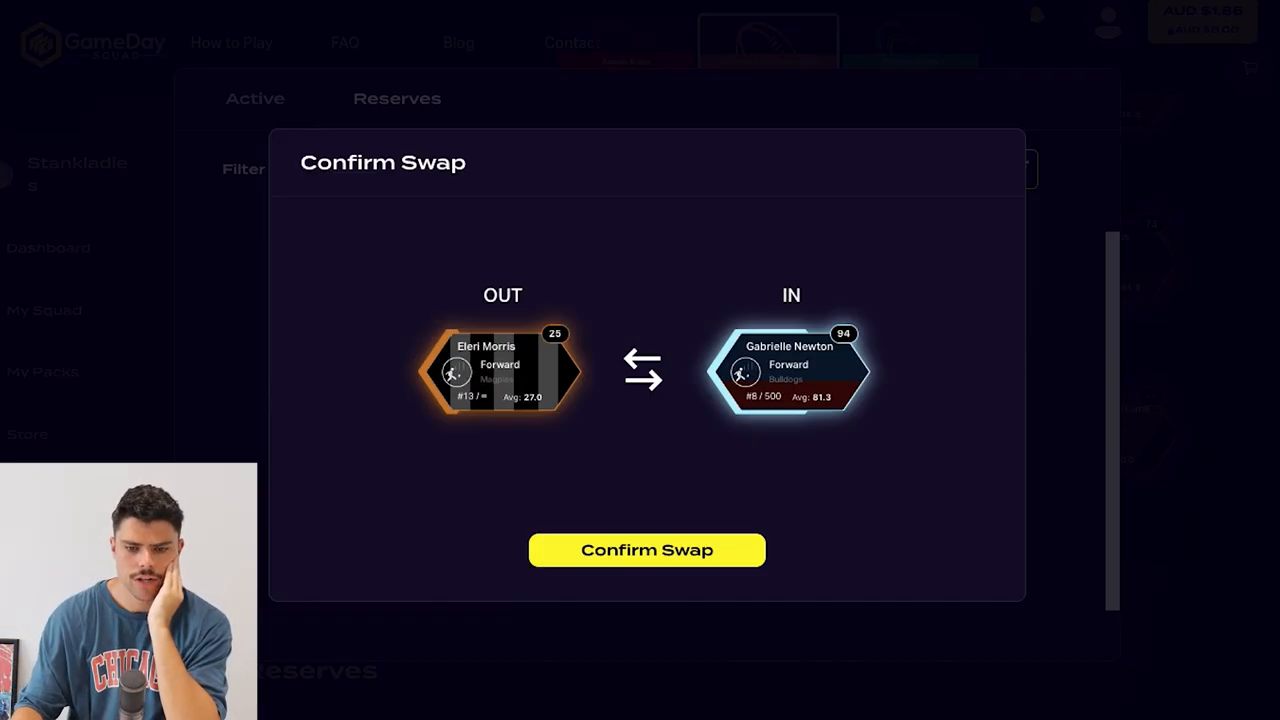
pyautogui.click(646, 550)
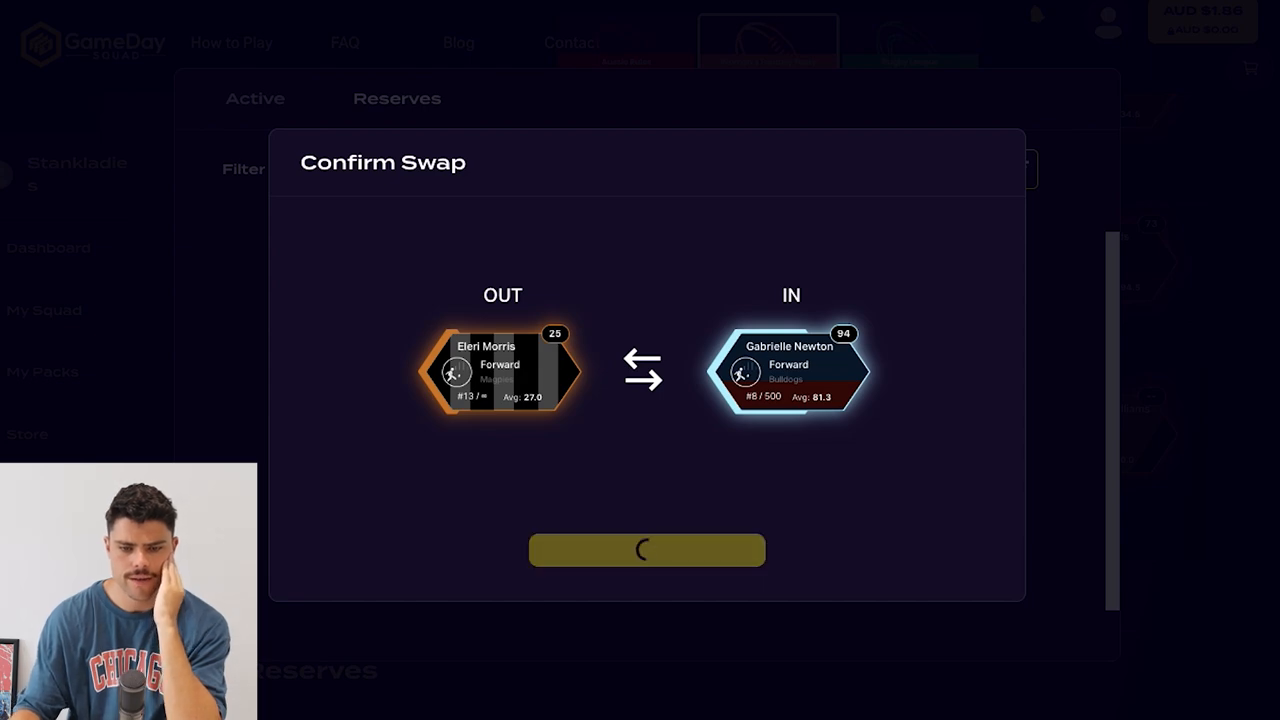
pyautogui.click(647, 550)
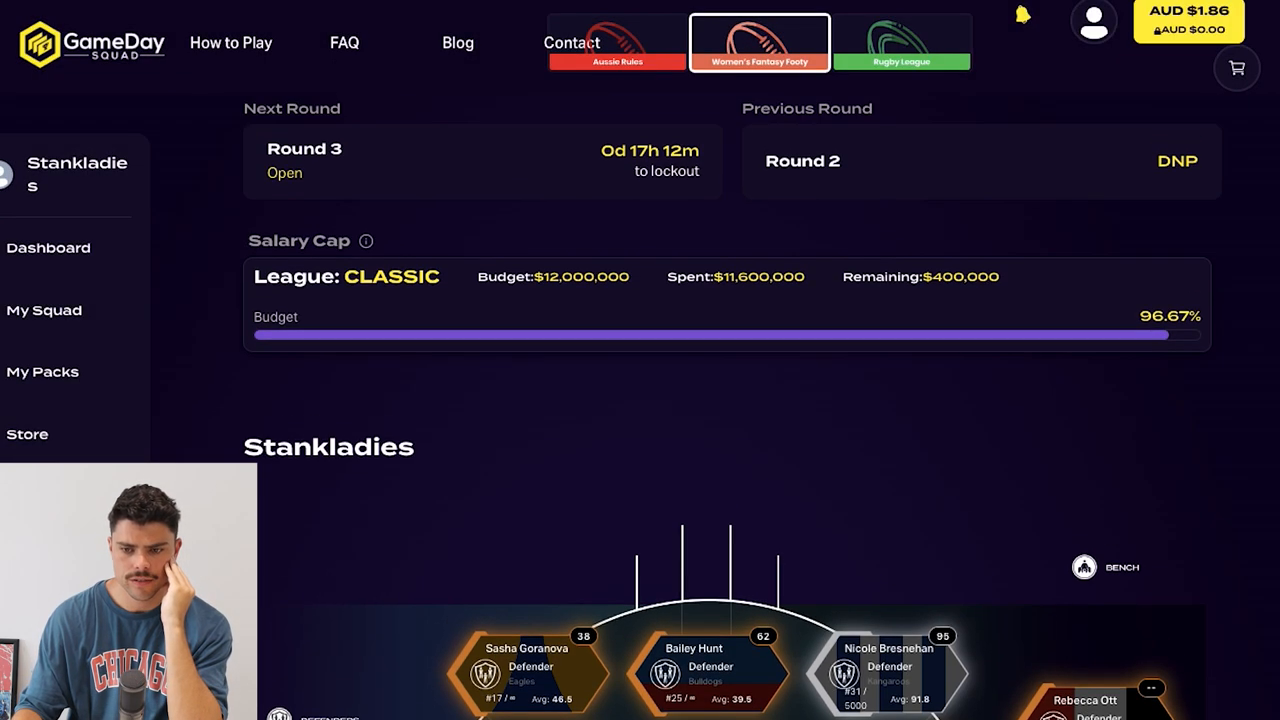
# Step: Bring Eleri Morris back from the reserves to replace Stephanie Williams
pyautogui.scroll(-3)
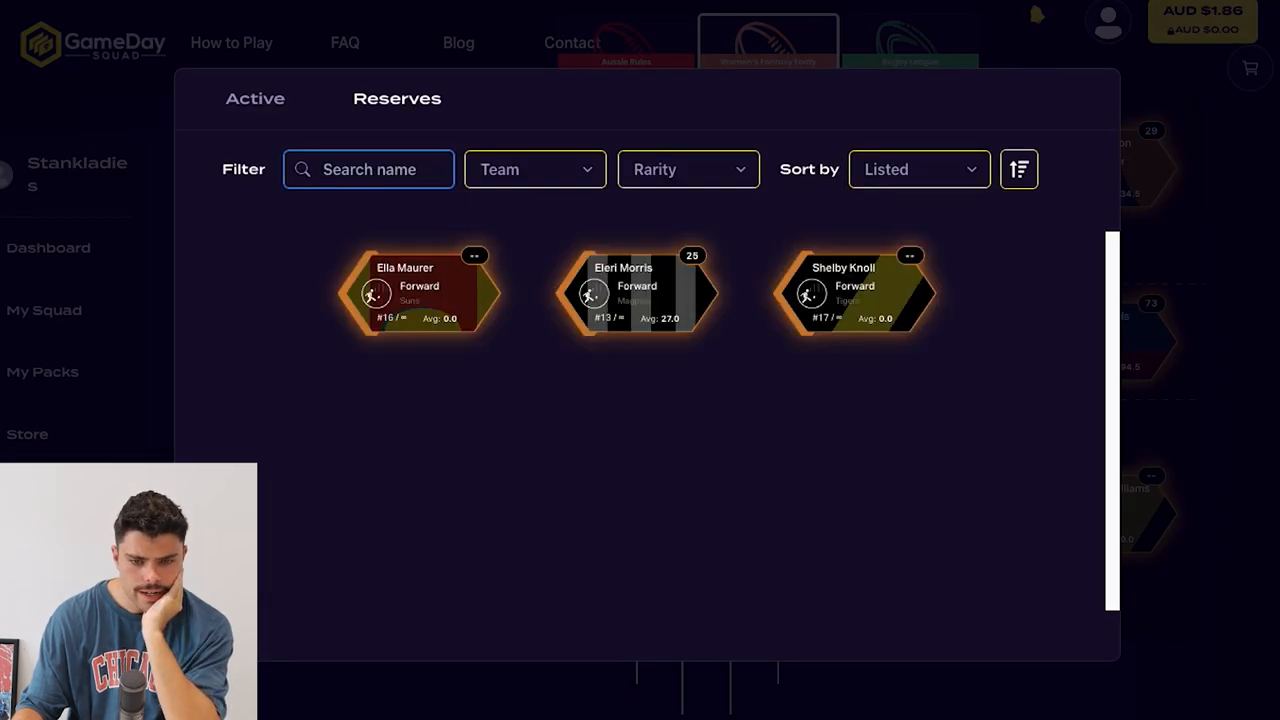
pyautogui.click(637, 292)
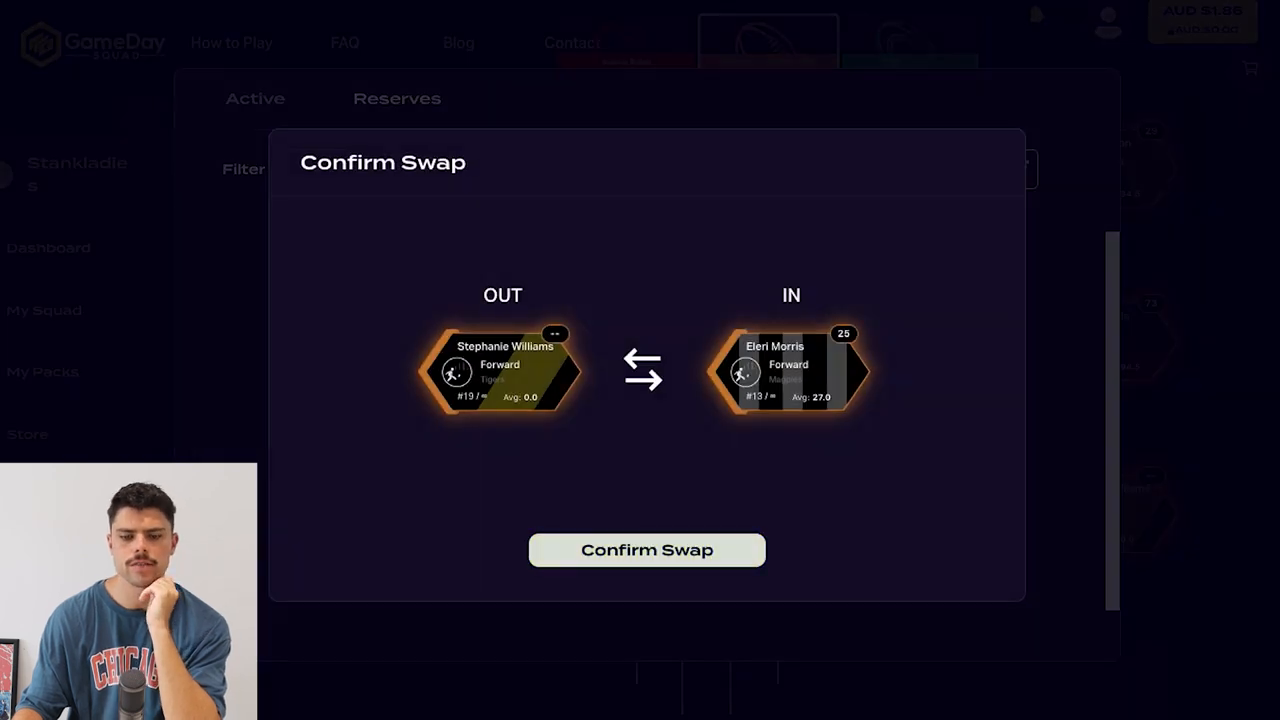
pyautogui.click(647, 550)
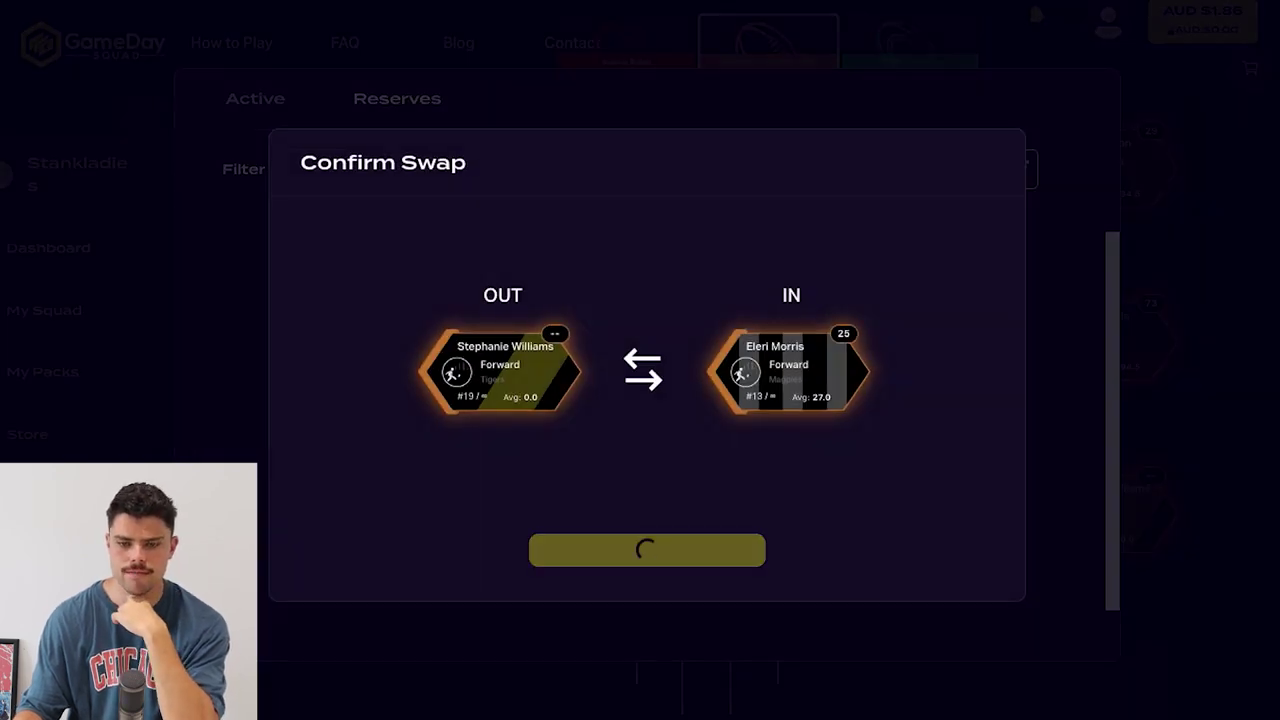
pyautogui.click(647, 549)
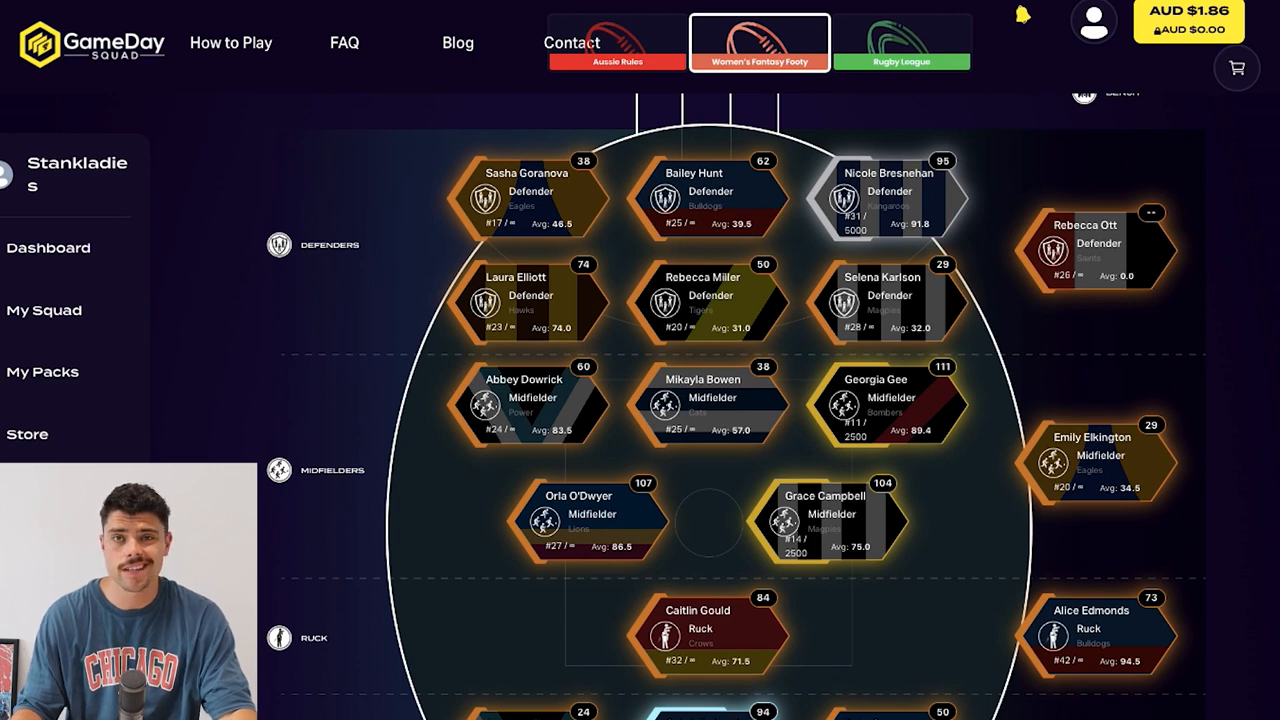
# Step: Switch to the Western Stanklords team and browse its defenders, midfield, ruck and forwards
pyautogui.click(616, 42)
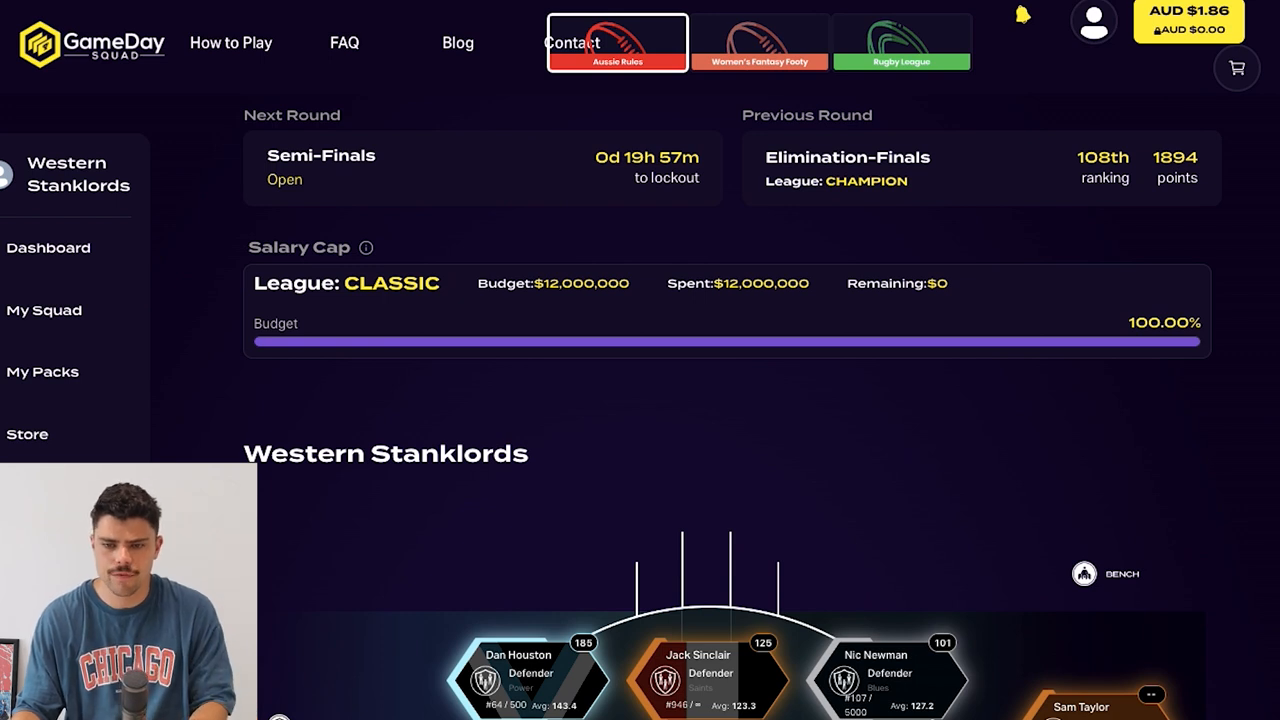
pyautogui.scroll(-3)
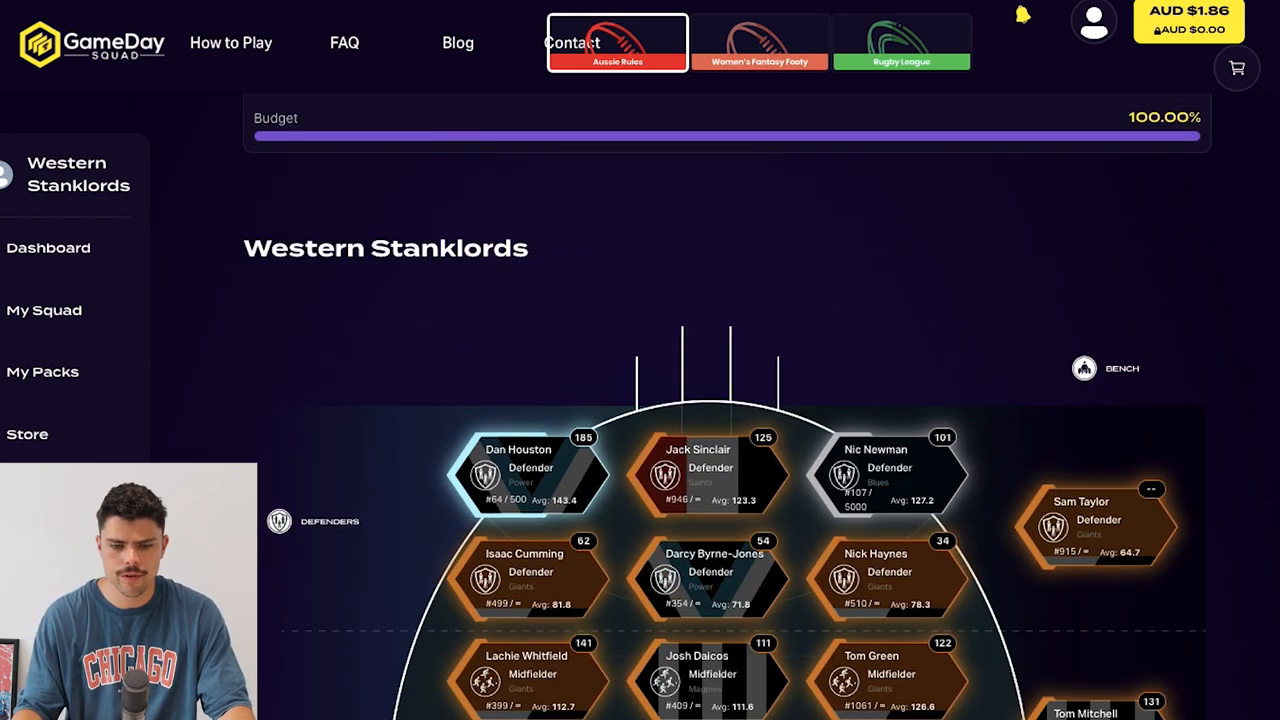
pyautogui.scroll(-3)
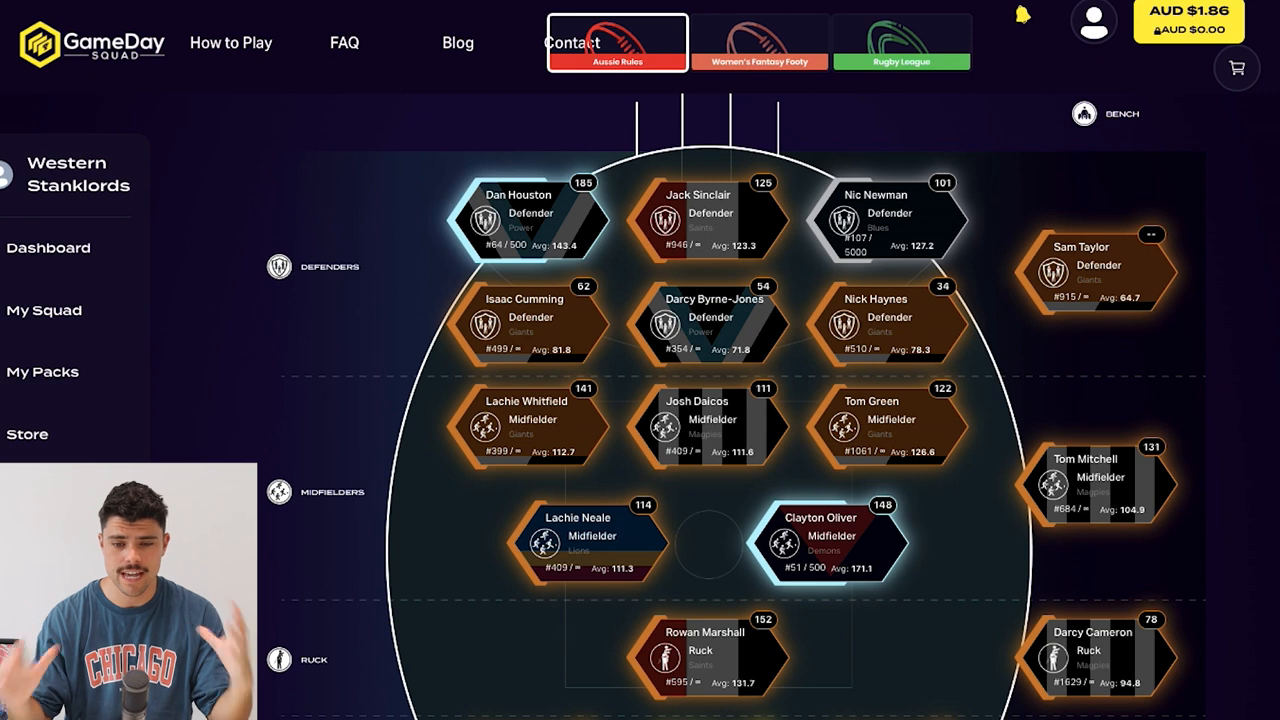
pyautogui.moveTo(530, 218)
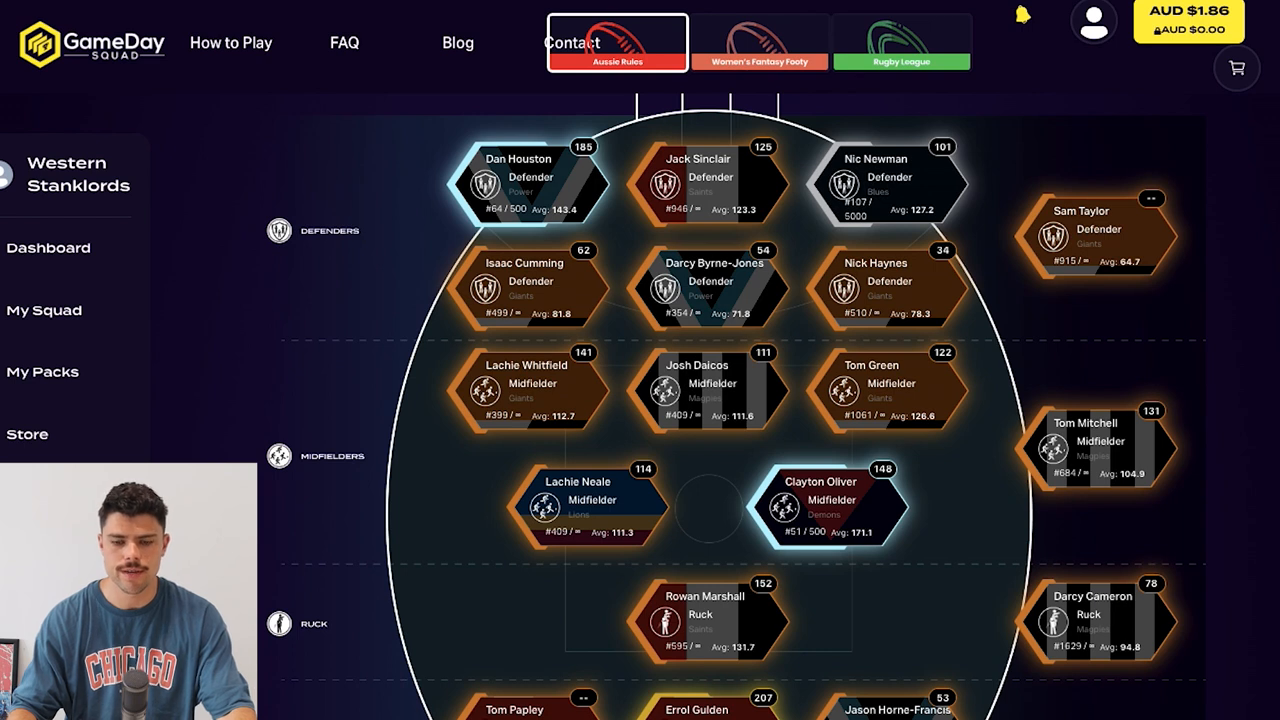
pyautogui.scroll(-3)
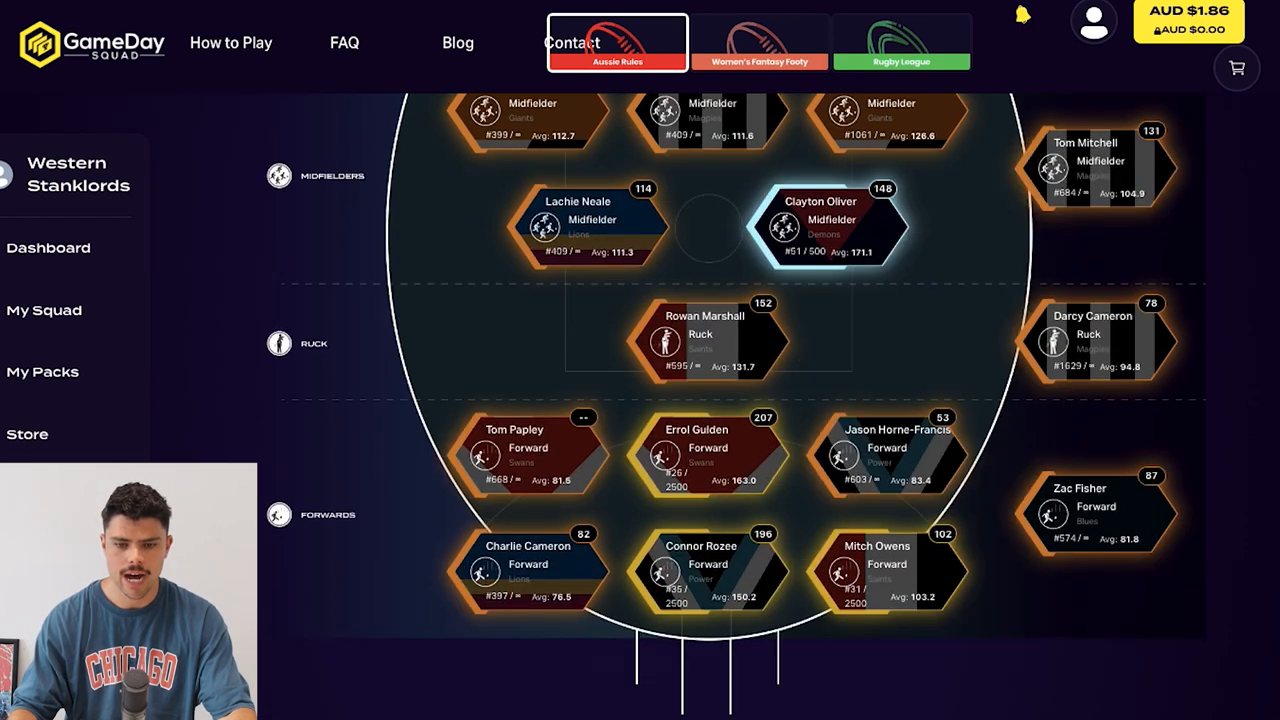
pyautogui.scroll(3)
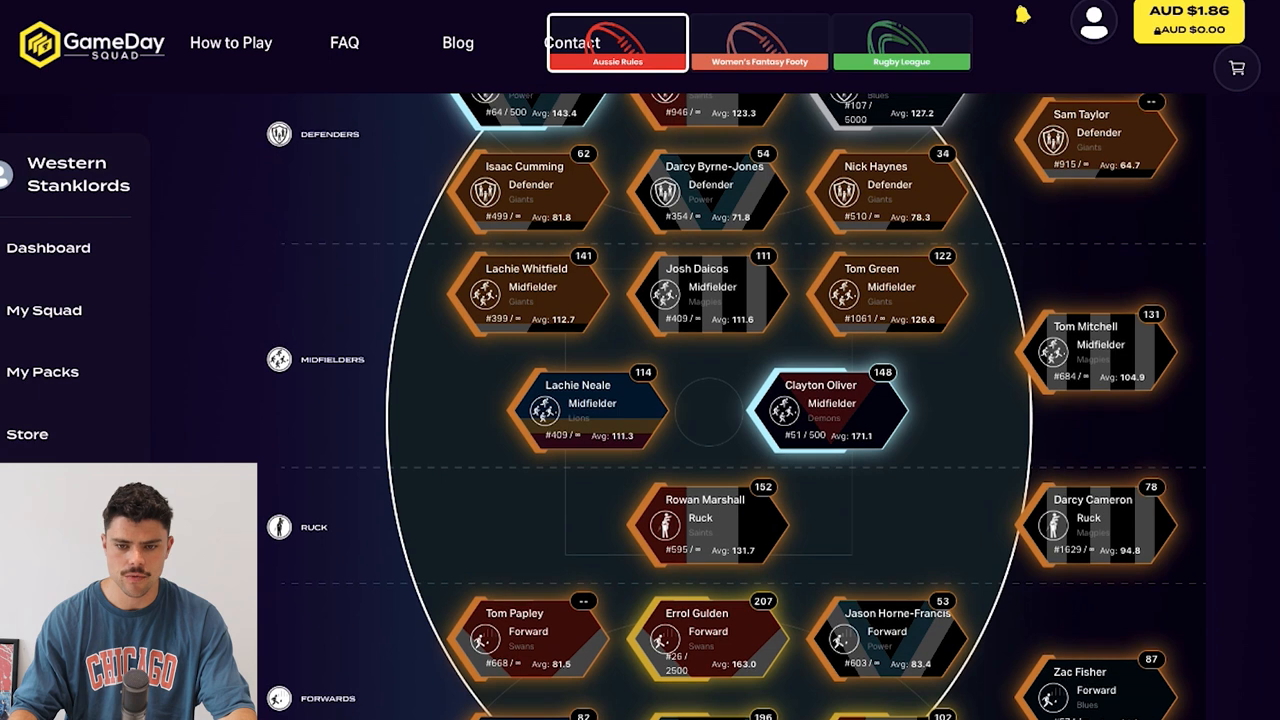
pyautogui.scroll(3)
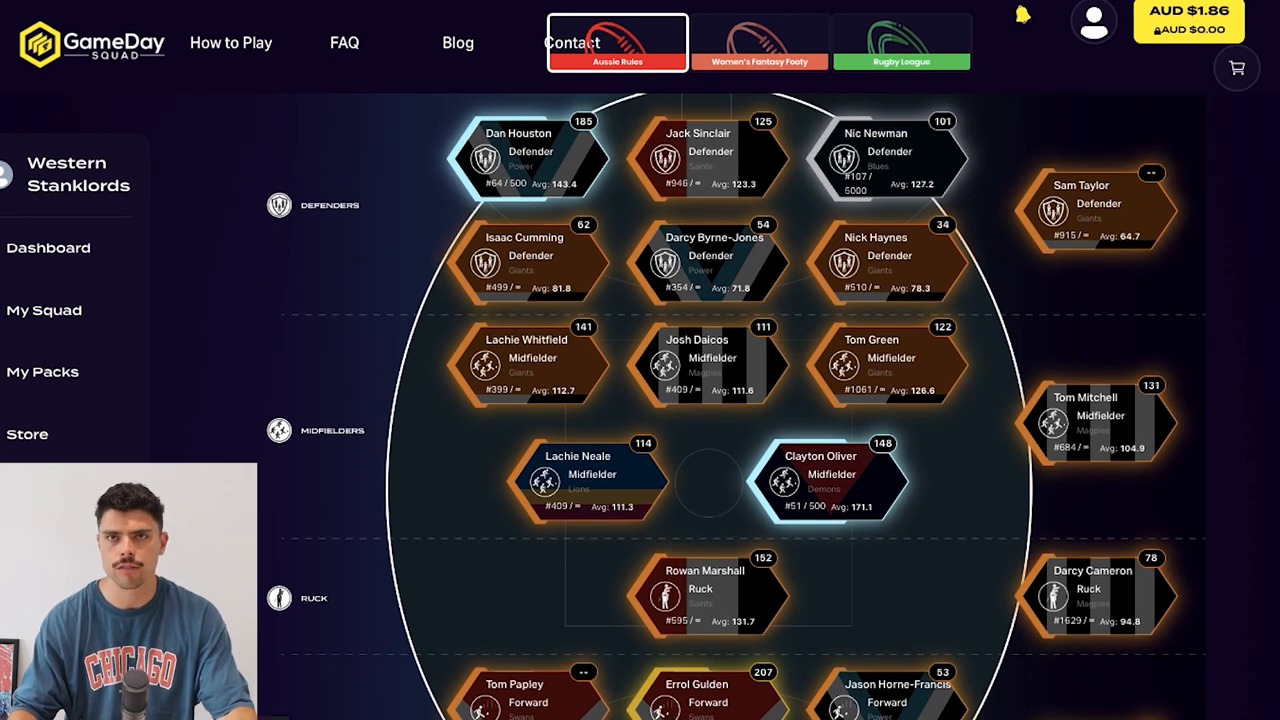
# Step: Open the Forward and Defender starter packs, leaving only the Midfielder pack
pyautogui.click(42, 371)
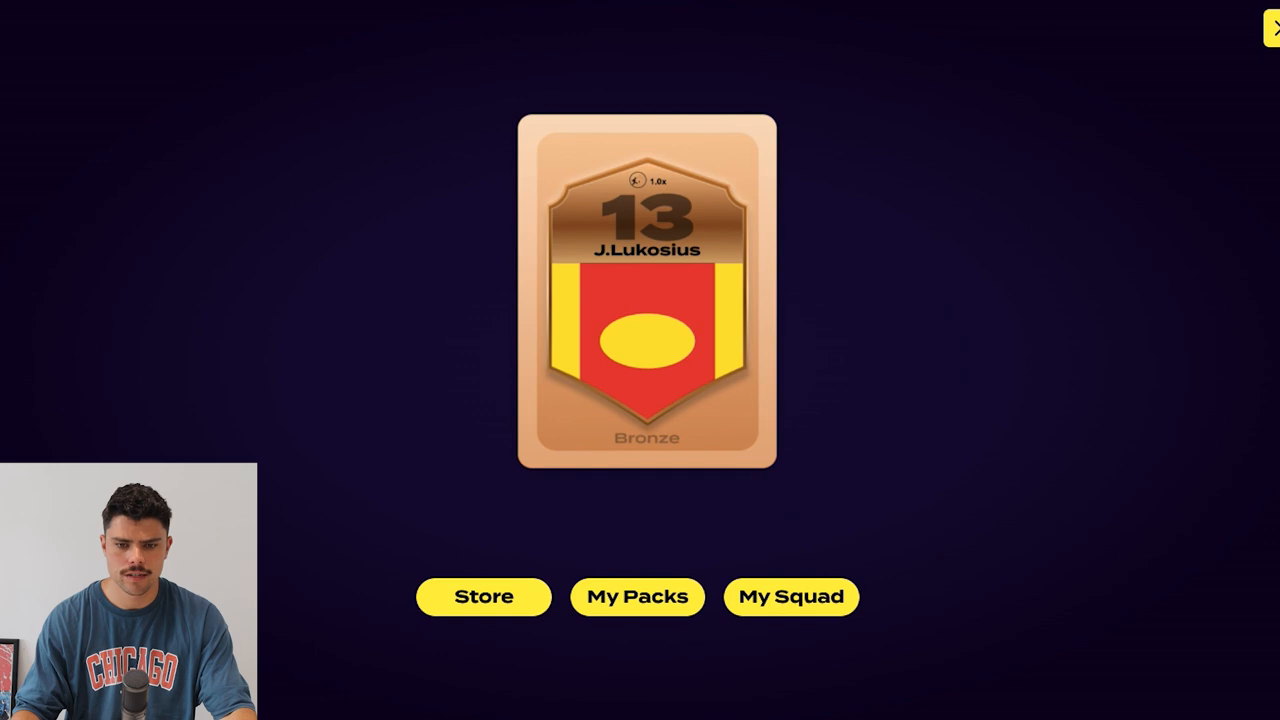
pyautogui.click(637, 596)
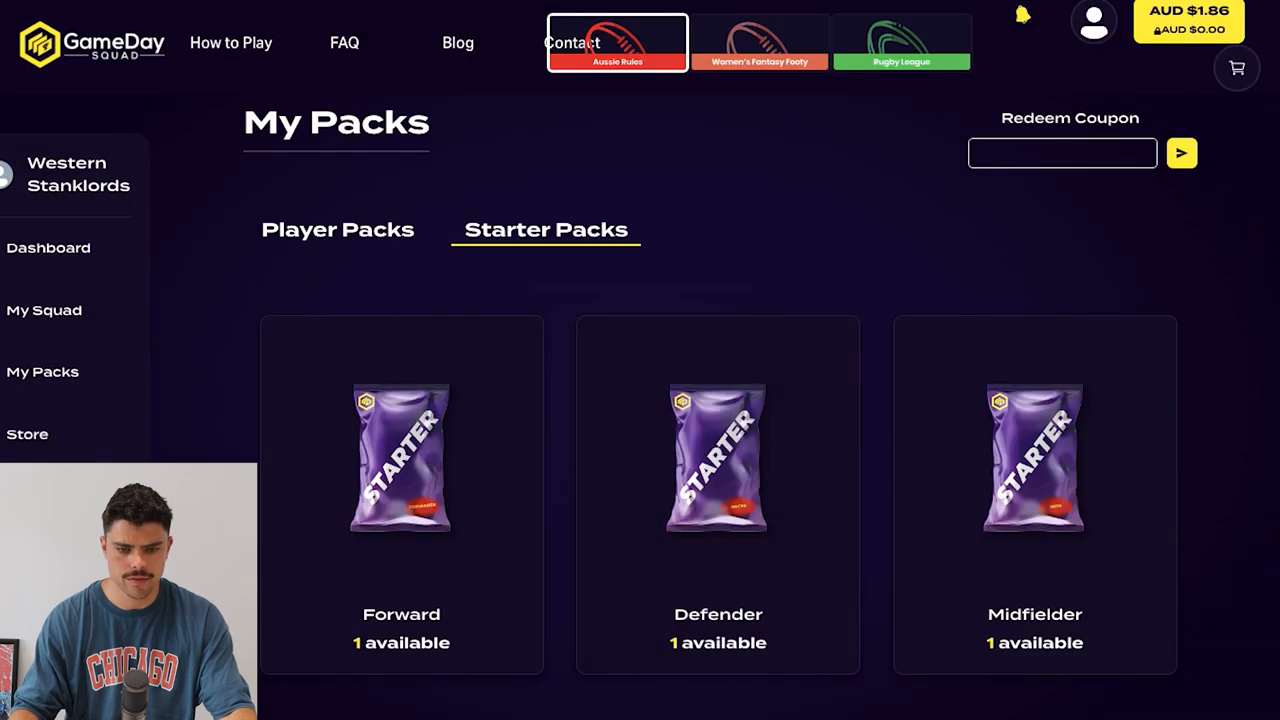
pyautogui.click(718, 458)
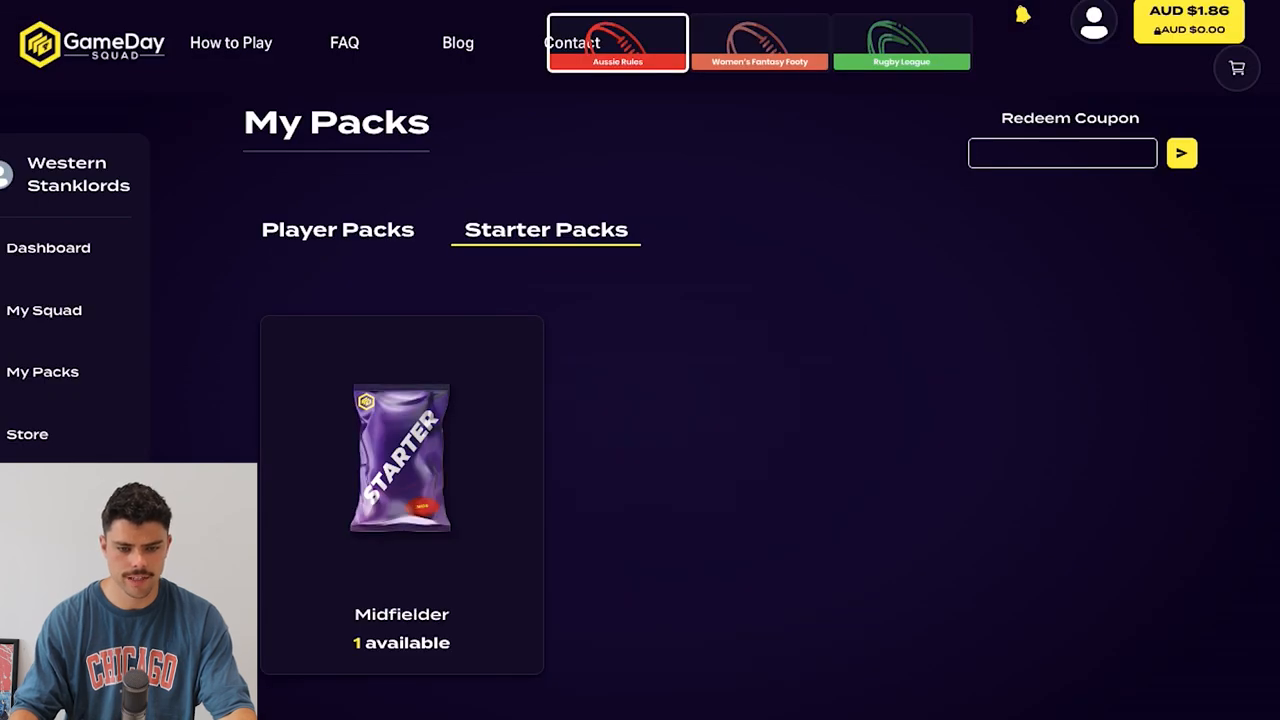
pyautogui.click(401, 457)
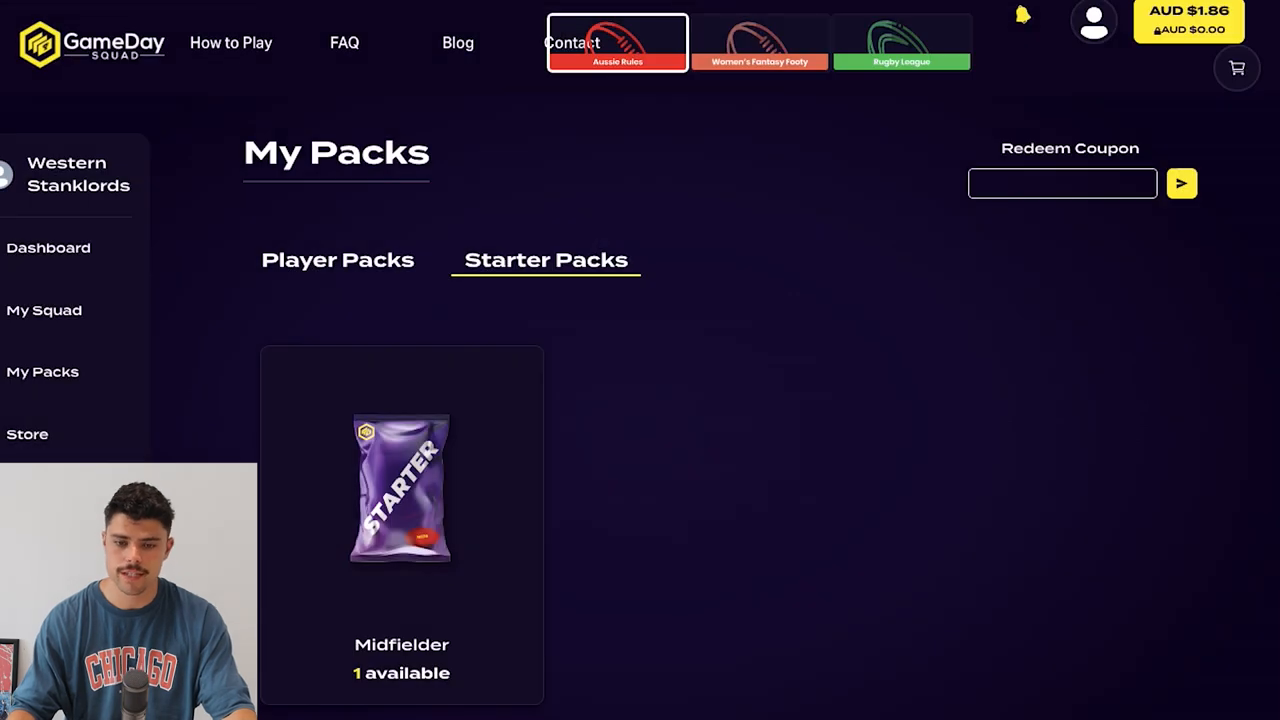
# Step: Open the available player pack and flip all nine cards, J.Kelly through J.Jordon
pyautogui.click(337, 260)
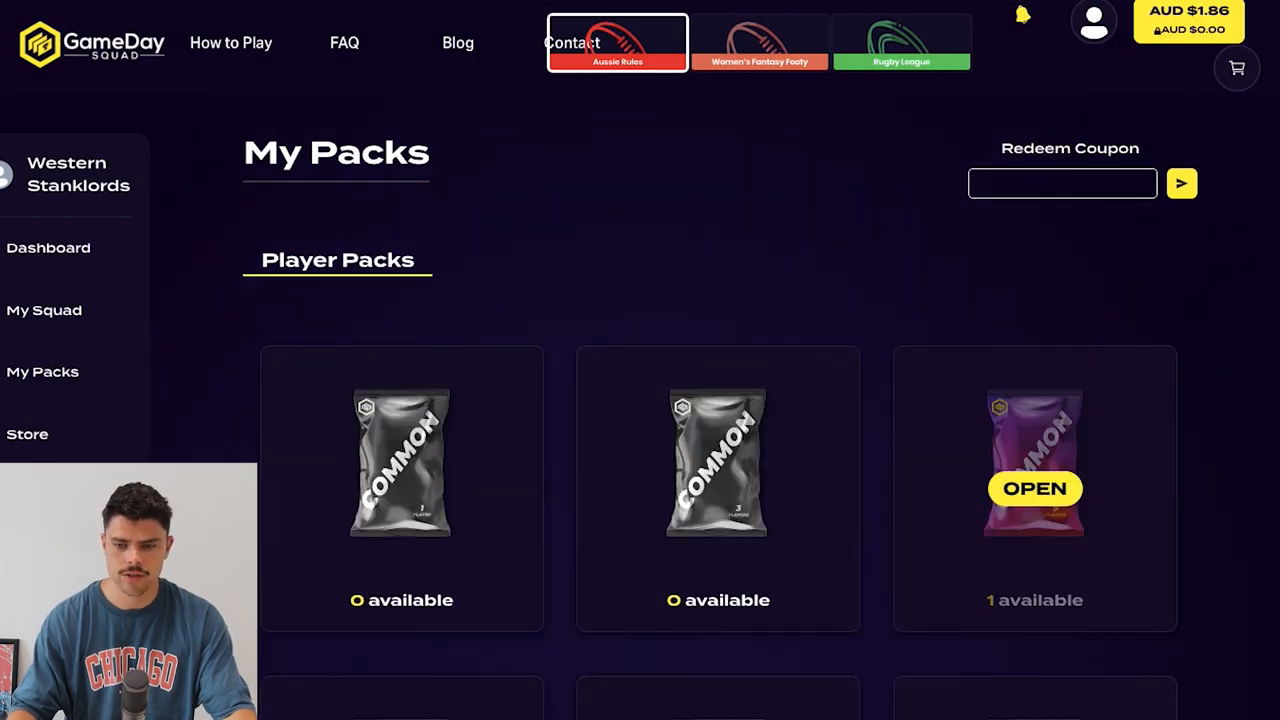
pyautogui.click(1034, 489)
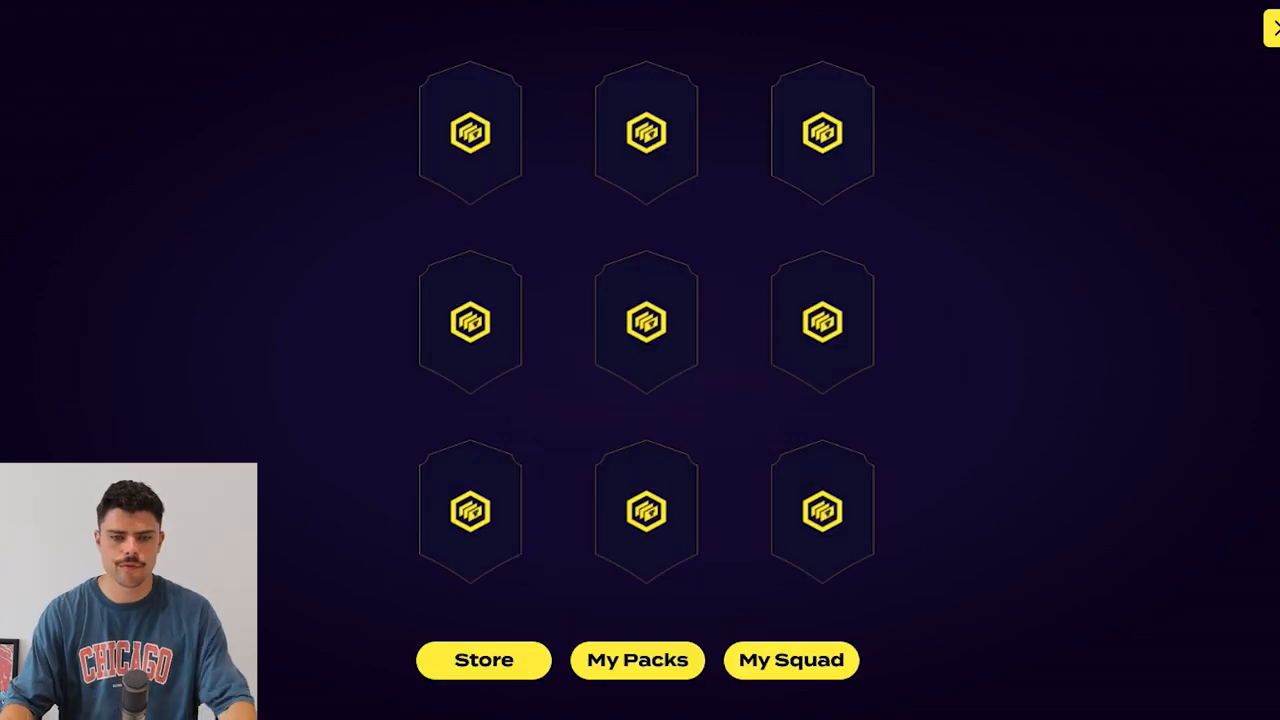
pyautogui.click(470, 132)
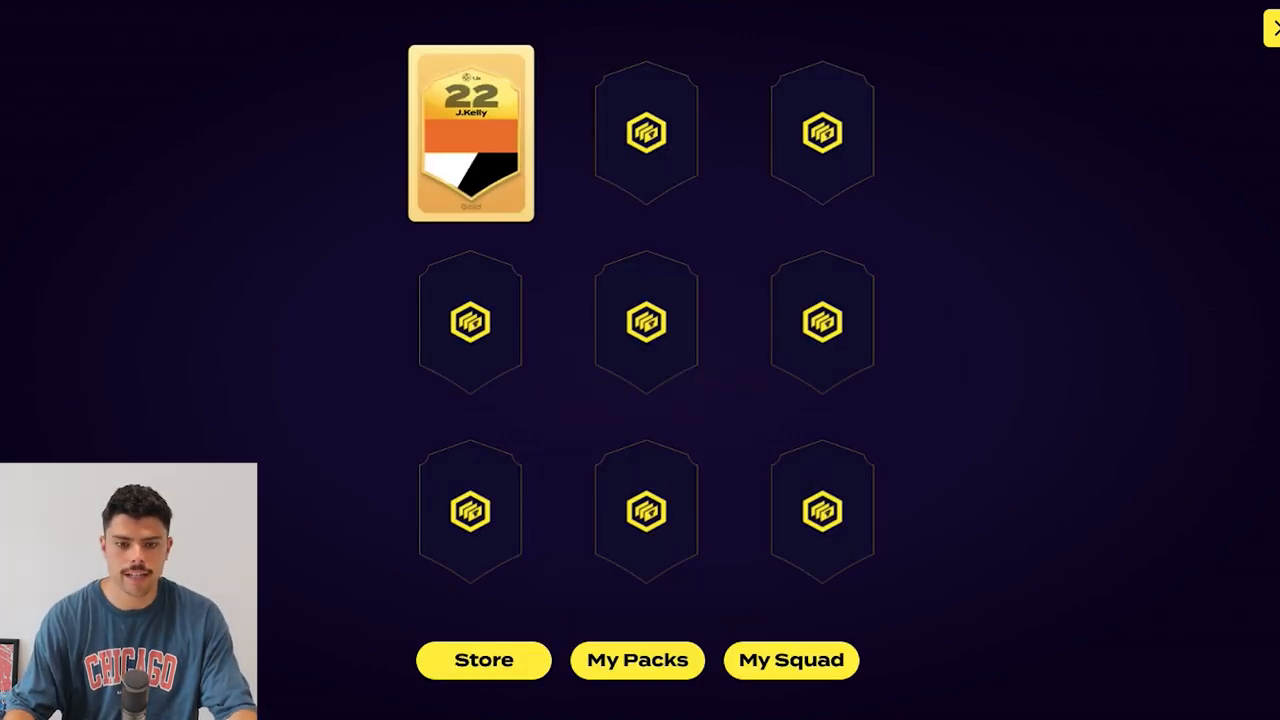
pyautogui.click(646, 132)
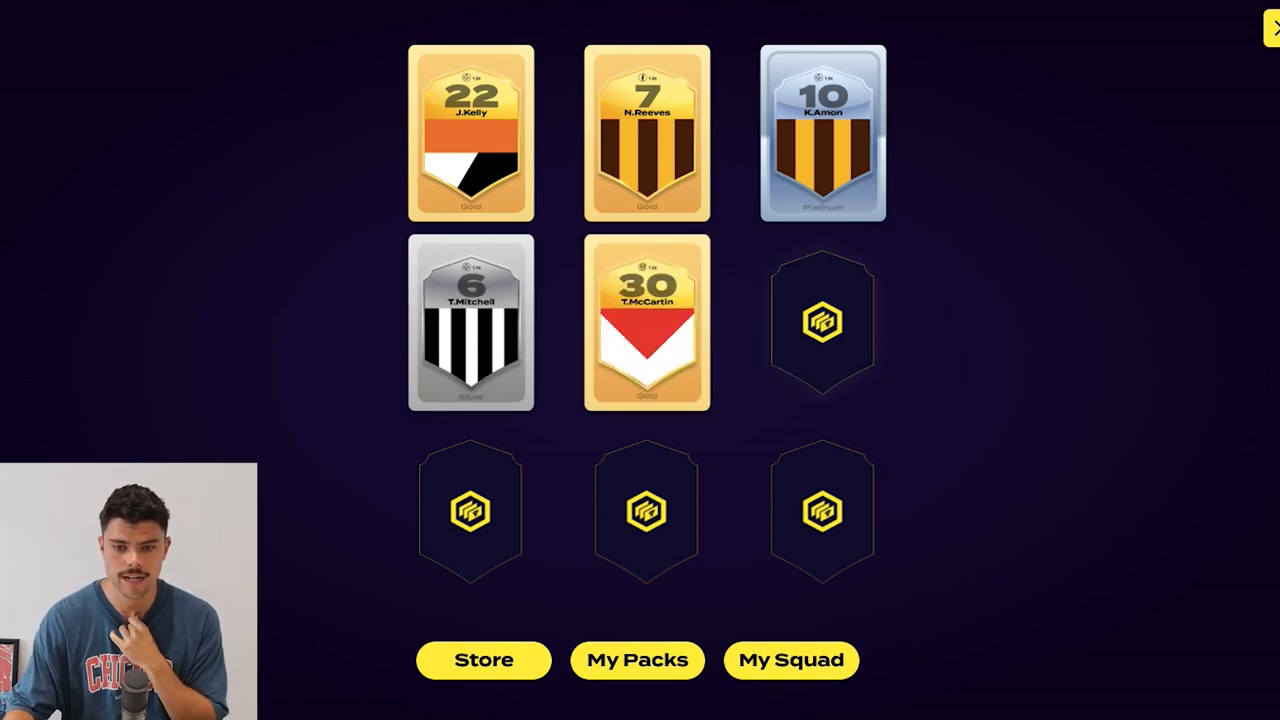
pyautogui.click(823, 322)
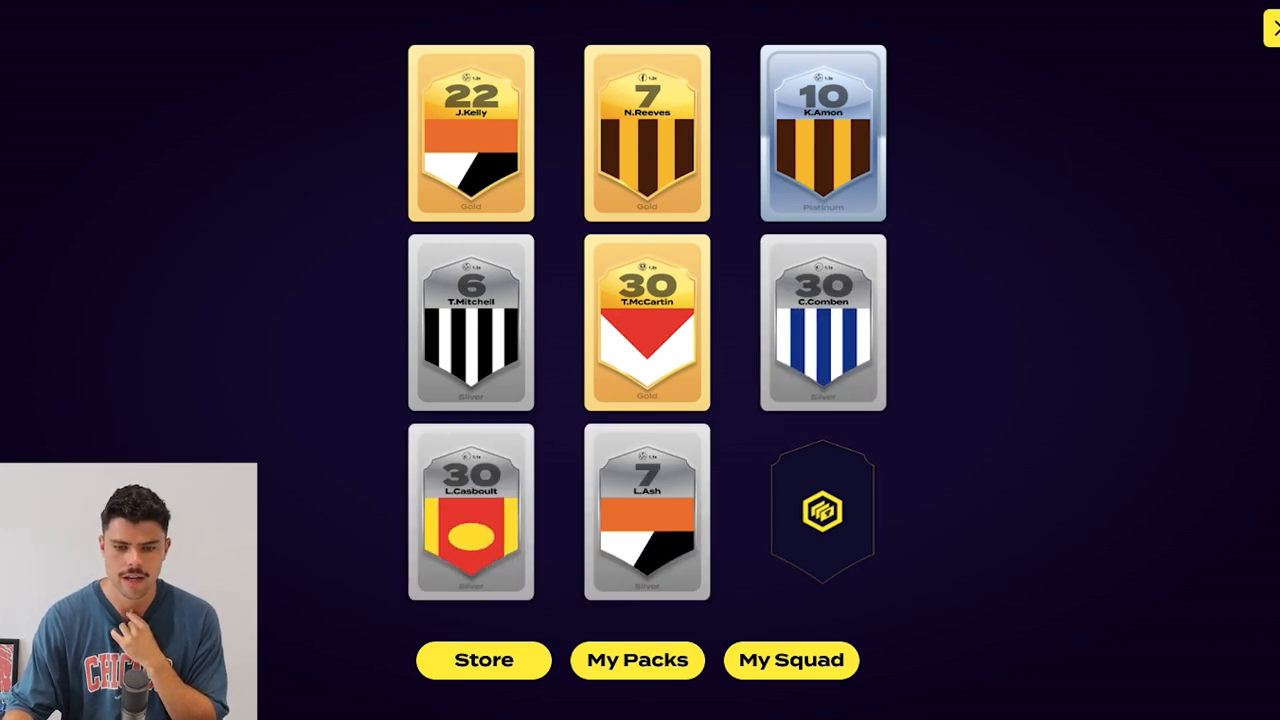
pyautogui.click(821, 510)
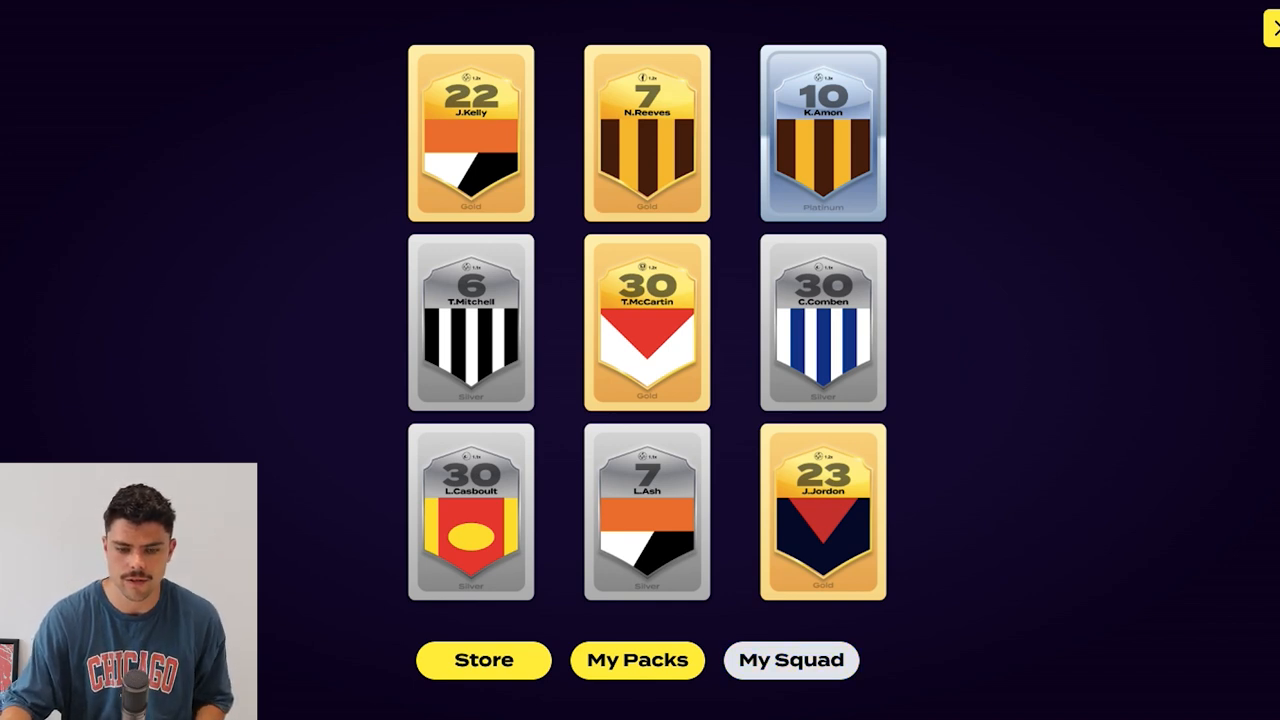
# Step: Browse the reserve defenders, then return to the Western Stanklords field lineup
pyautogui.click(790, 660)
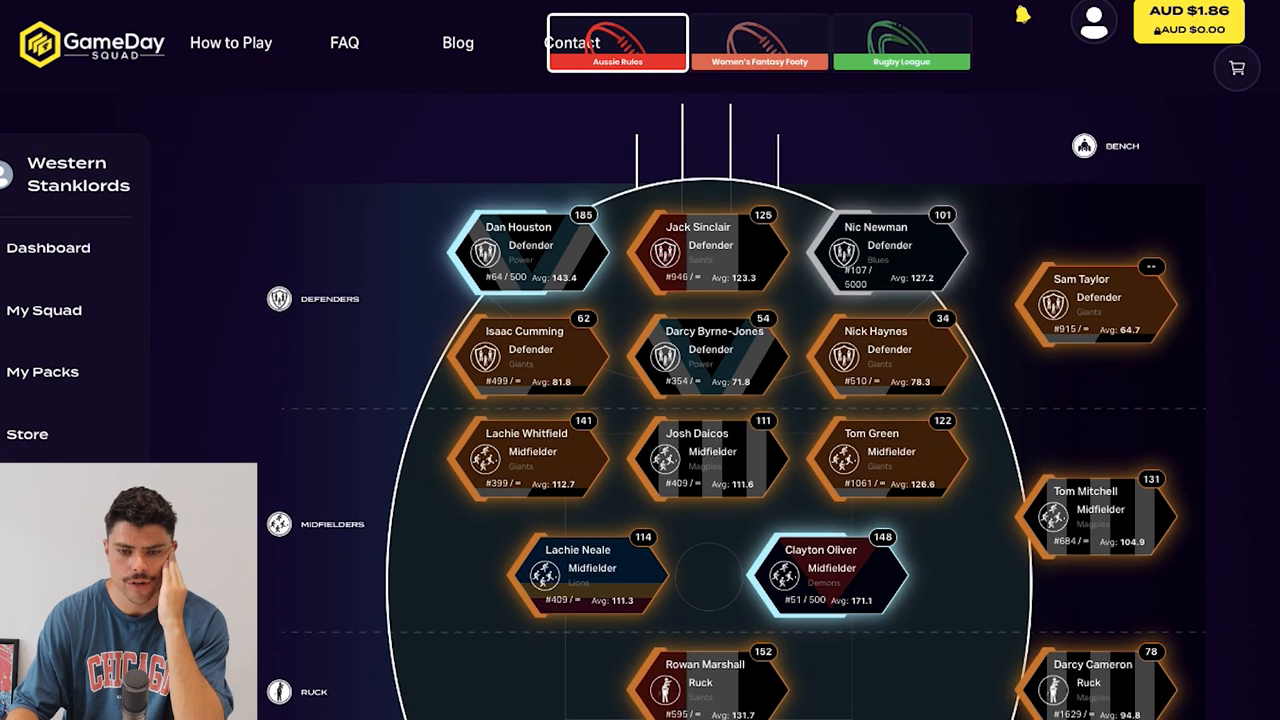
pyautogui.moveTo(708, 248)
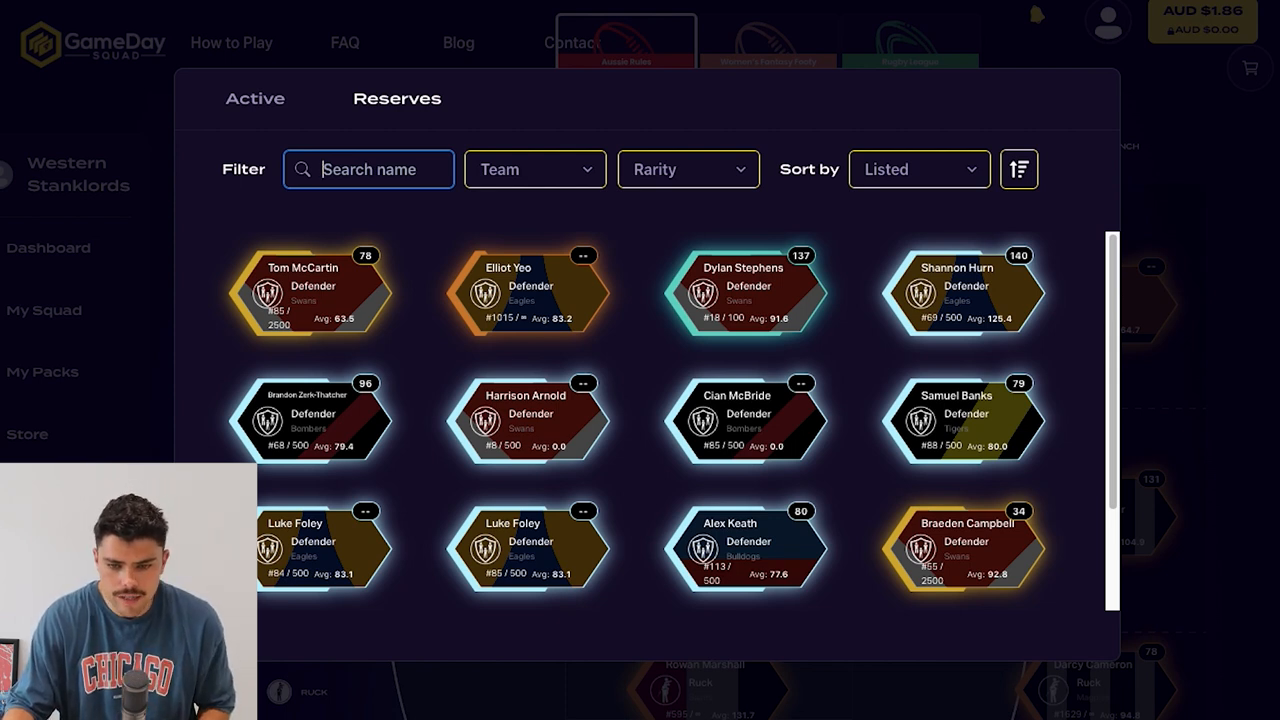
pyautogui.scroll(-3)
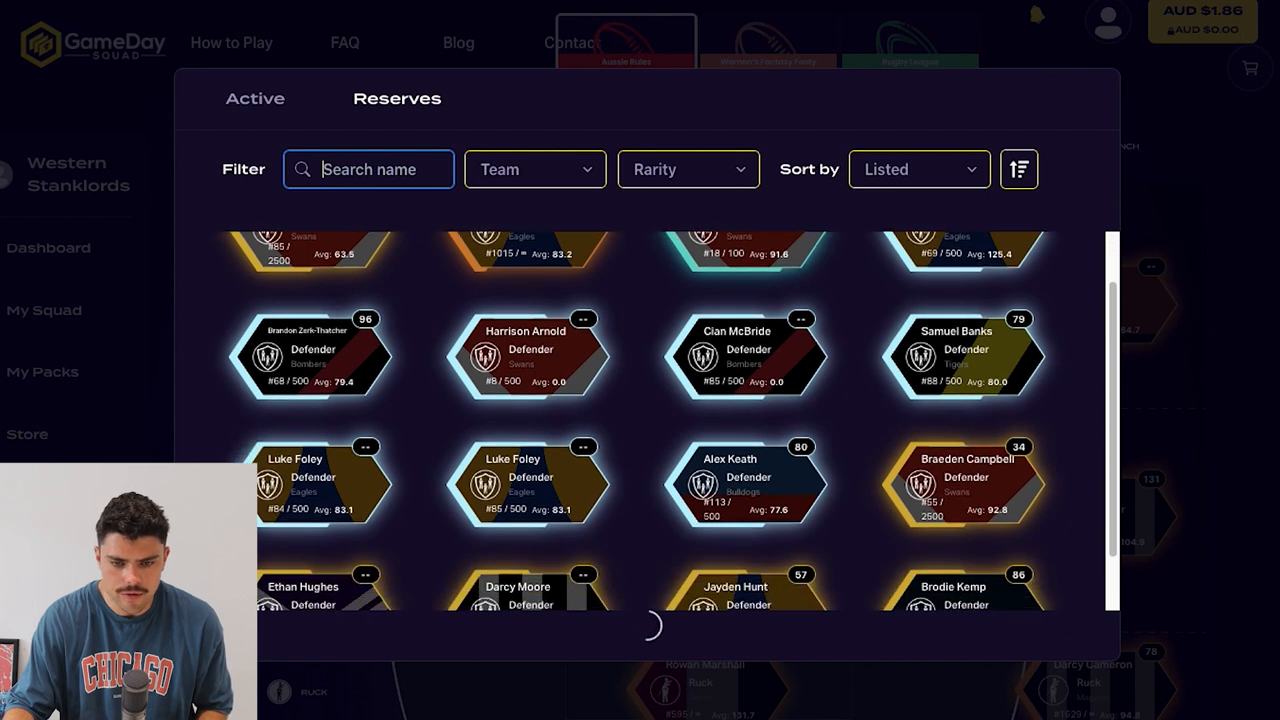
pyautogui.scroll(3)
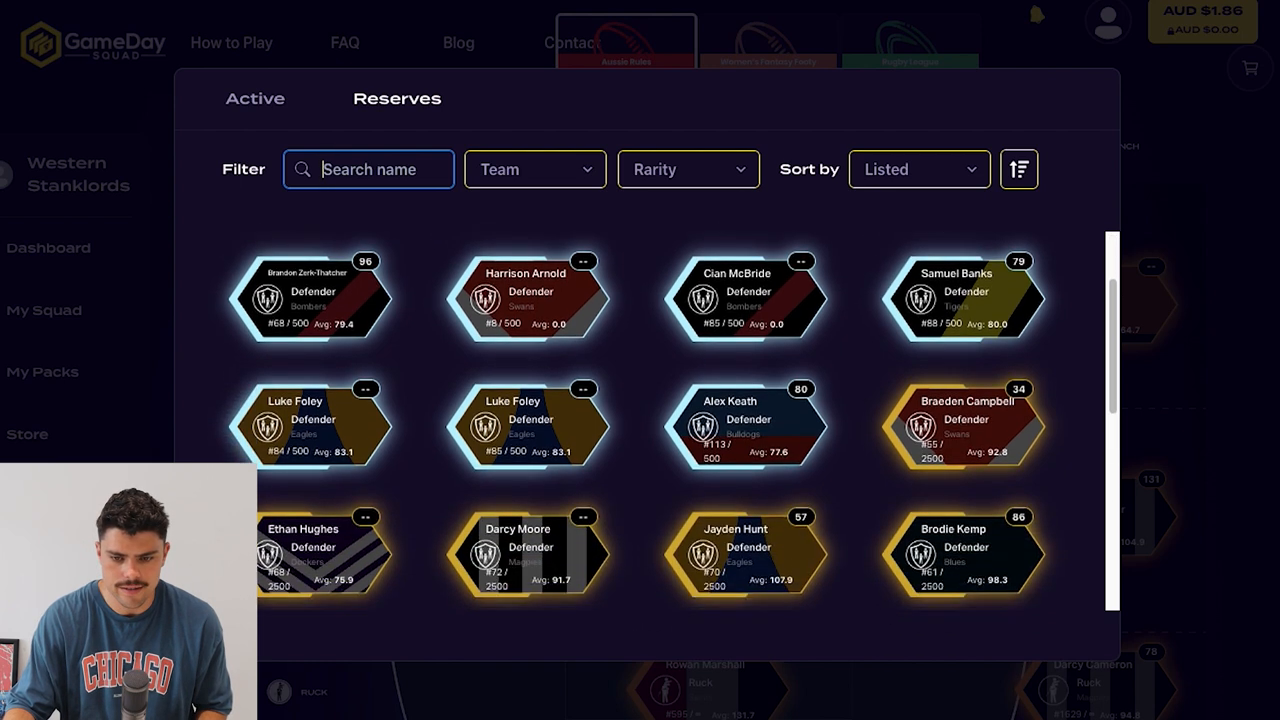
pyautogui.scroll(-3)
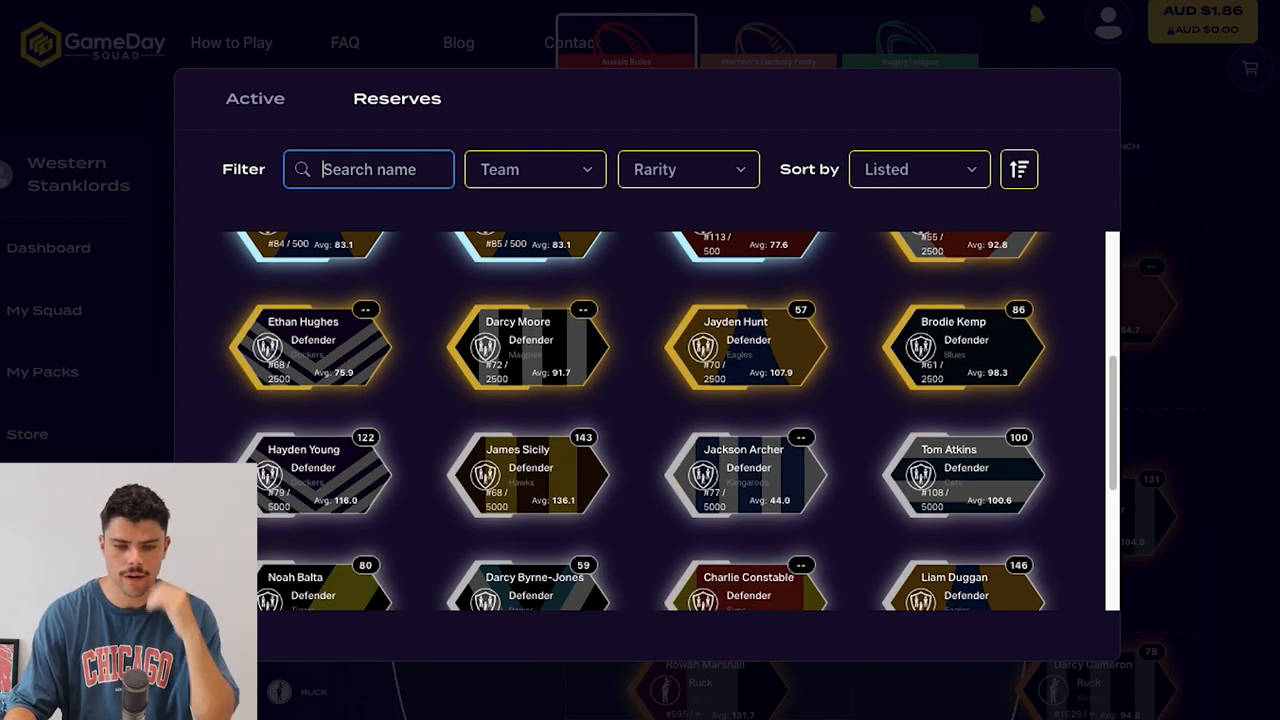
pyautogui.scroll(-3)
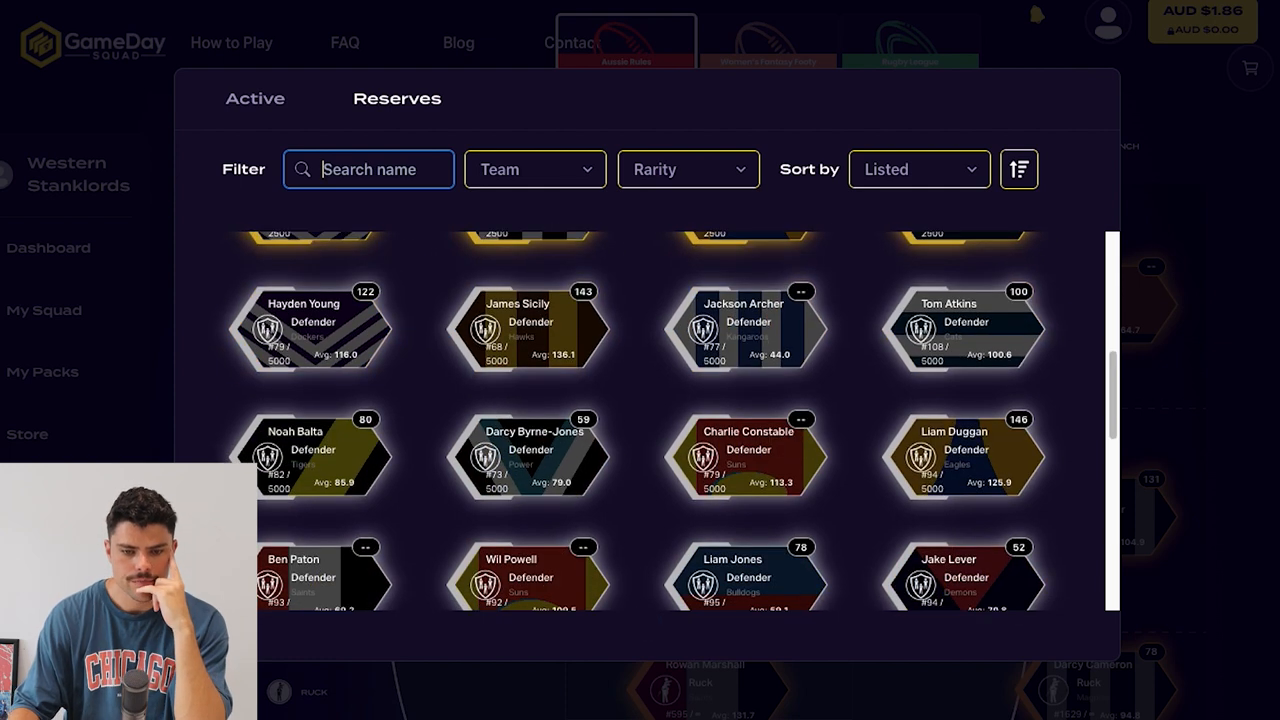
pyautogui.scroll(-3)
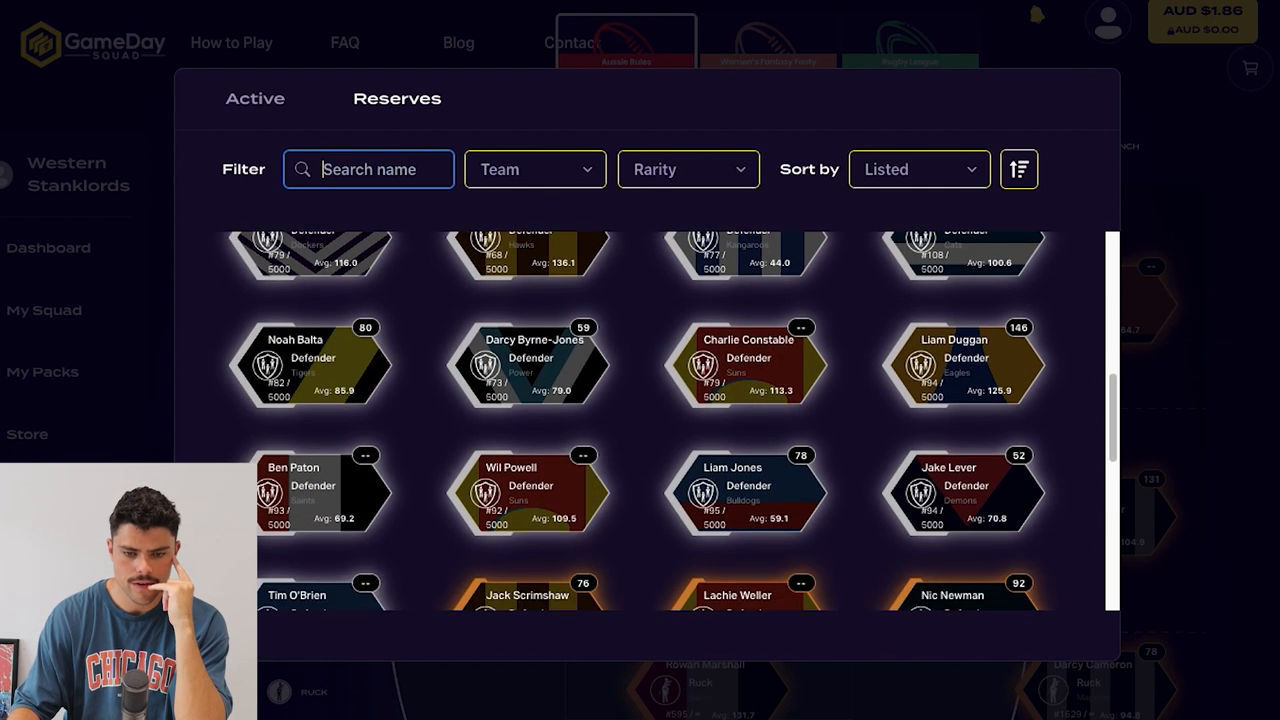
pyautogui.scroll(-3)
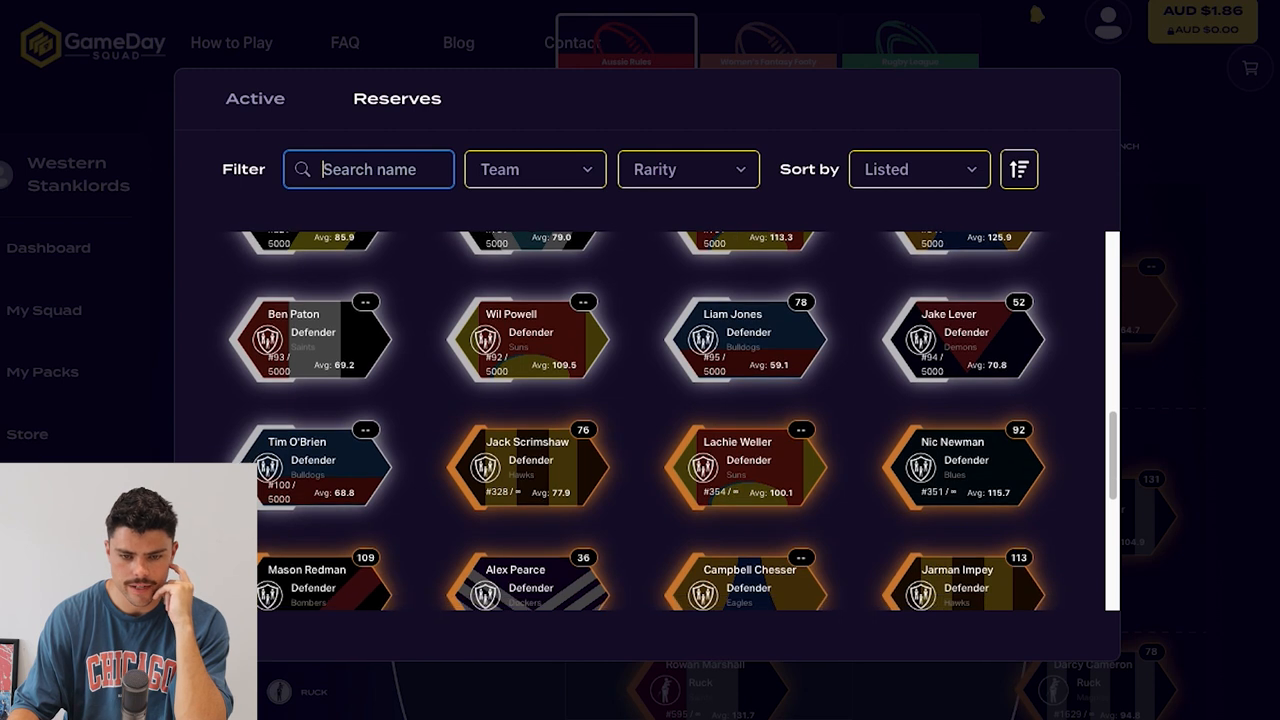
pyautogui.scroll(-3)
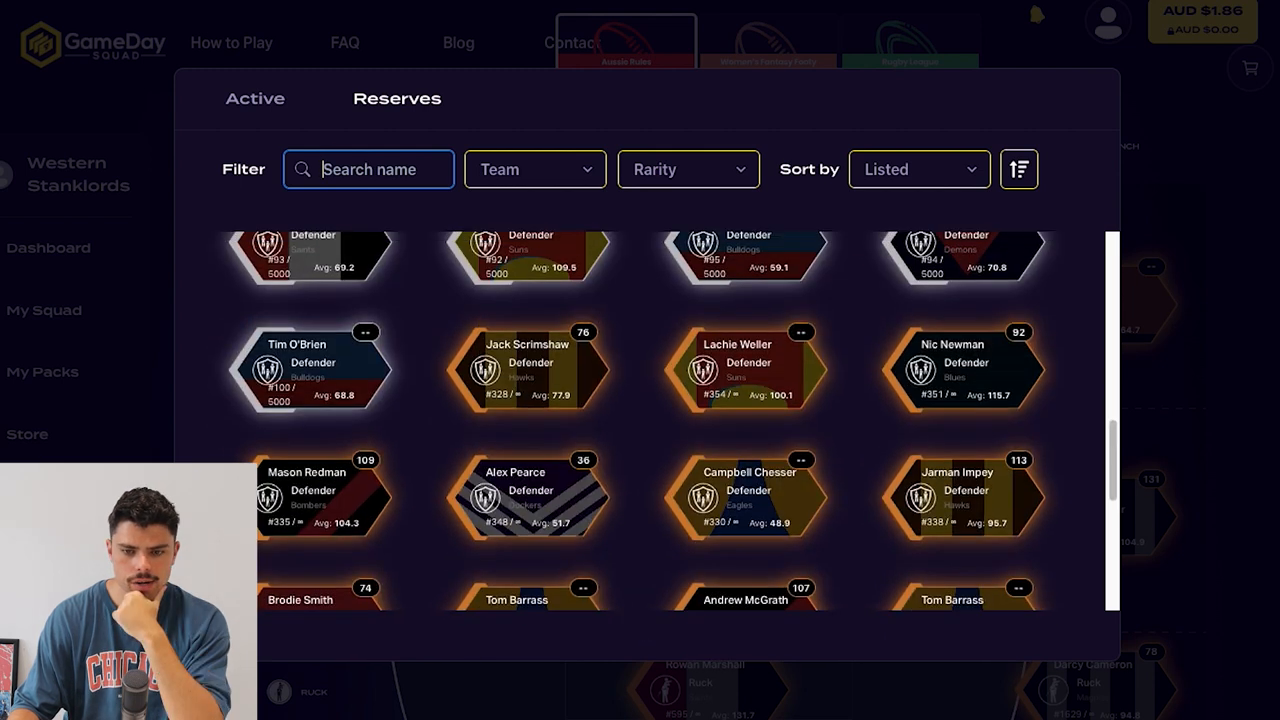
pyautogui.scroll(3)
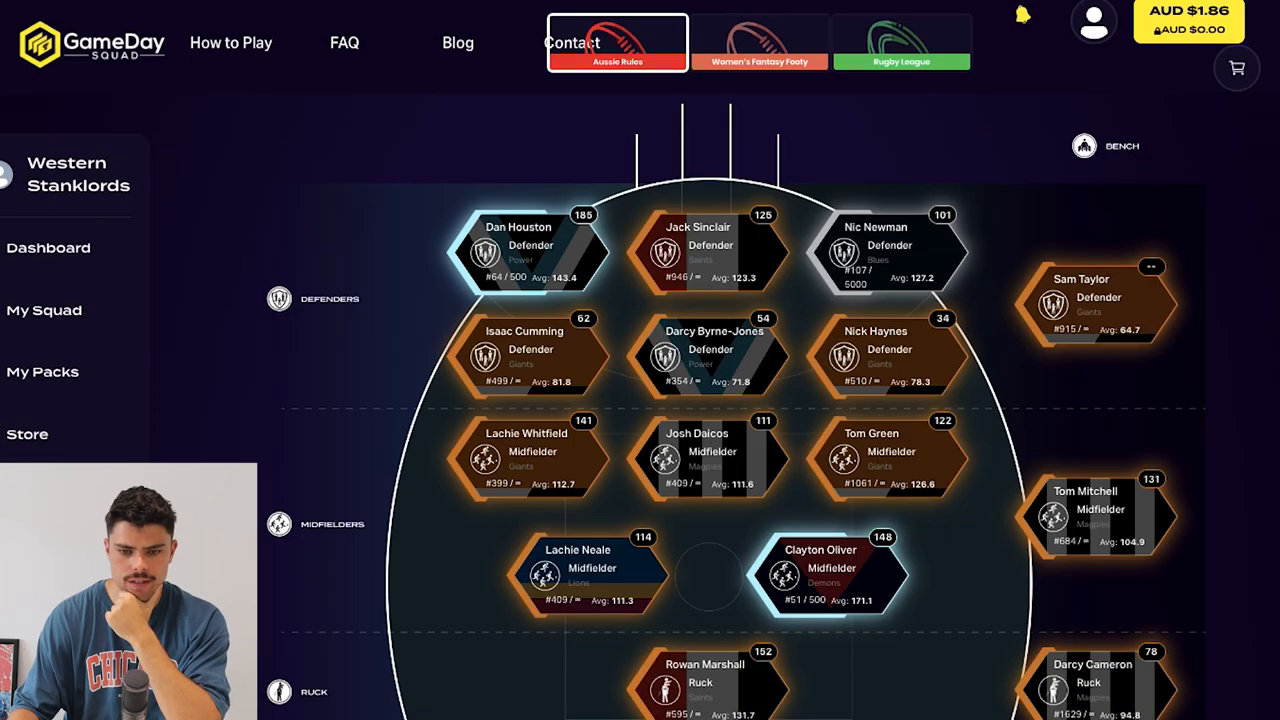
# Step: Bring reserve Josh Kelly in to replace midfielder Josh Daicos
pyautogui.scroll(-3)
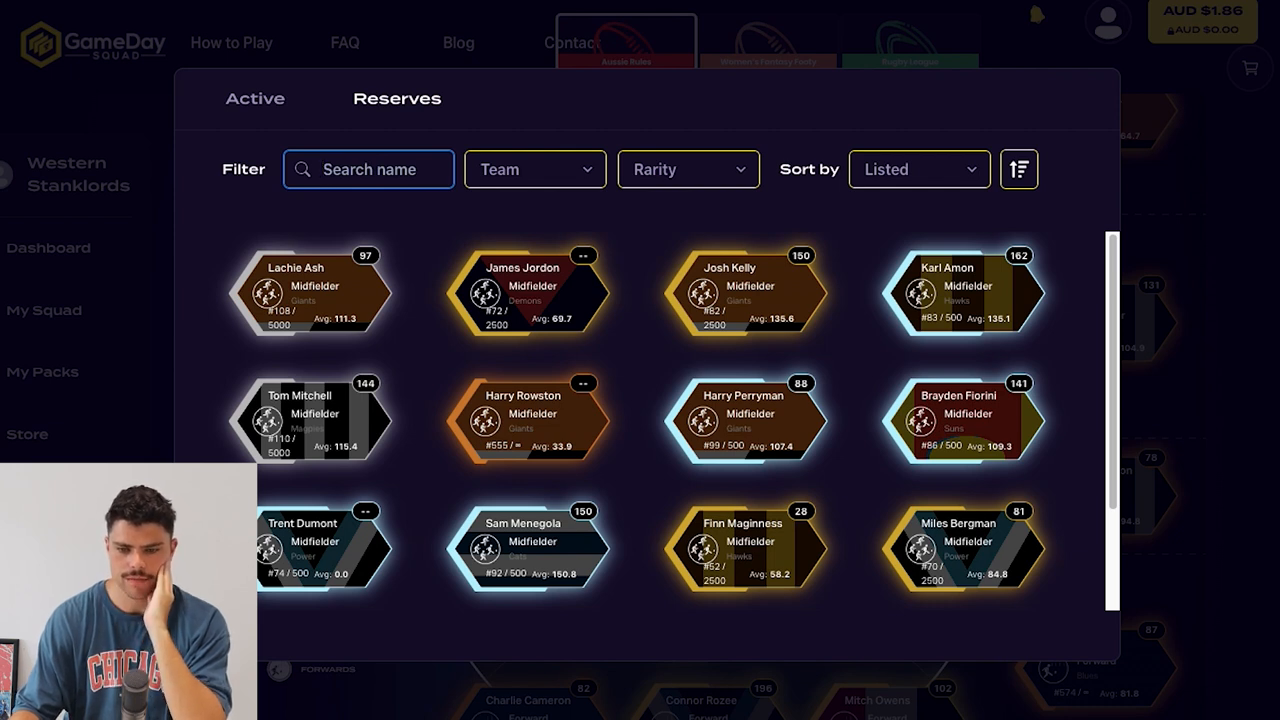
pyautogui.click(745, 290)
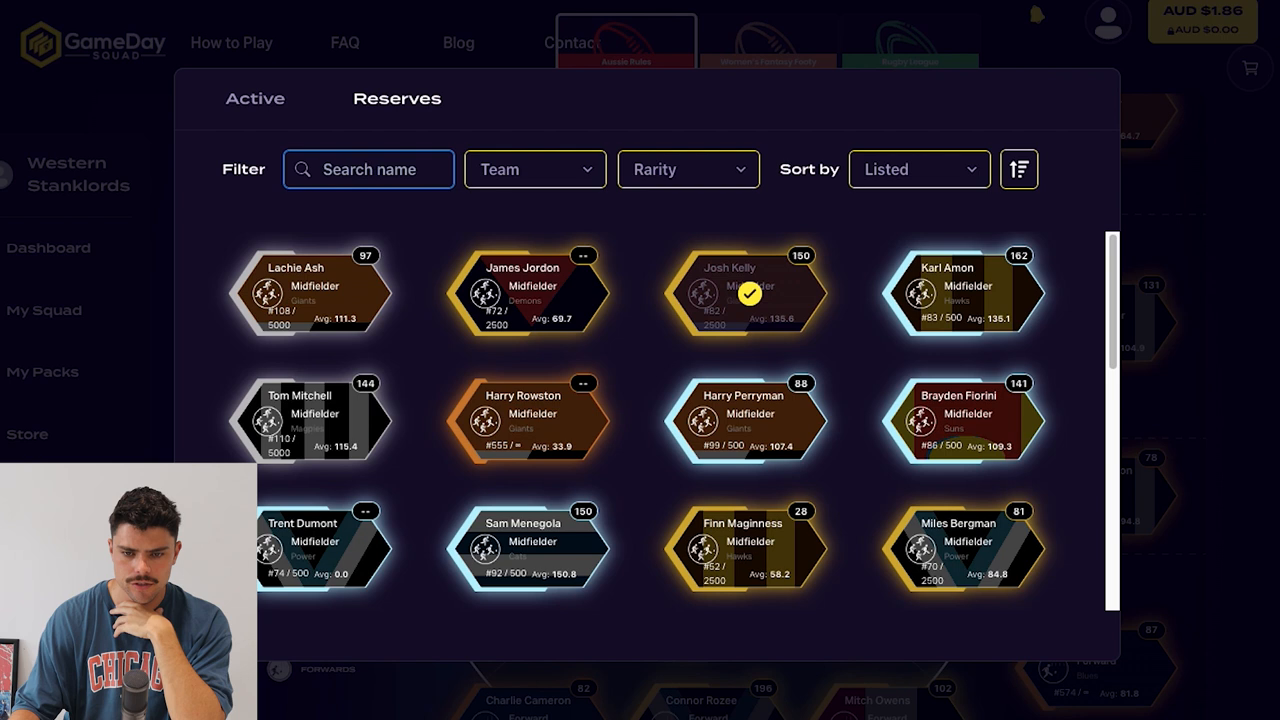
pyautogui.click(744, 293)
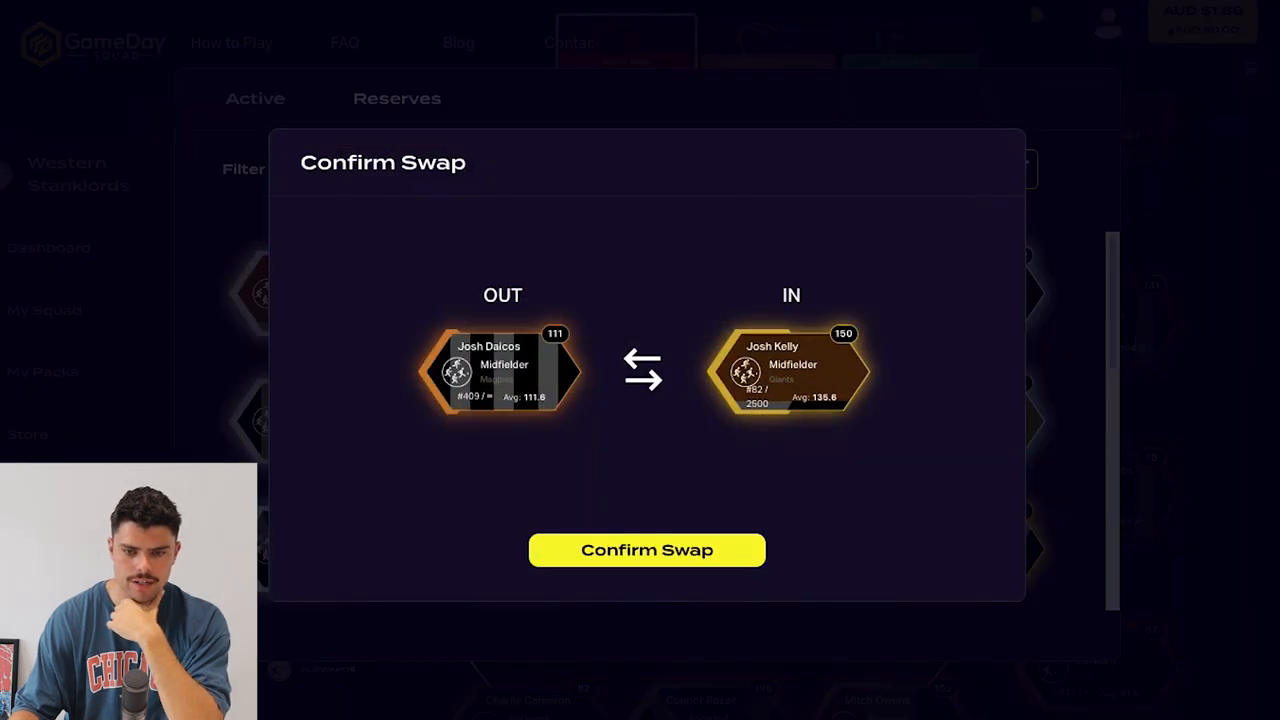
pyautogui.click(646, 550)
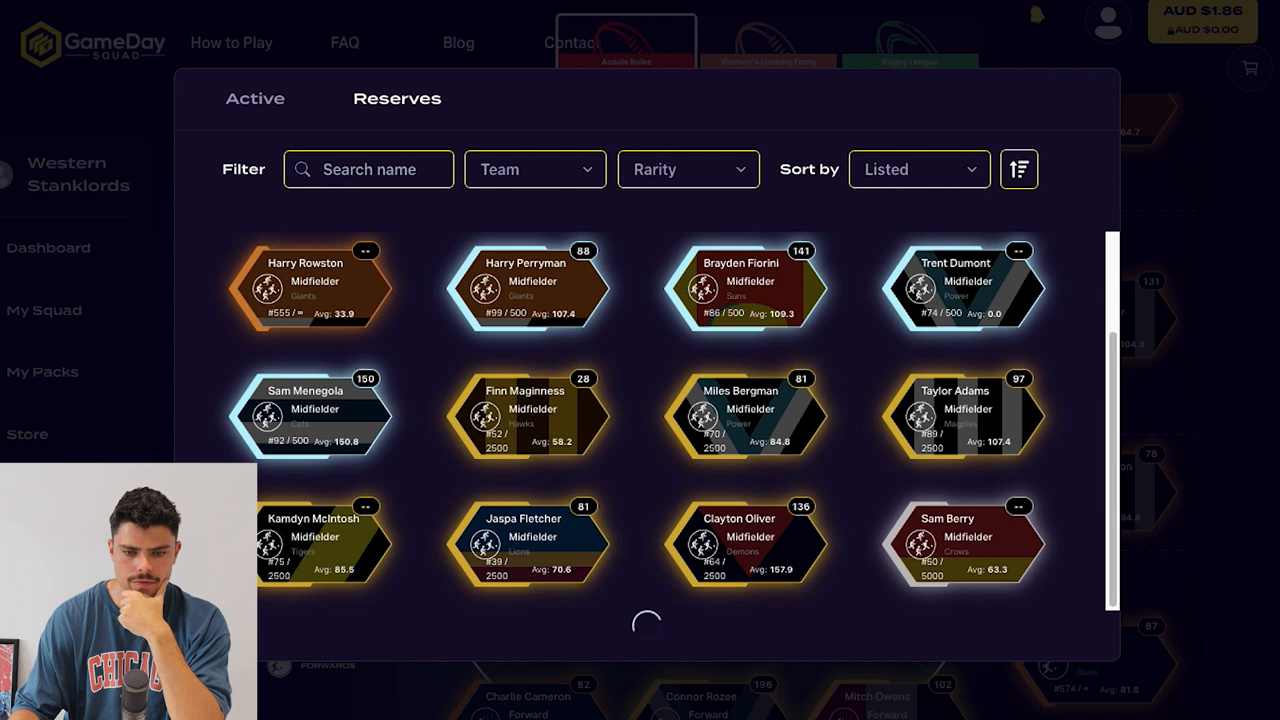
# Step: Swap reserve Ollie Wines in for midfielder Lachie Neale
pyautogui.scroll(-3)
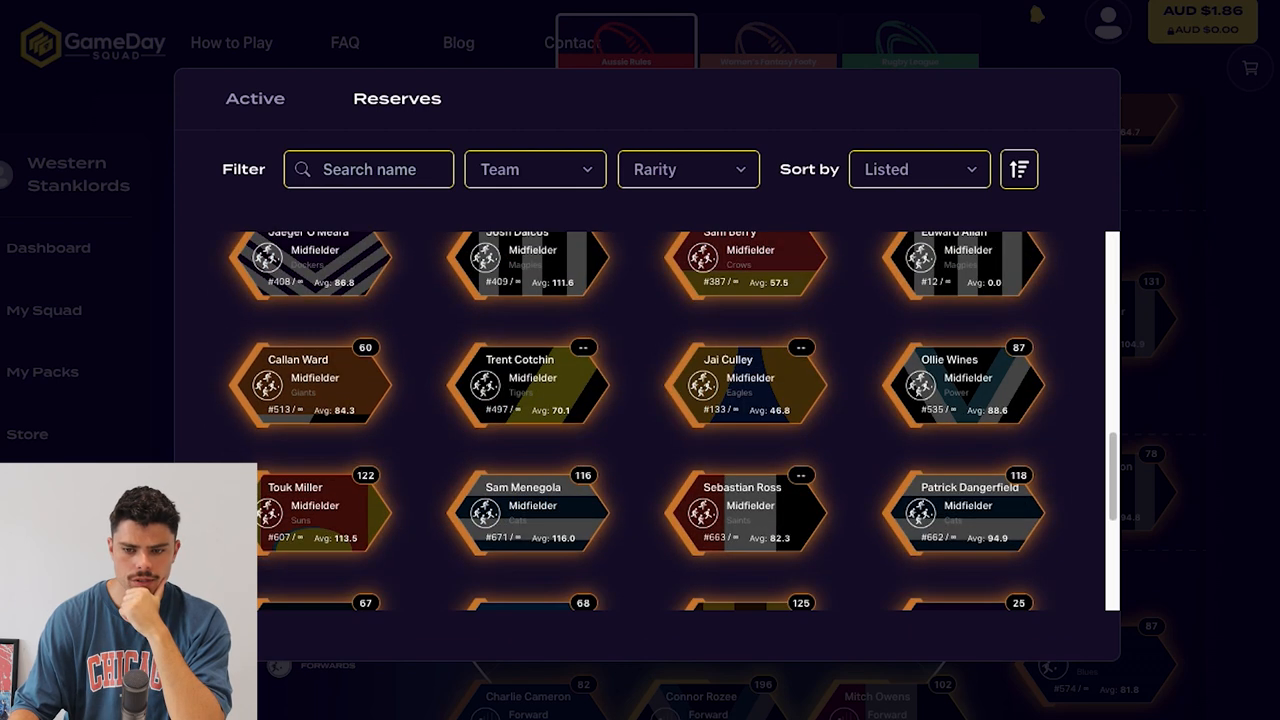
pyautogui.scroll(-3)
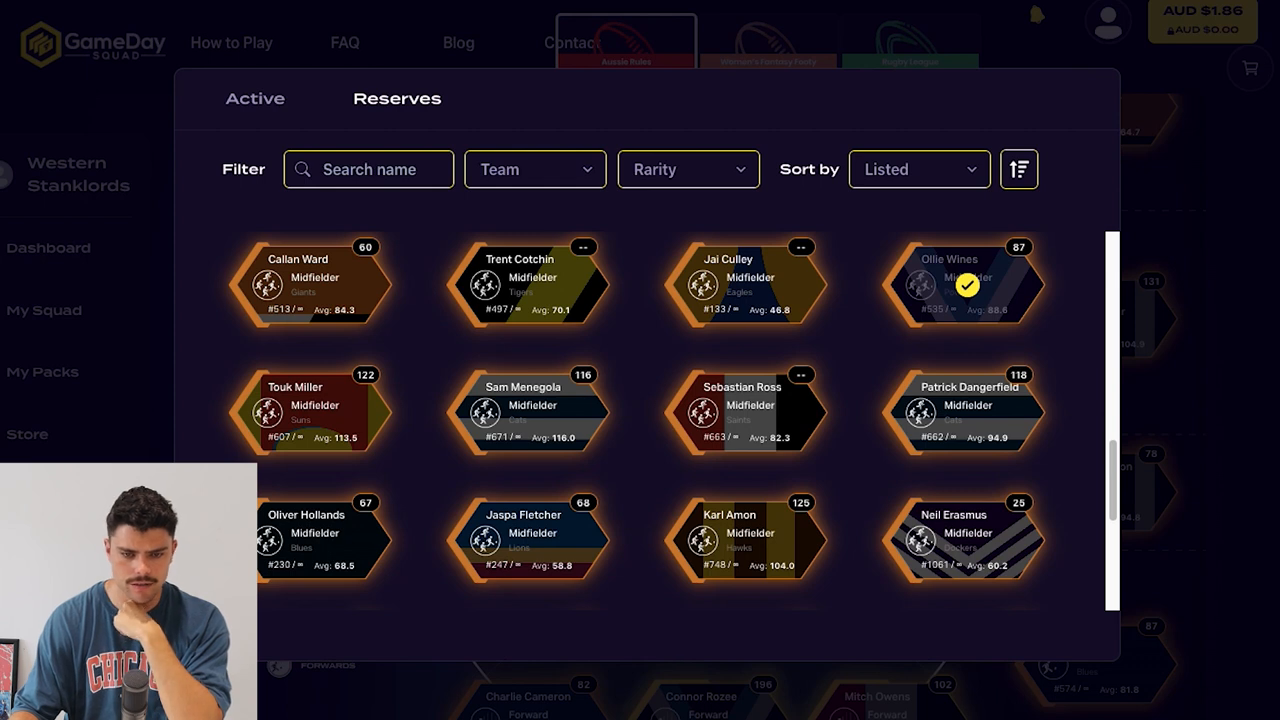
pyautogui.scroll(-3)
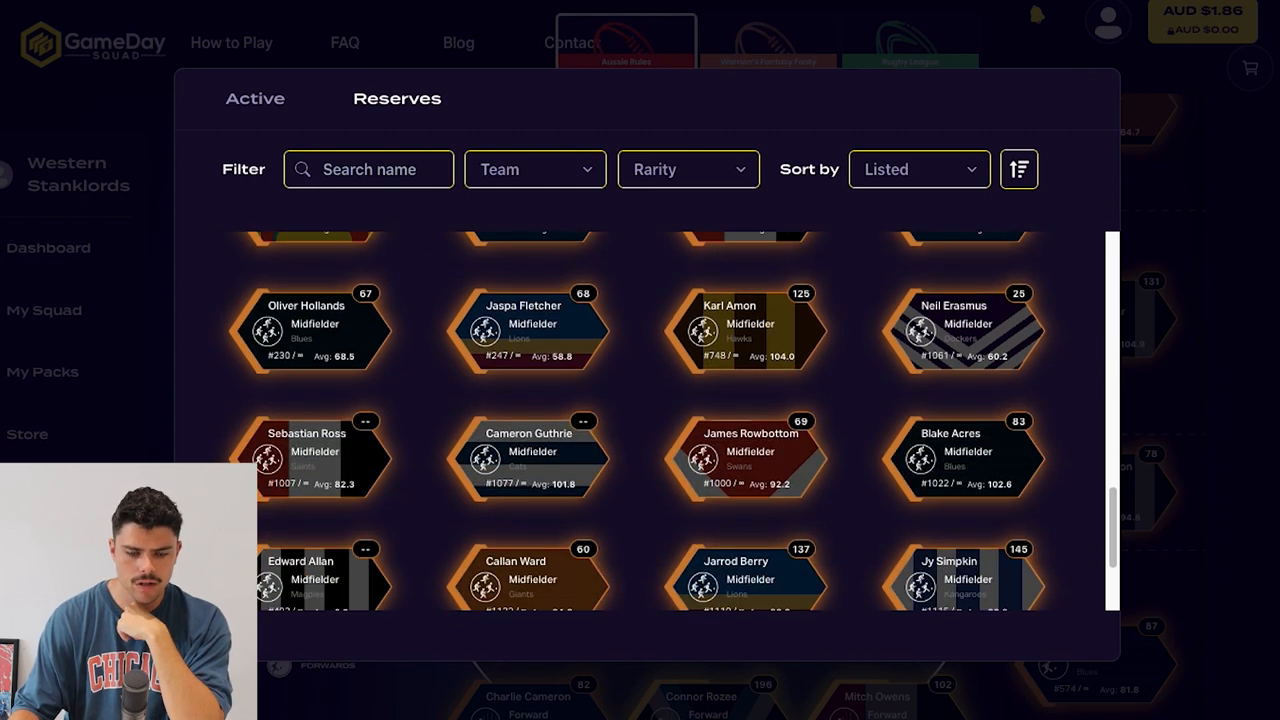
pyautogui.scroll(-3)
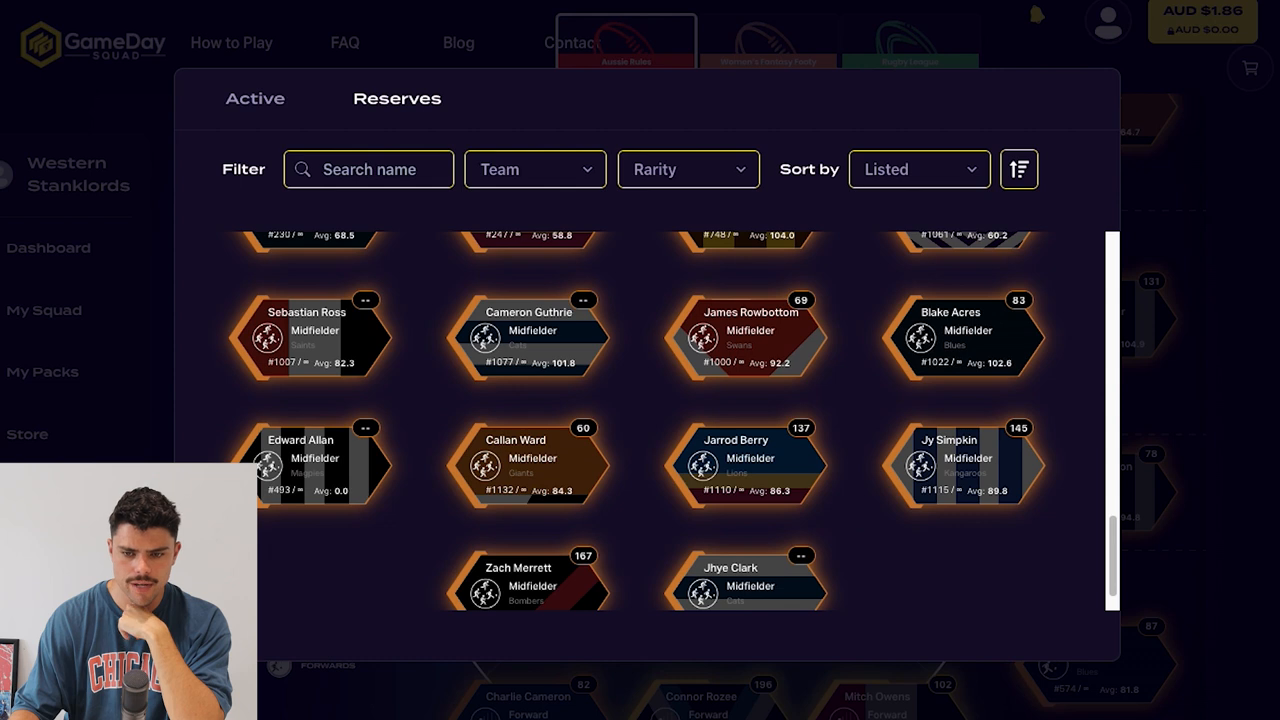
pyautogui.scroll(3)
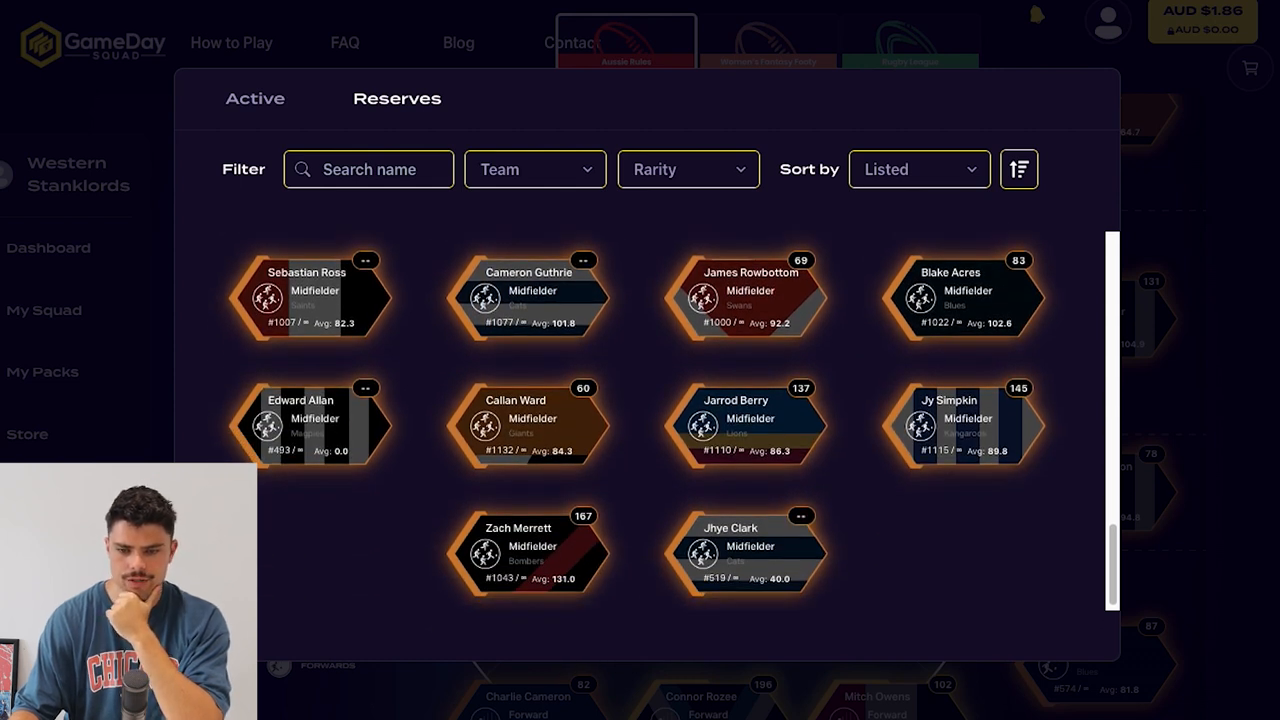
pyautogui.scroll(-3)
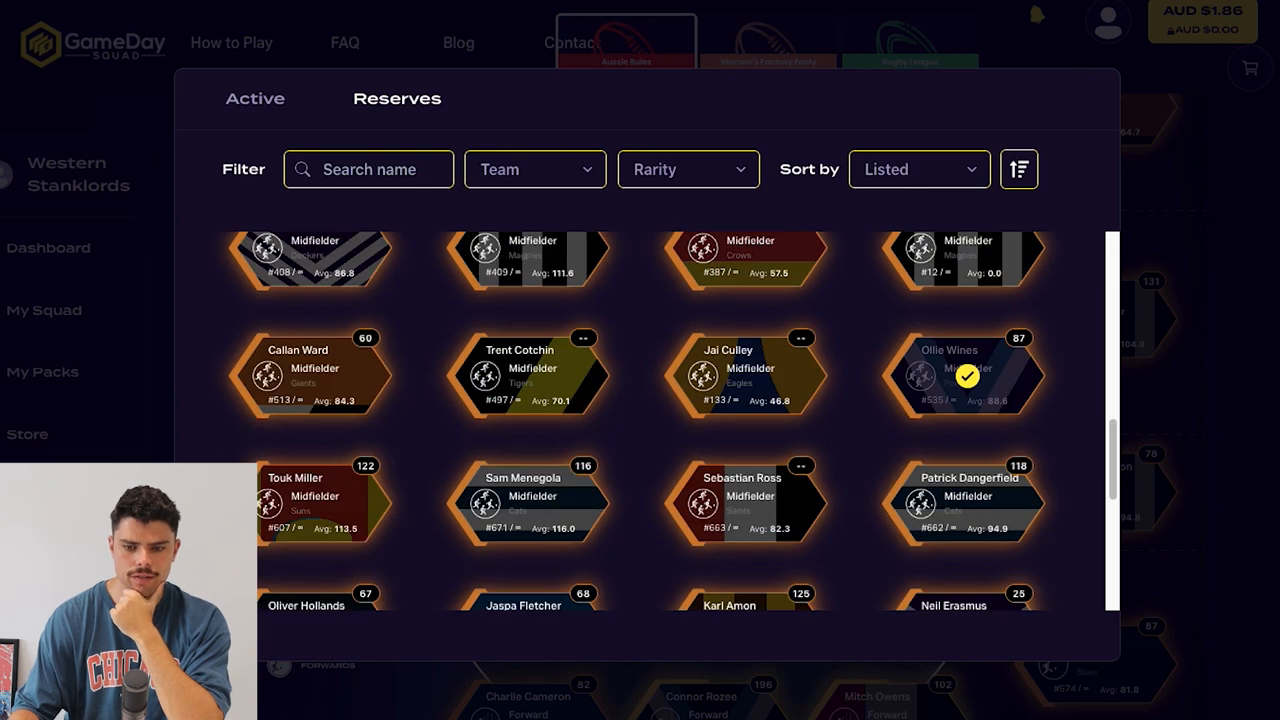
pyautogui.click(960, 375)
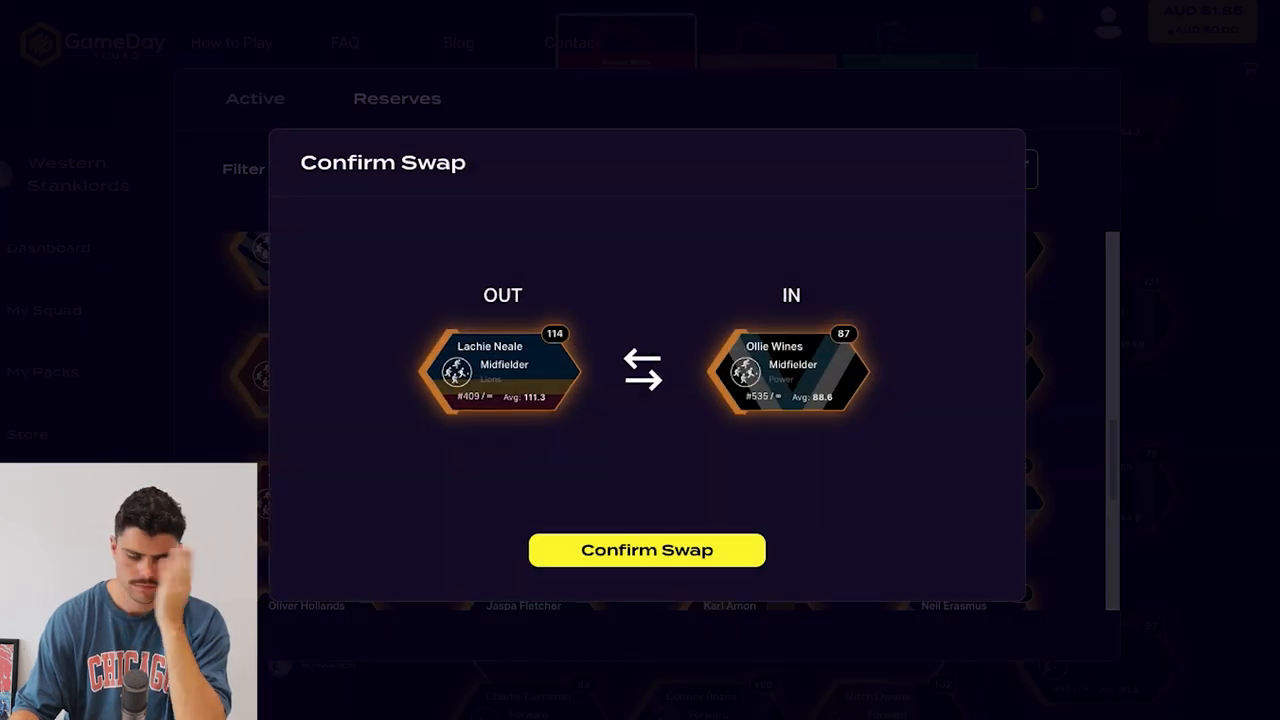
pyautogui.click(646, 549)
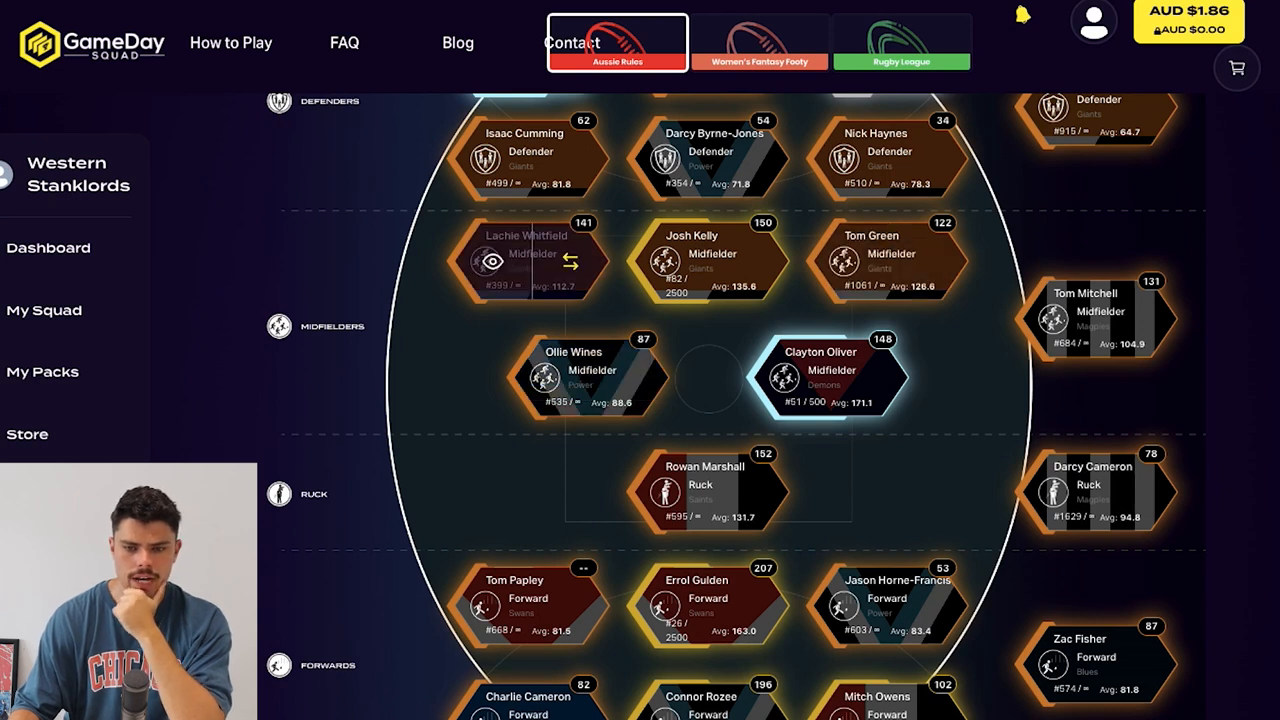
pyautogui.moveTo(1100, 320)
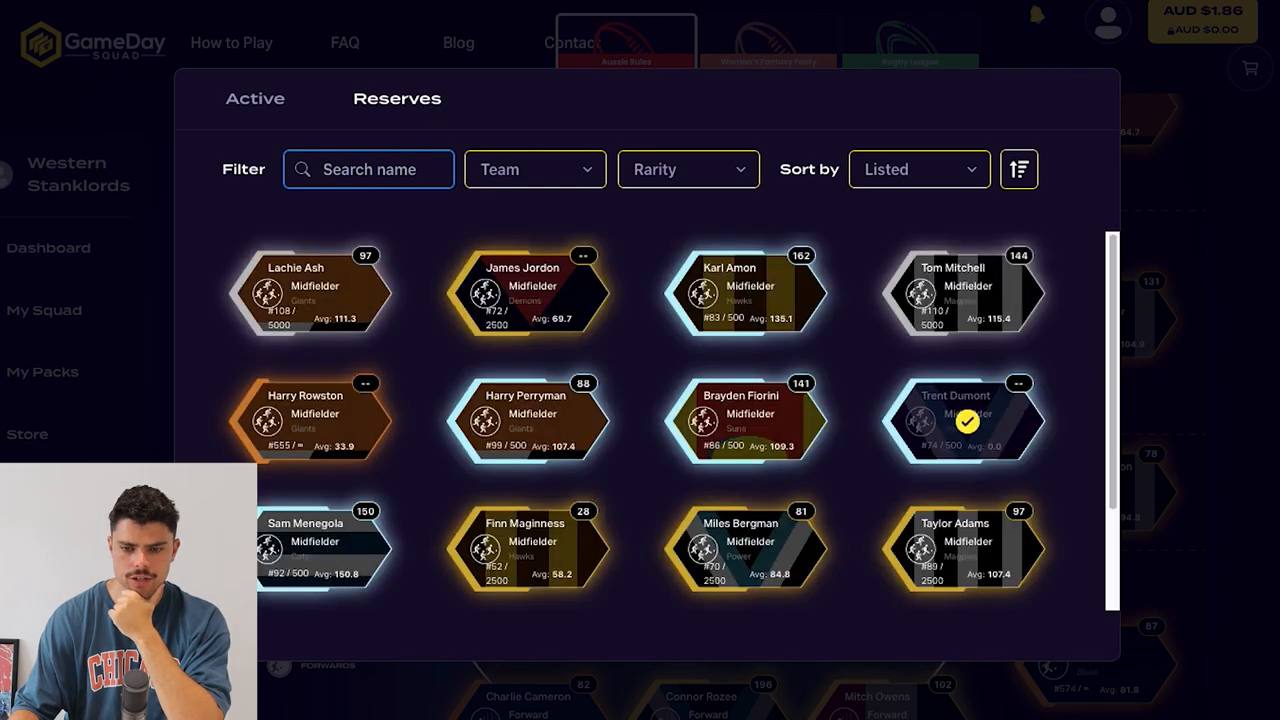
# Step: Swap reserve Blake Acres in for midfielder Tom Mitchell
pyautogui.scroll(-3)
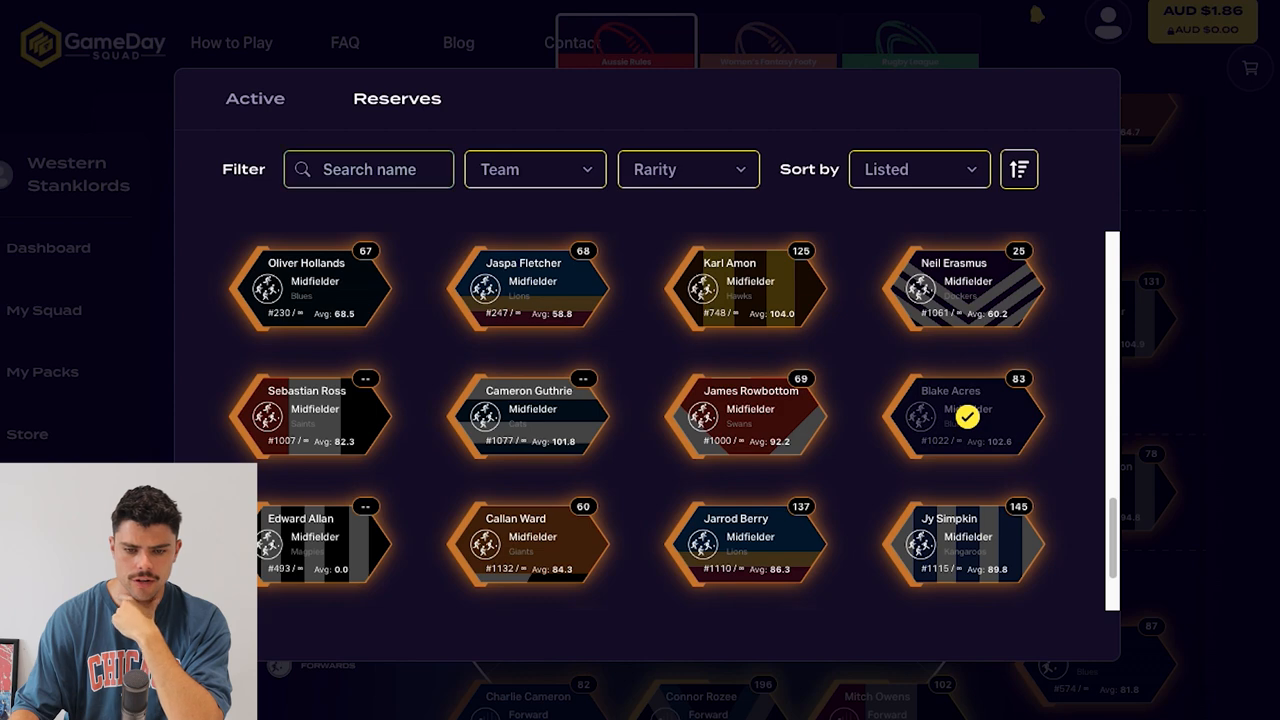
pyautogui.click(962, 414)
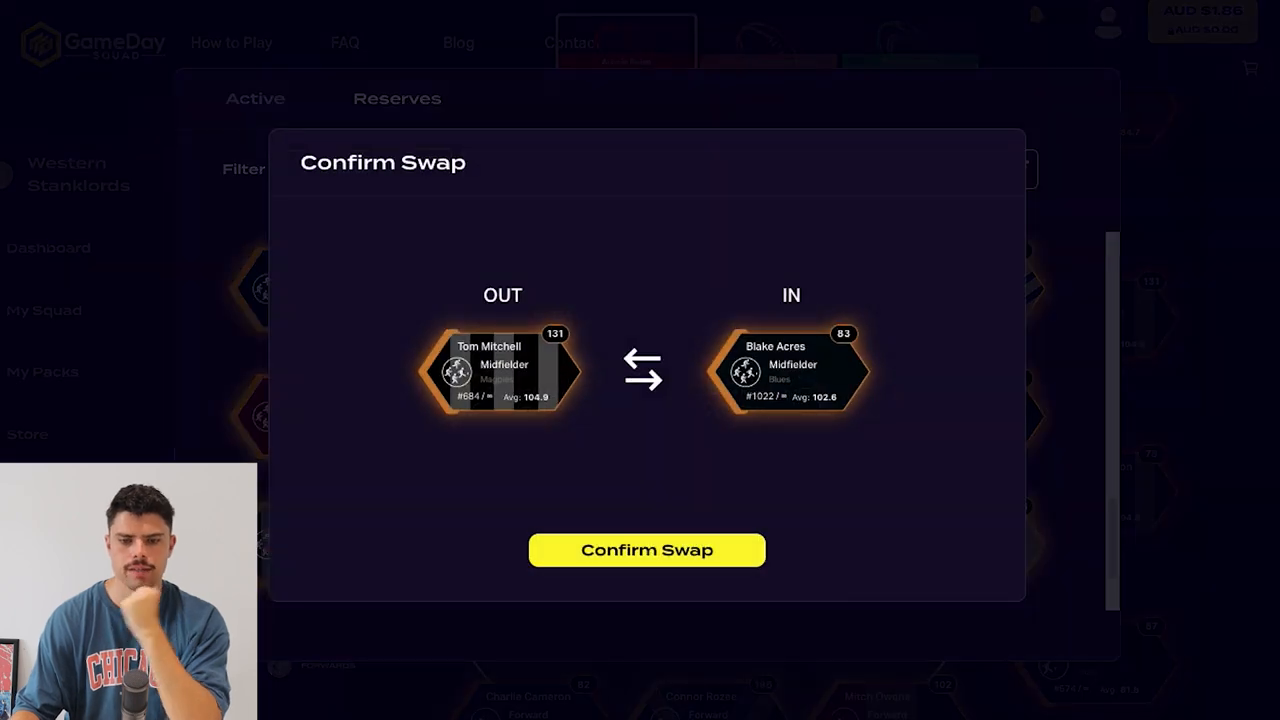
pyautogui.click(646, 550)
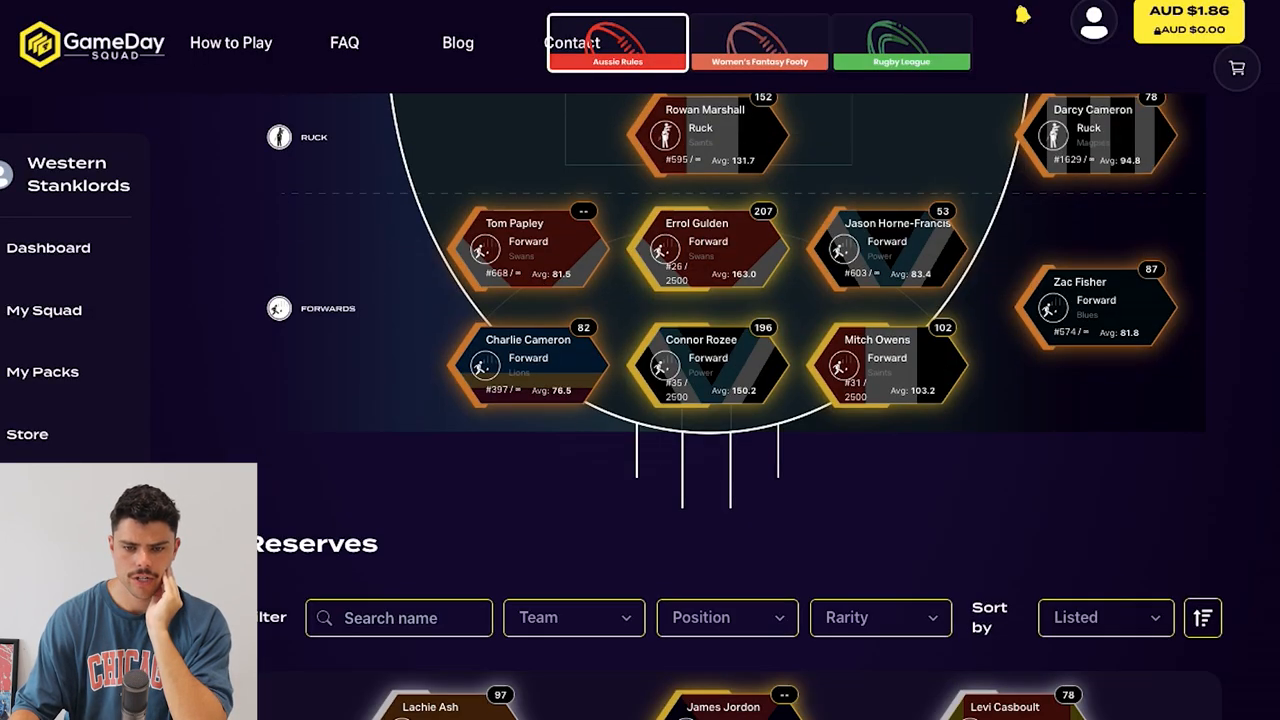
# Step: Replace bench ruck Darcy Cameron with Max Lynch from the ruck swap list
pyautogui.scroll(3)
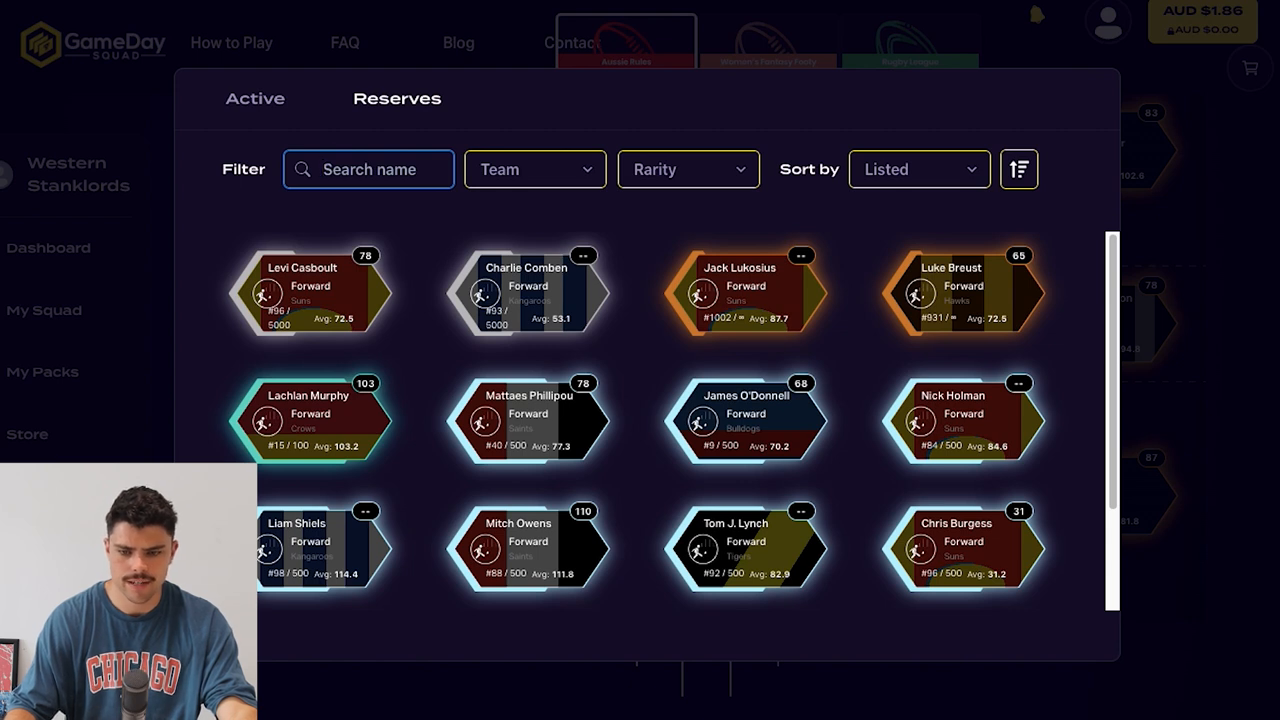
pyautogui.scroll(-3)
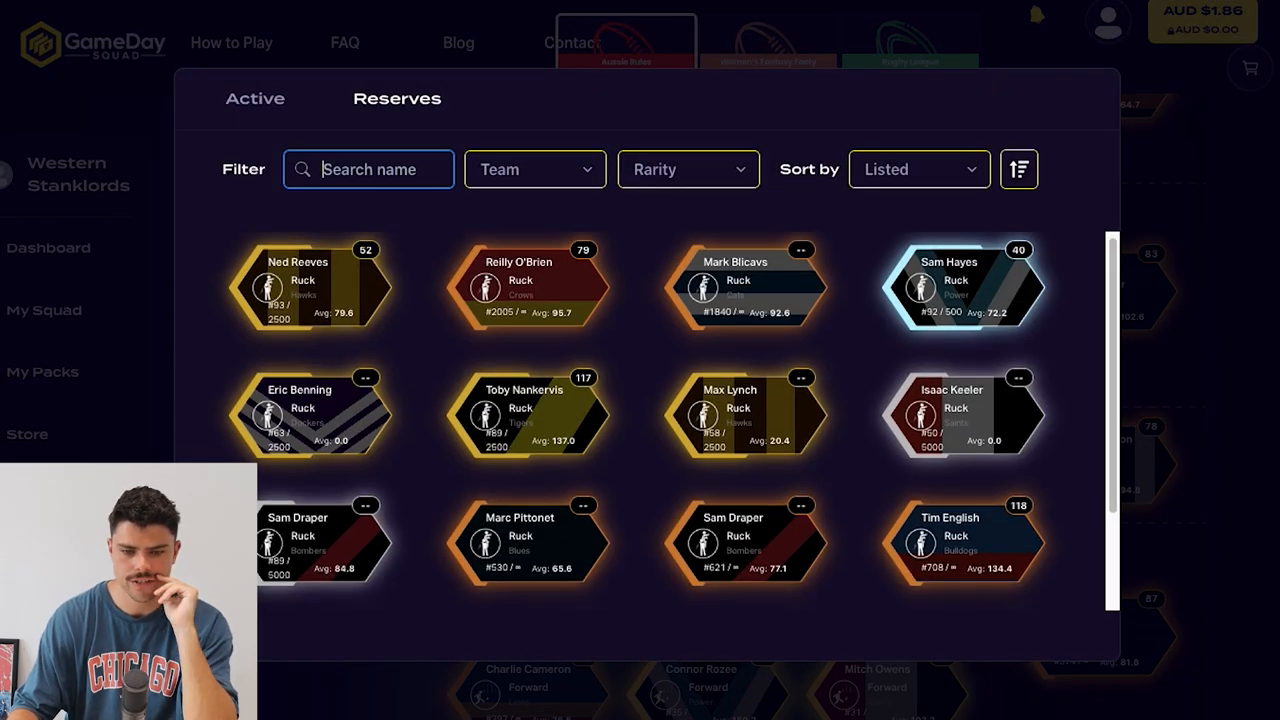
pyautogui.scroll(-3)
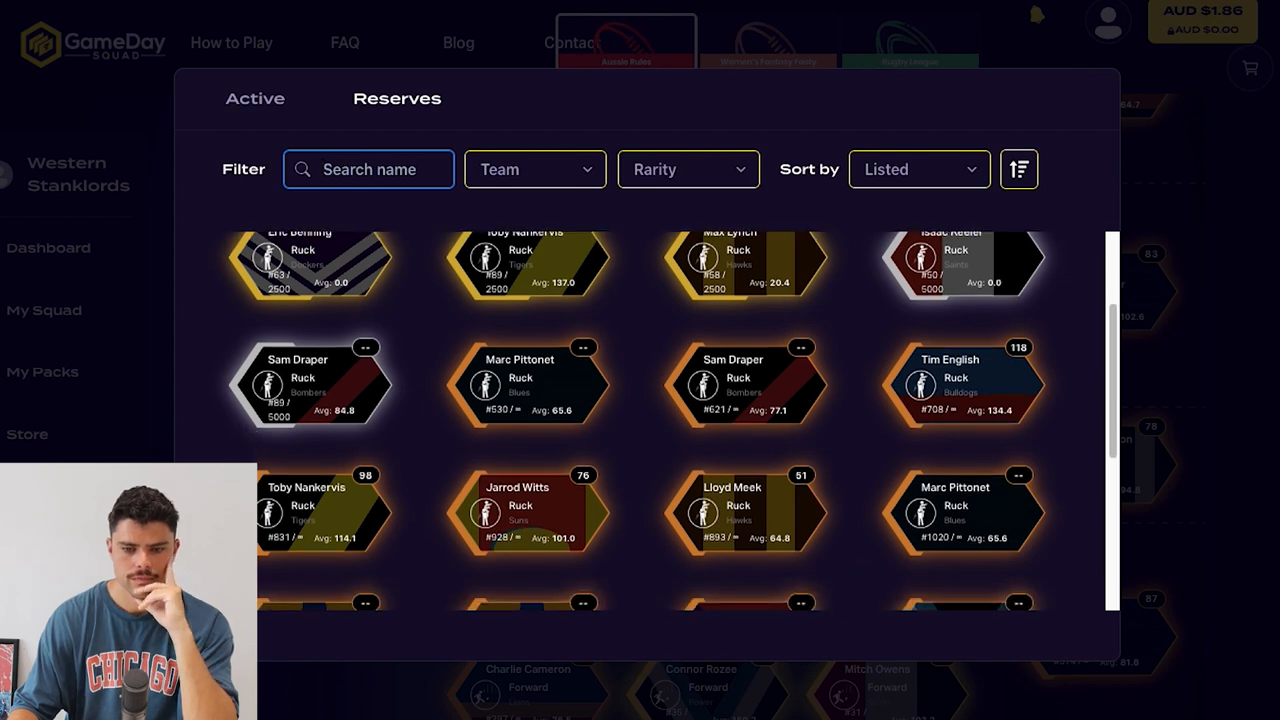
pyautogui.scroll(-3)
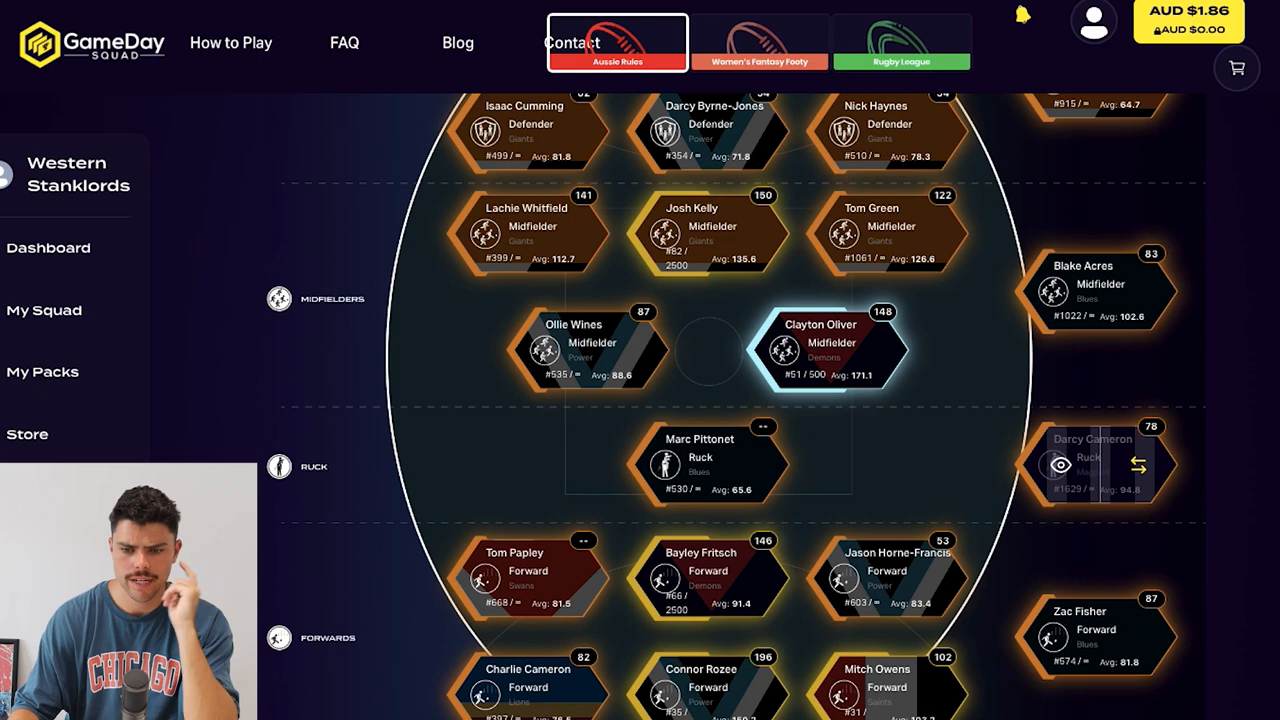
pyautogui.click(1138, 465)
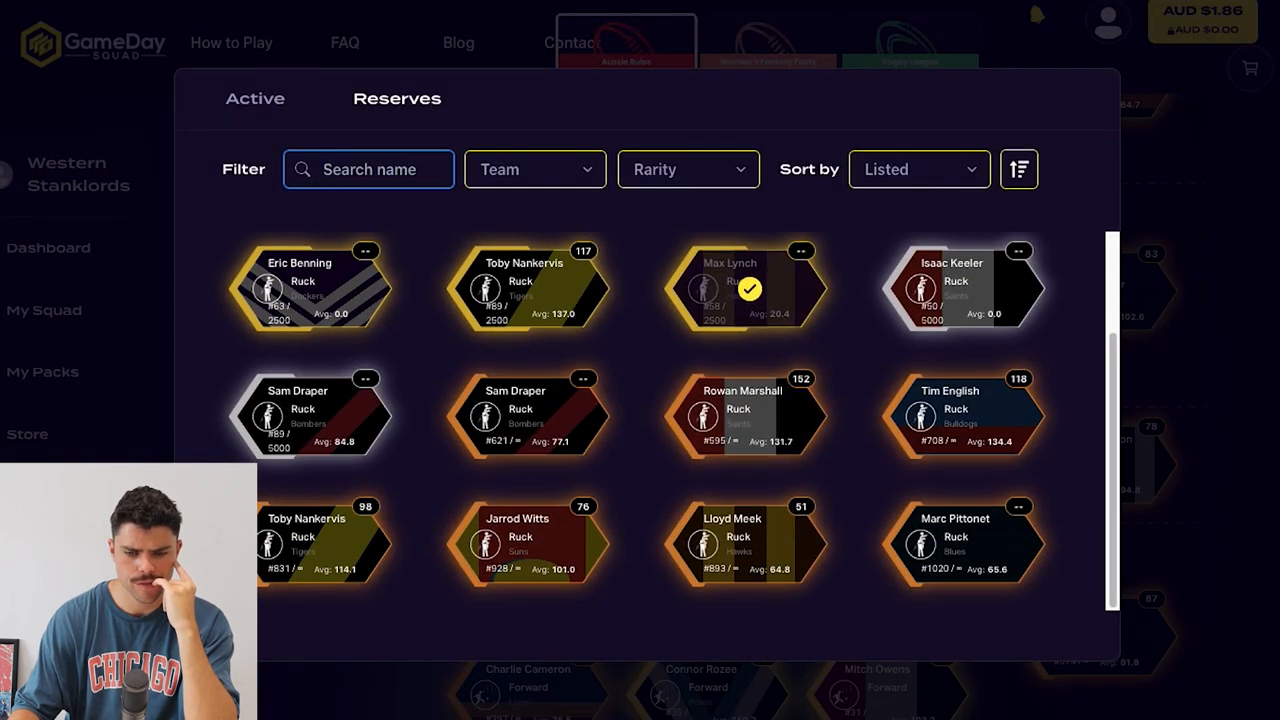
pyautogui.click(750, 288)
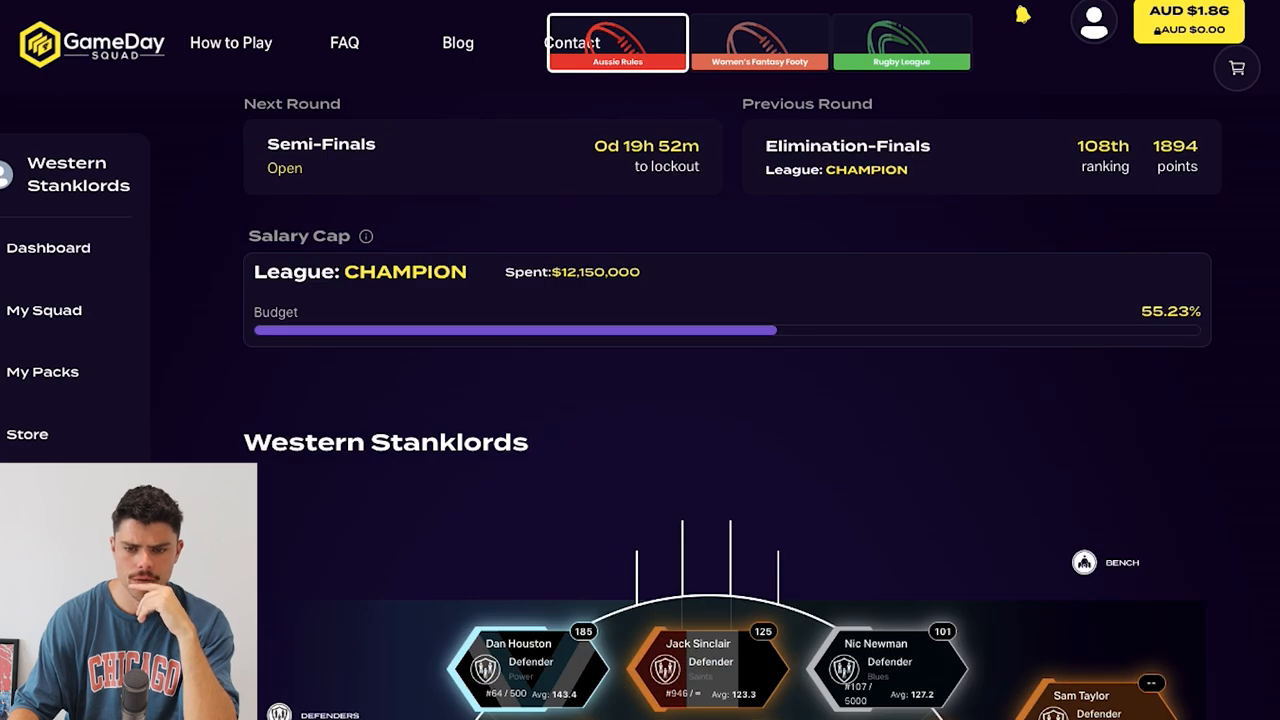
# Step: Swap Jed McEntee in for Mitch Owens, then bring in the cheaper #64 Clayton Oliver card
pyautogui.scroll(-3)
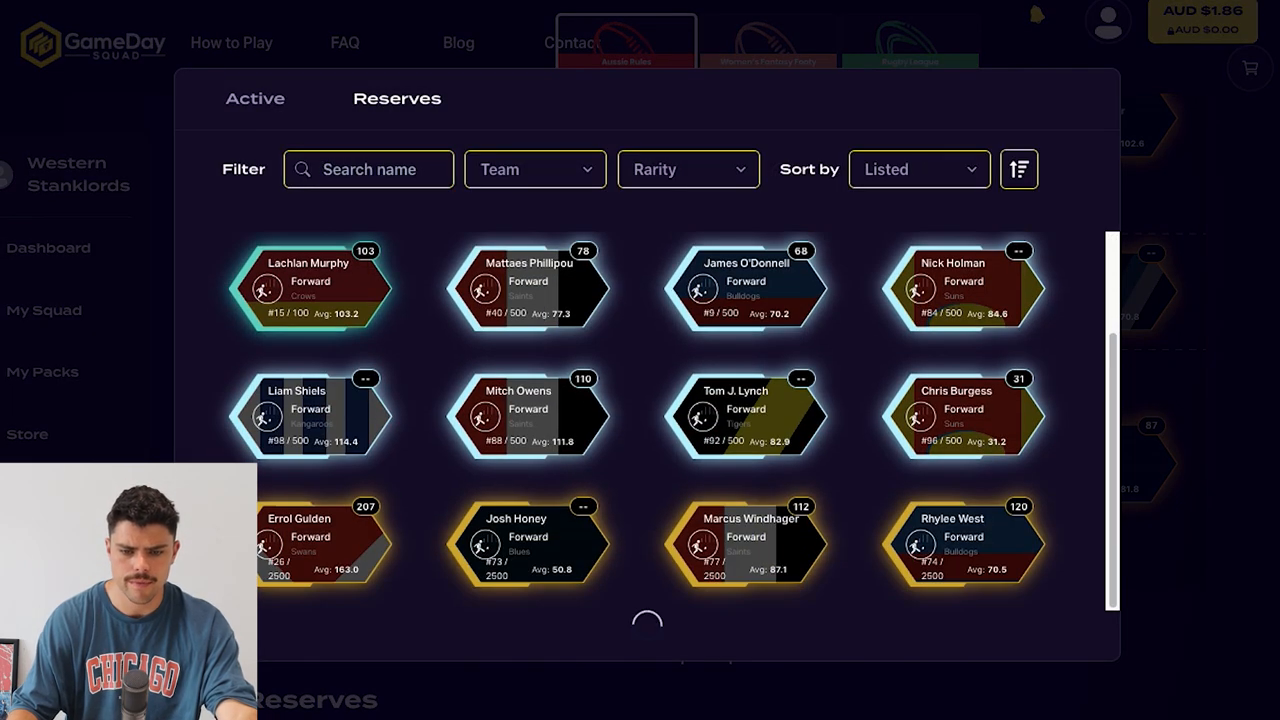
pyautogui.scroll(-3)
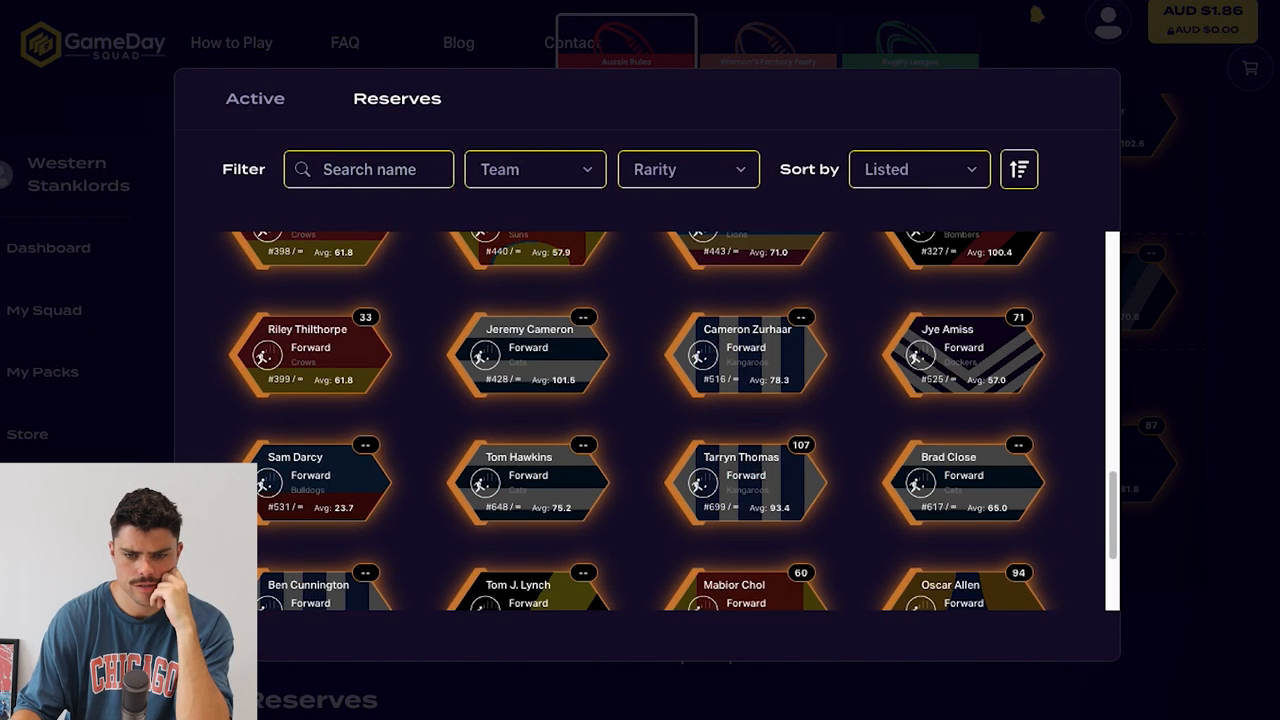
pyautogui.scroll(3)
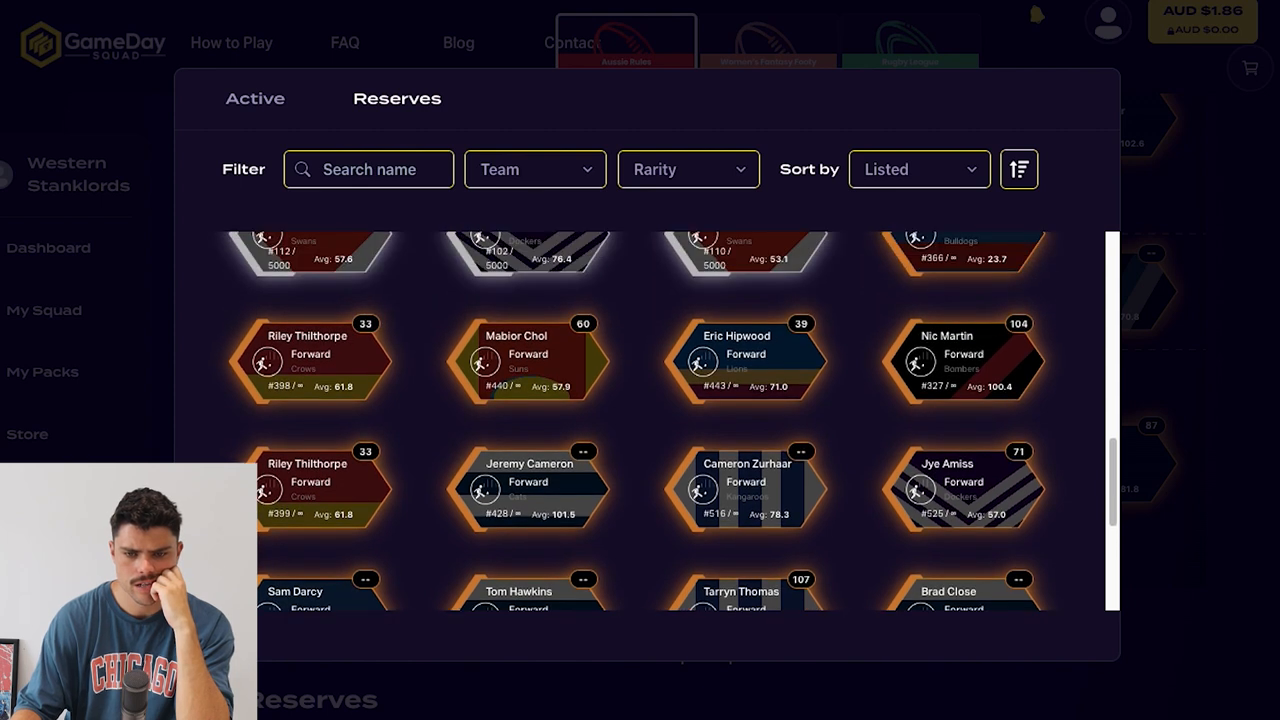
pyautogui.scroll(-3)
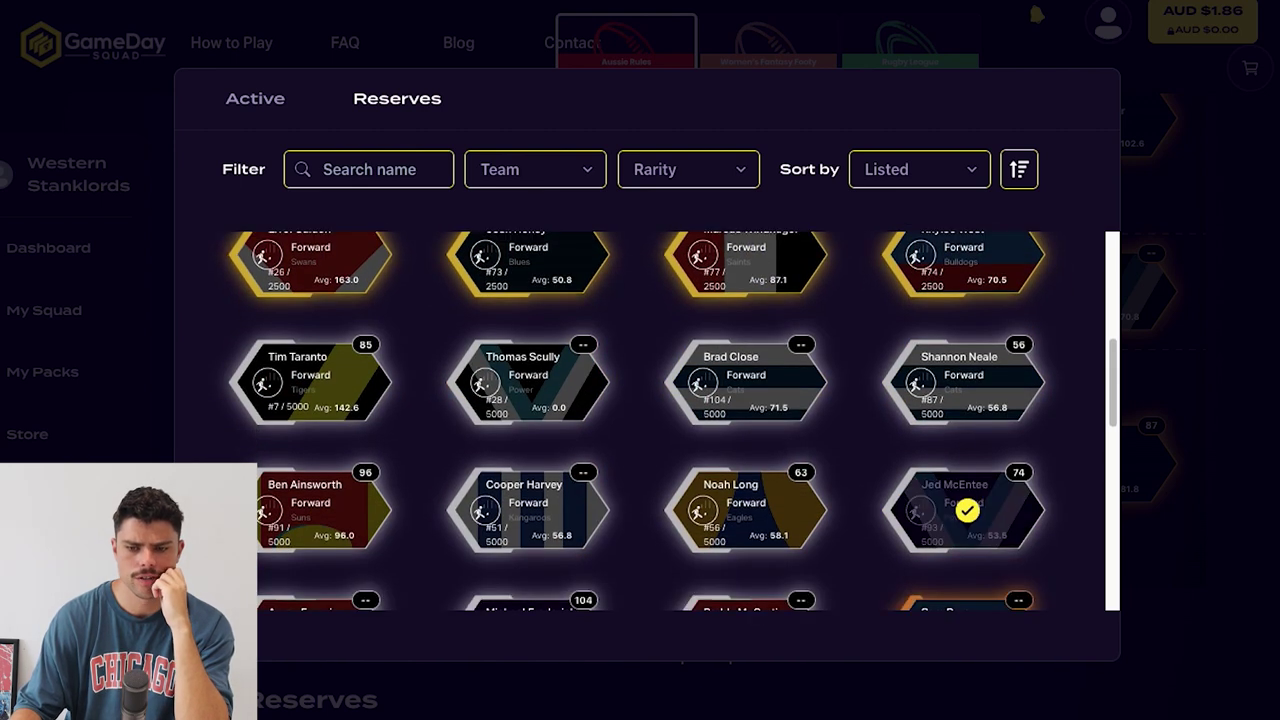
pyautogui.click(963, 510)
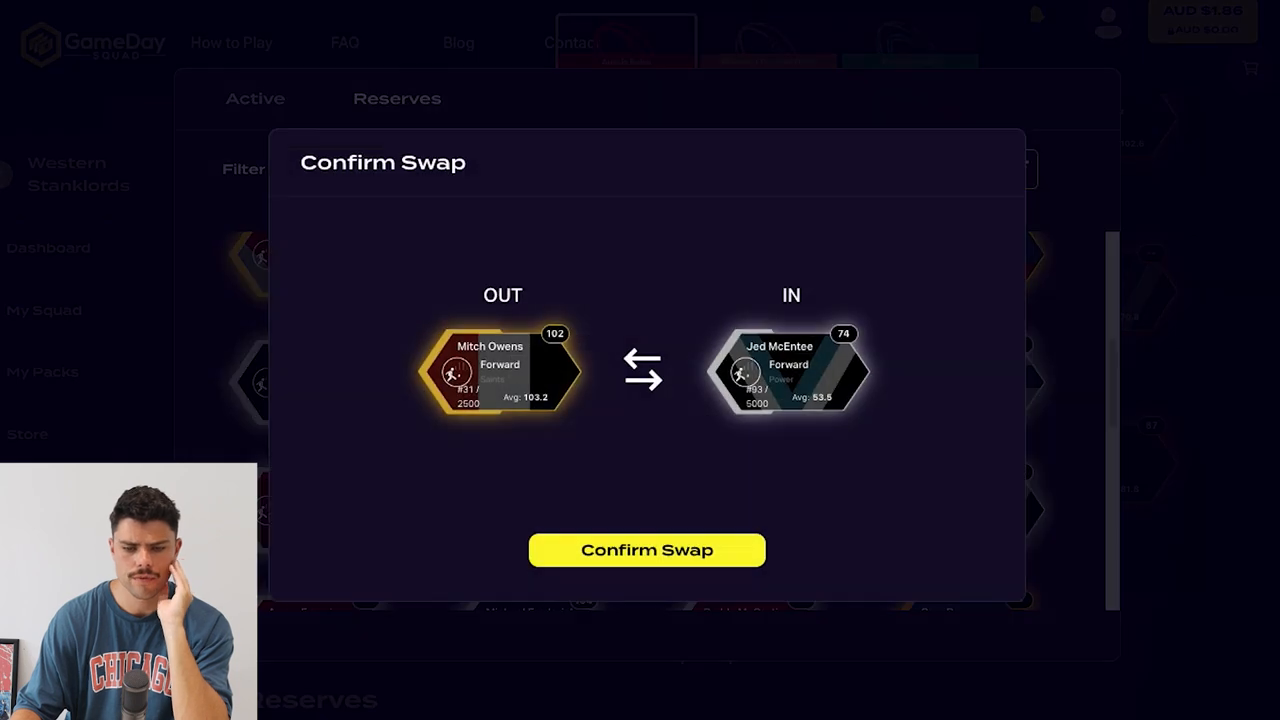
pyautogui.click(646, 550)
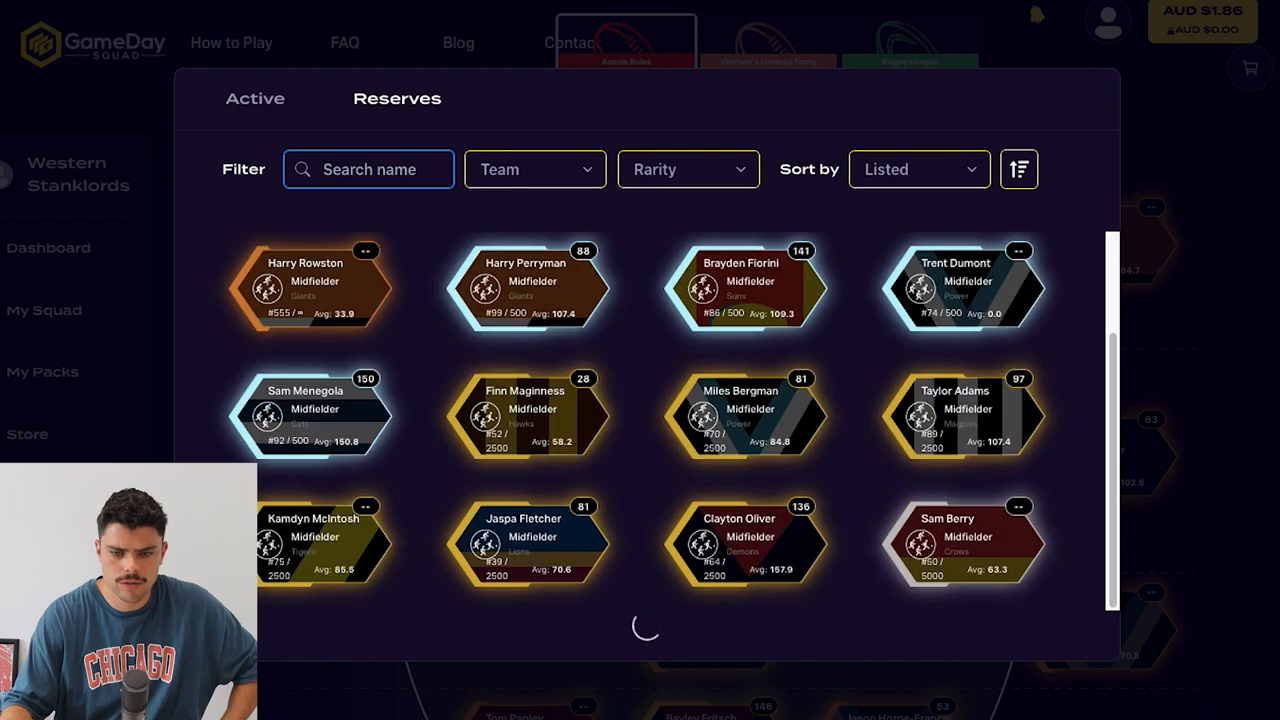
pyautogui.click(745, 540)
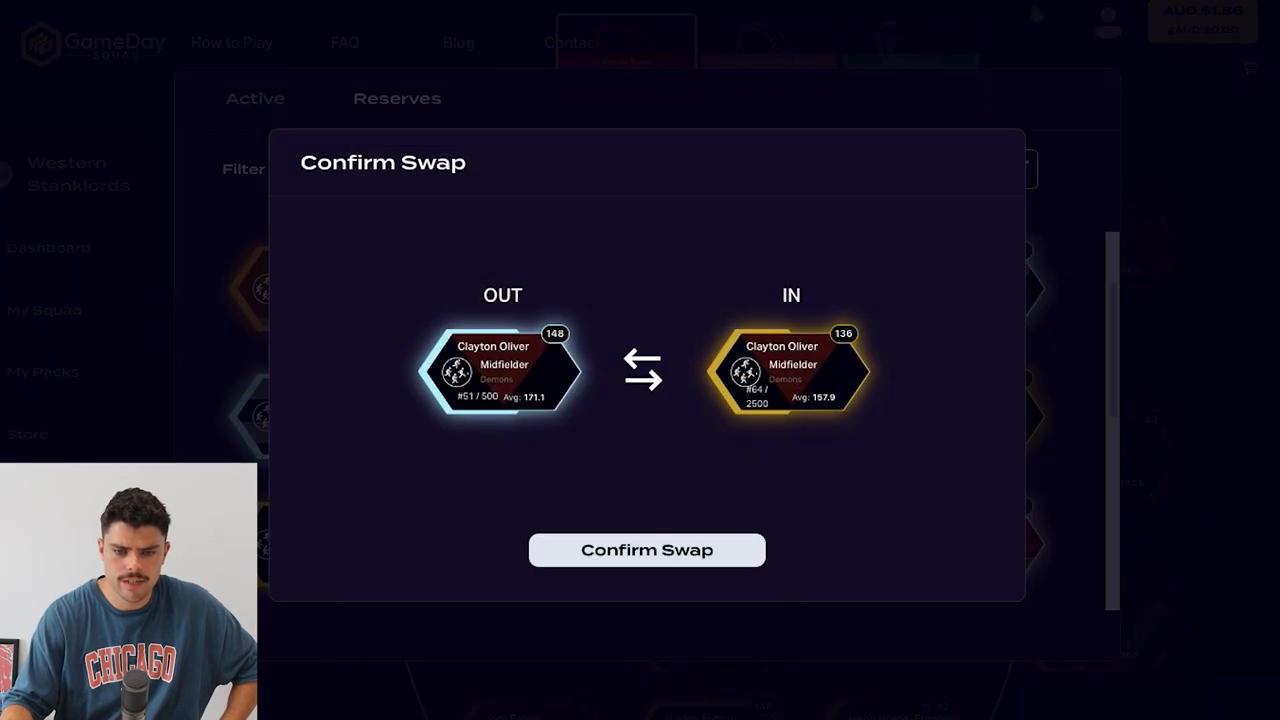
pyautogui.click(646, 550)
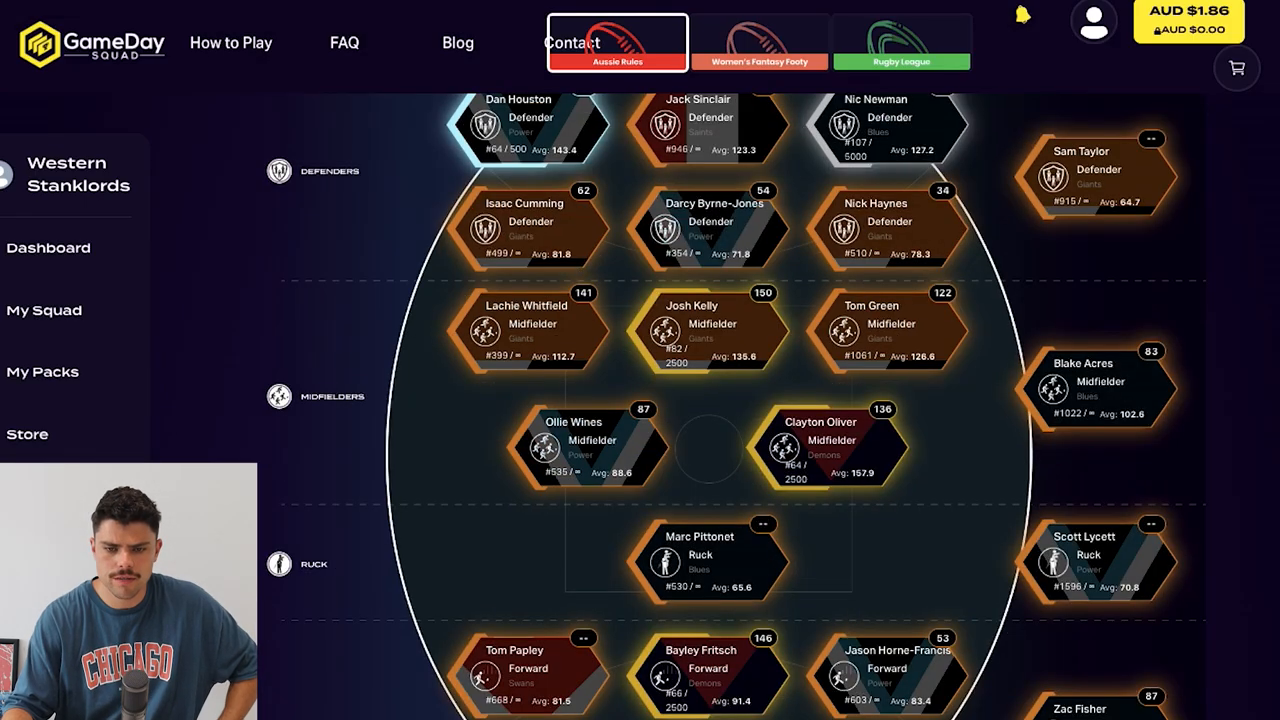
# Step: Browse reserve forwards and put Anthony McDonald-Tipungwuti on the bench, reaching 99.58% cap
pyautogui.scroll(3)
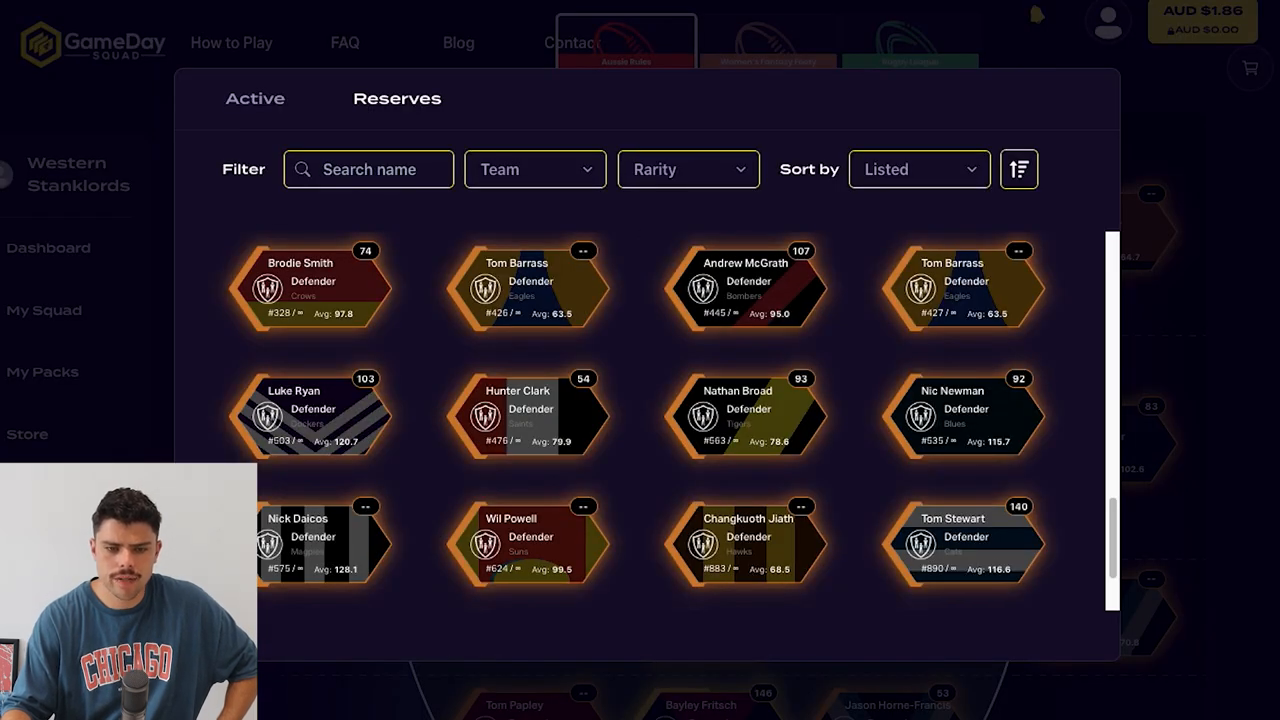
pyautogui.scroll(-3)
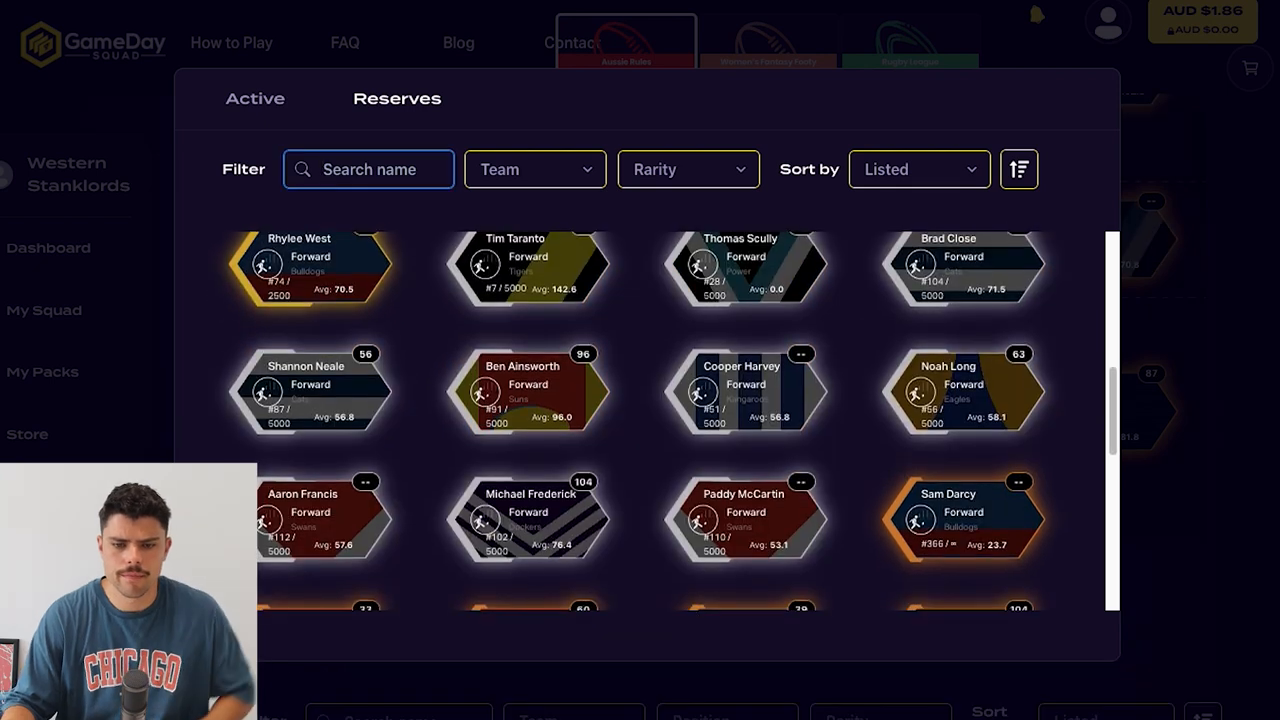
pyautogui.scroll(3)
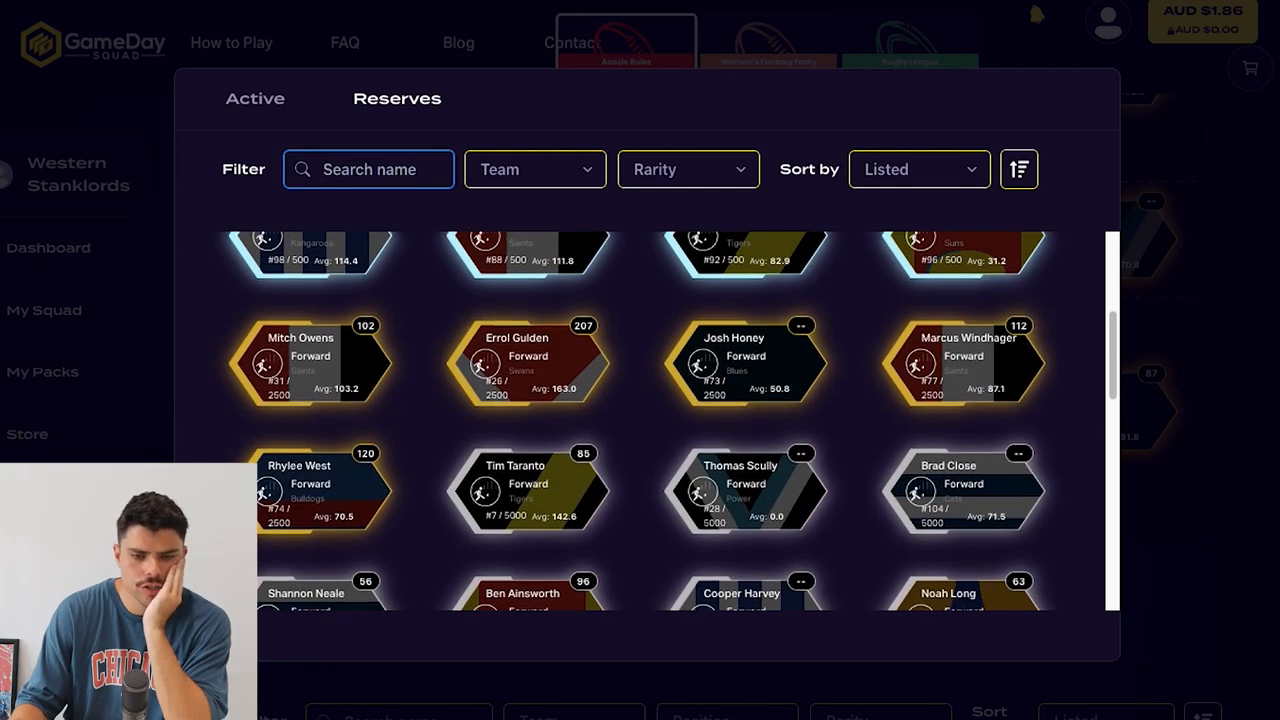
pyautogui.scroll(3)
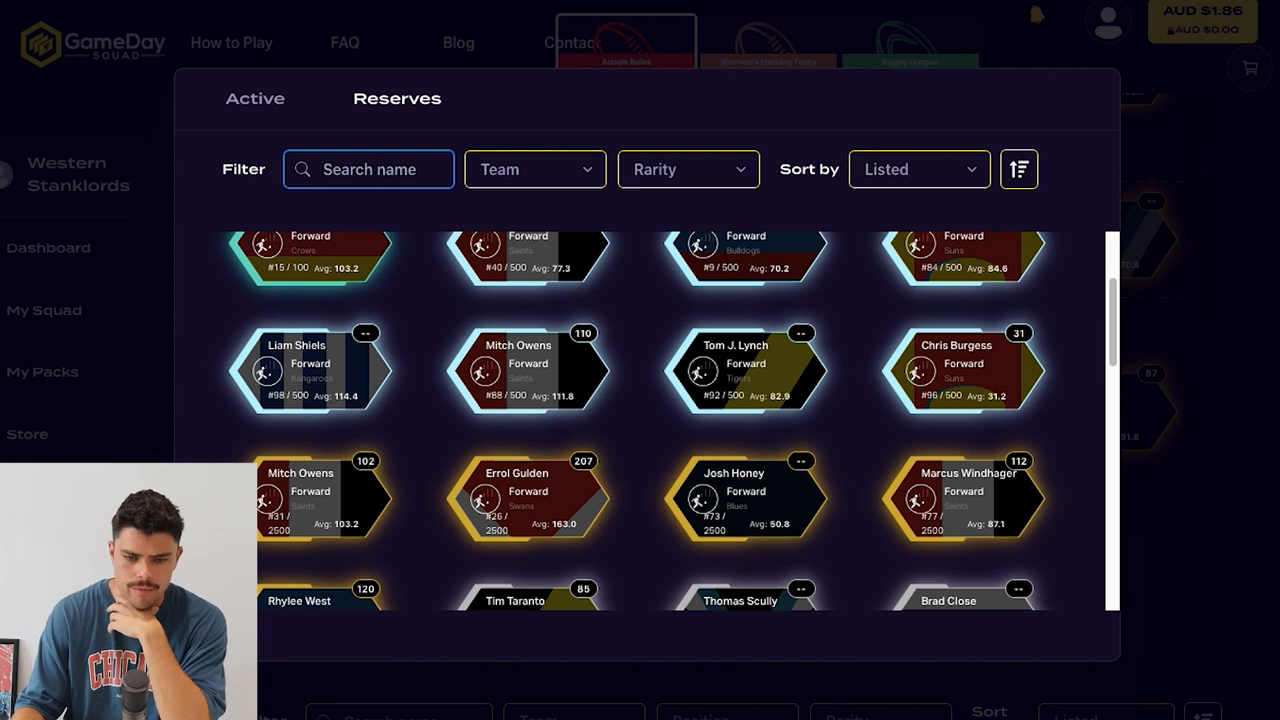
pyautogui.scroll(3)
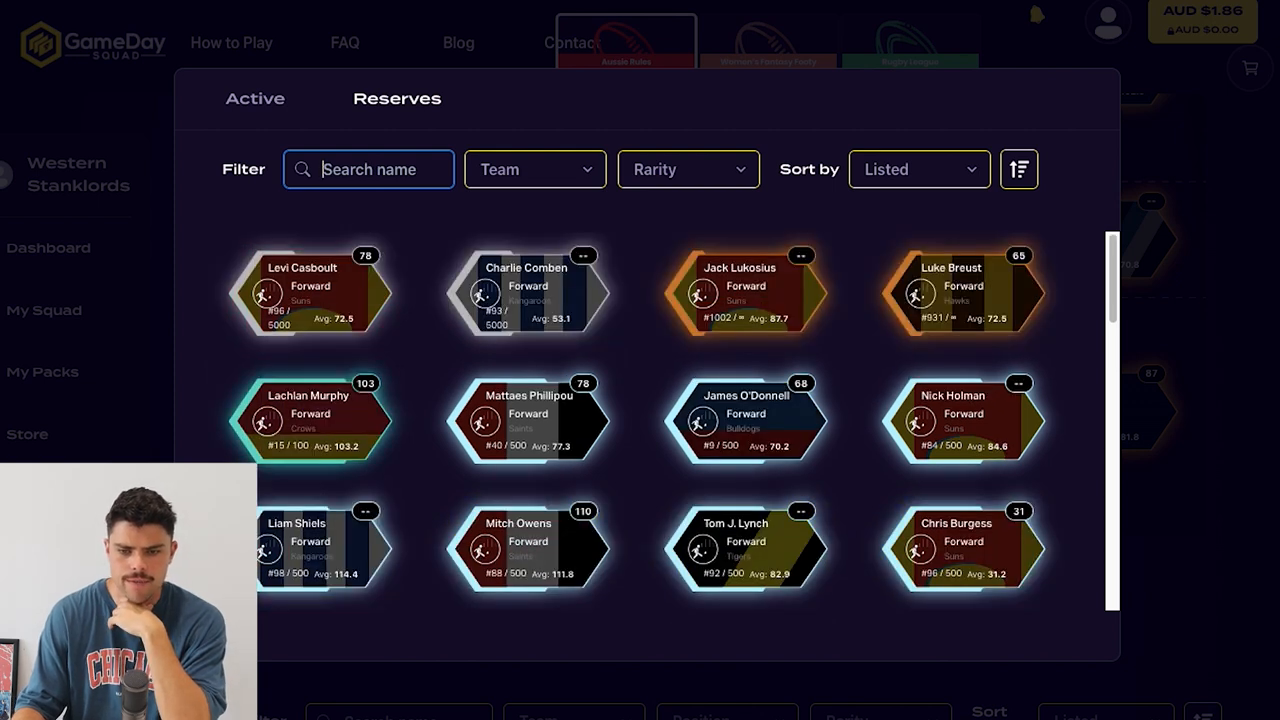
pyautogui.scroll(-3)
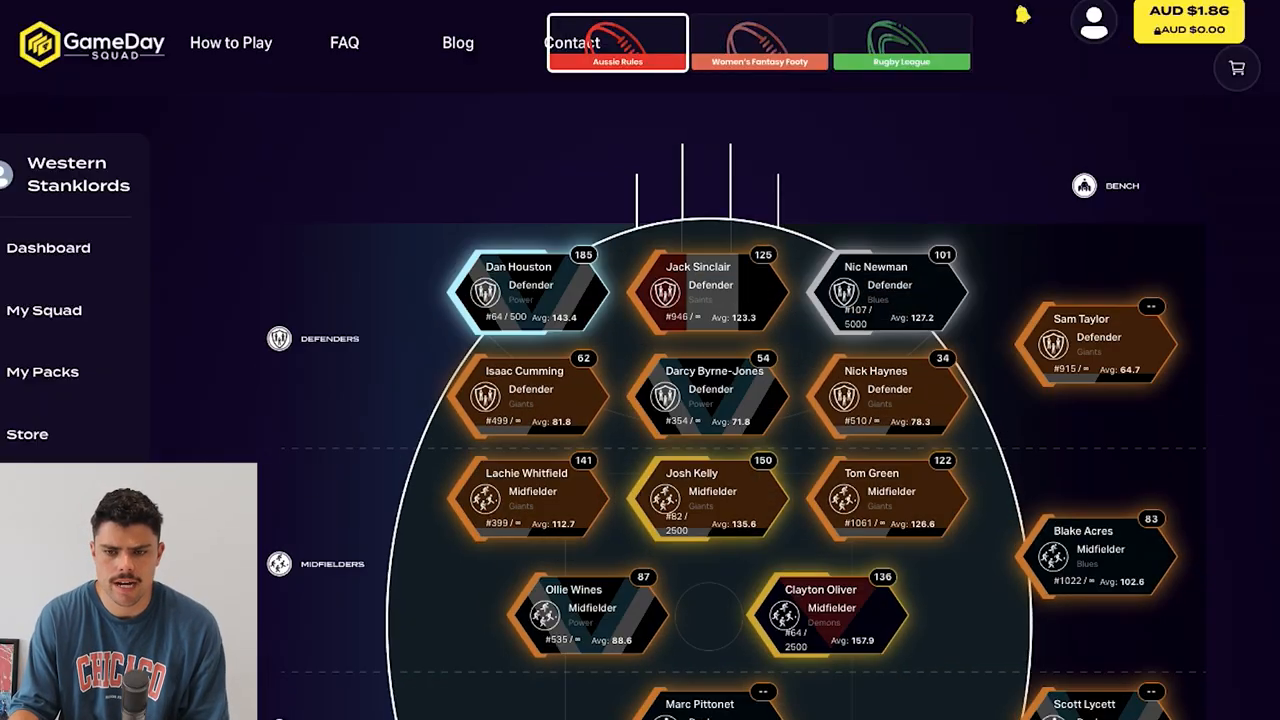
pyautogui.scroll(3)
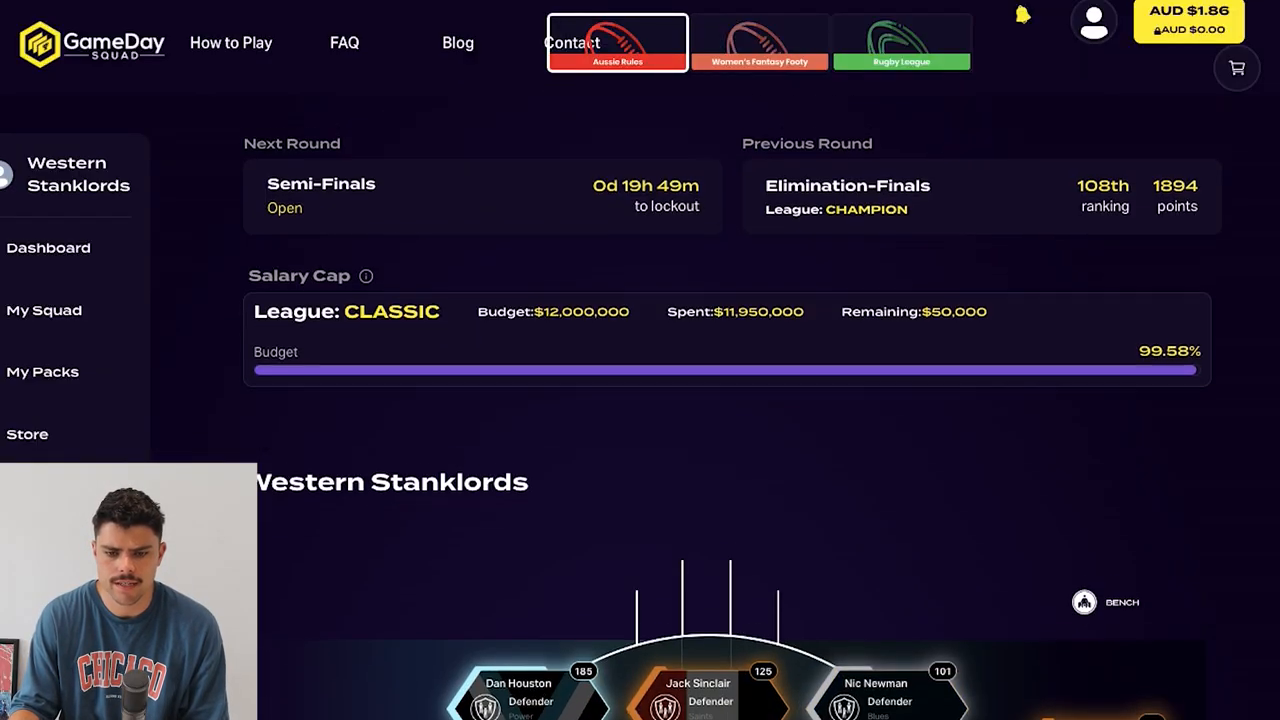
pyautogui.scroll(-3)
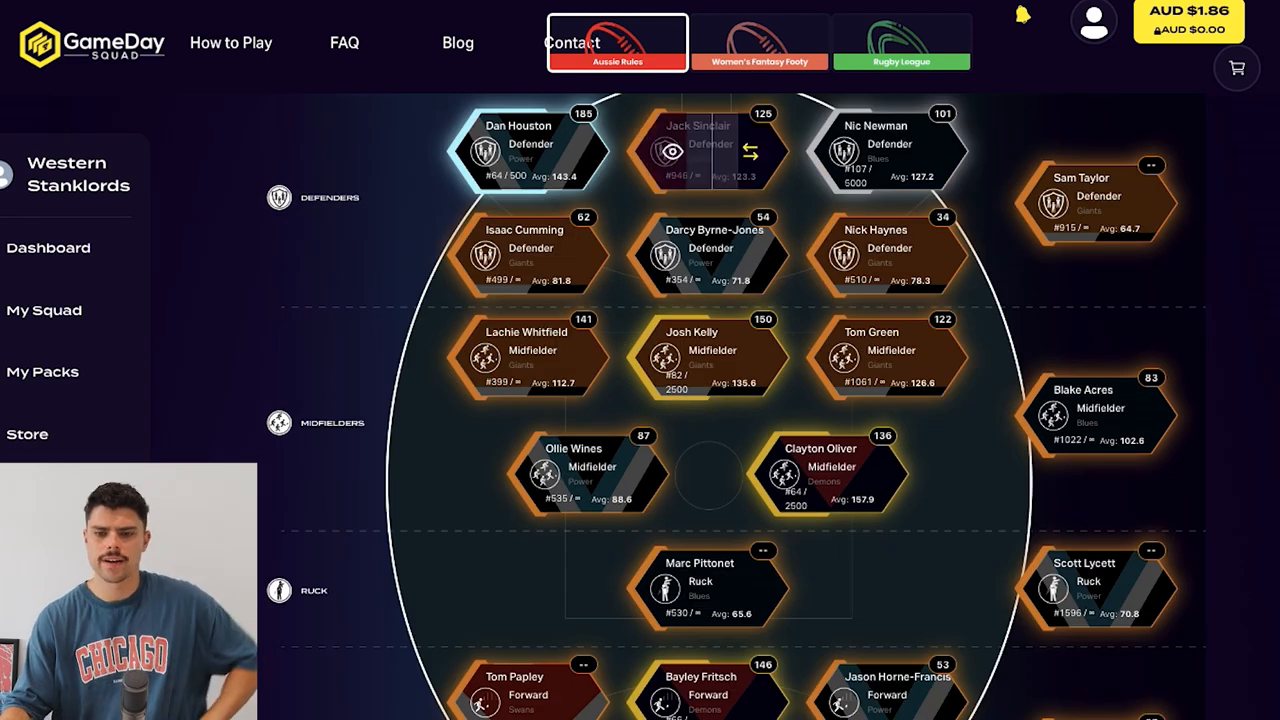
pyautogui.scroll(-3)
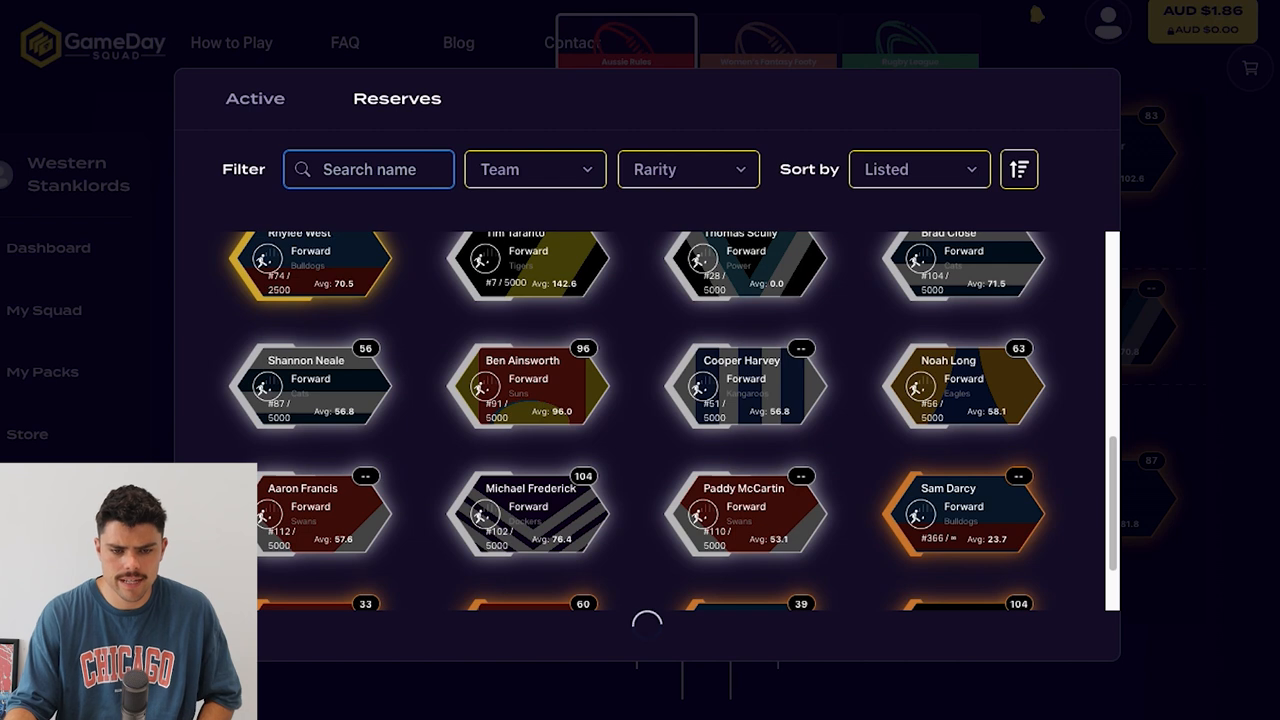
pyautogui.scroll(-3)
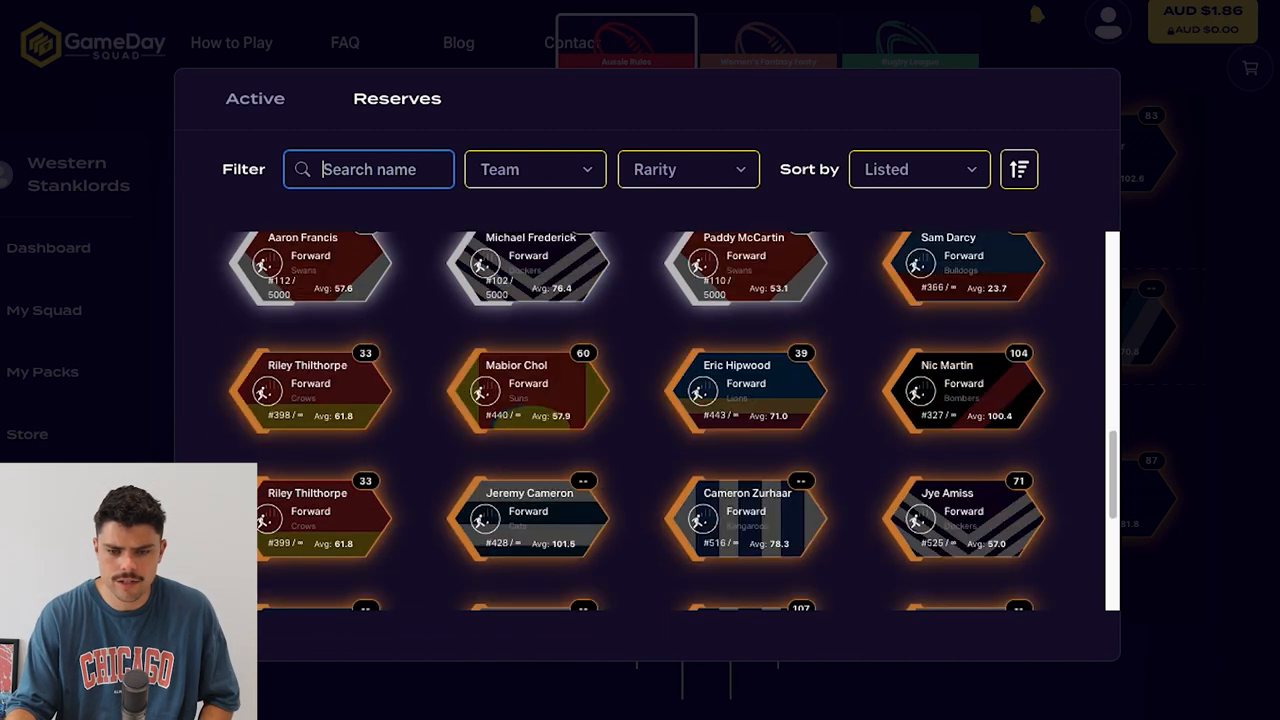
pyautogui.scroll(-3)
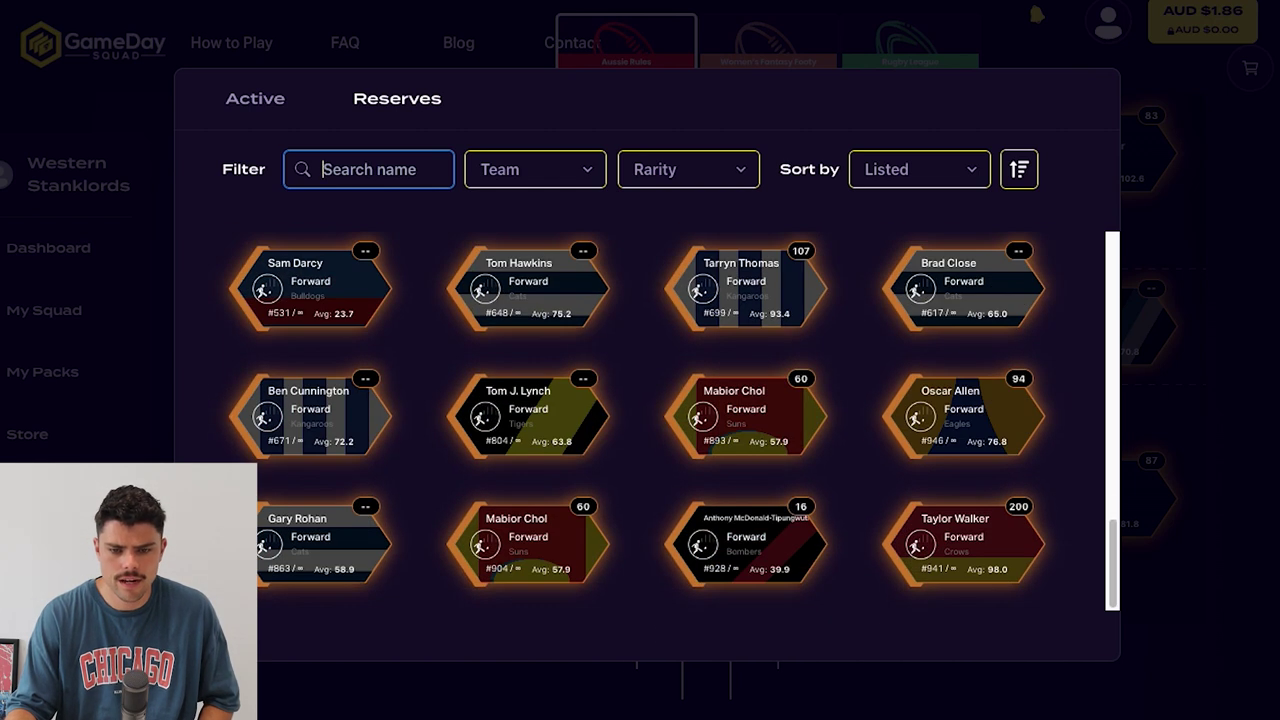
pyautogui.click(745, 415)
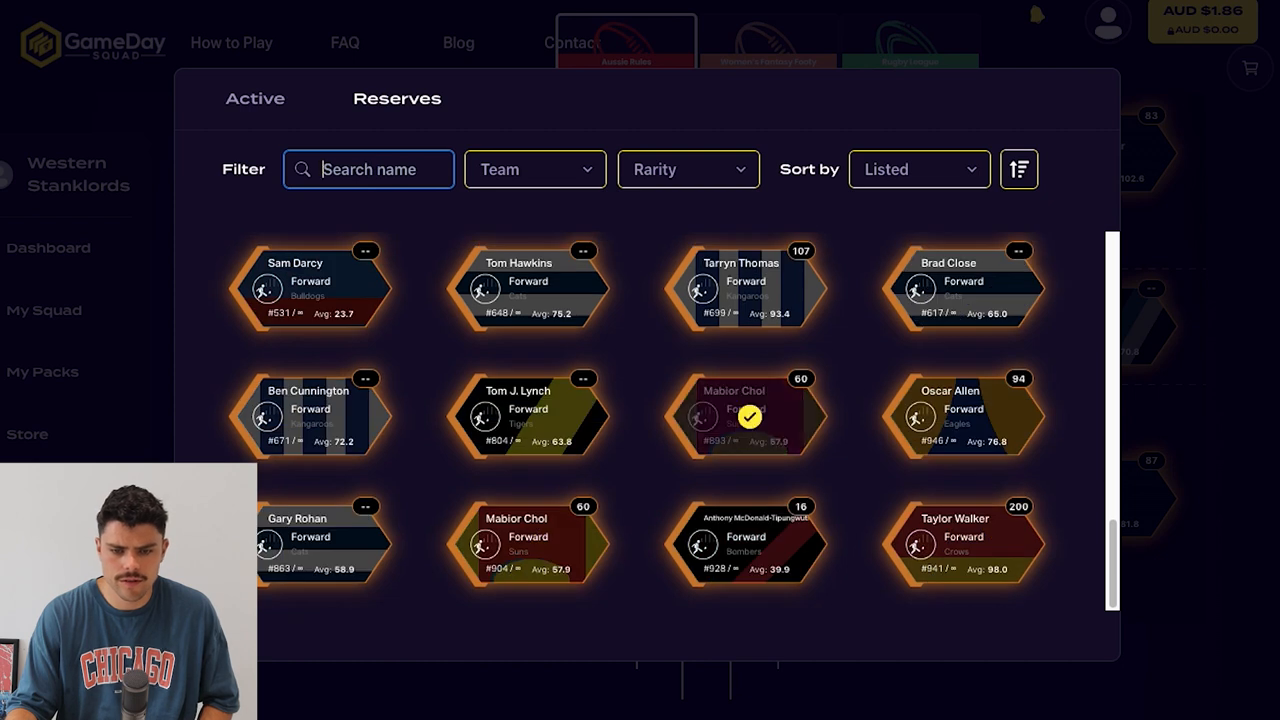
pyautogui.click(745, 545)
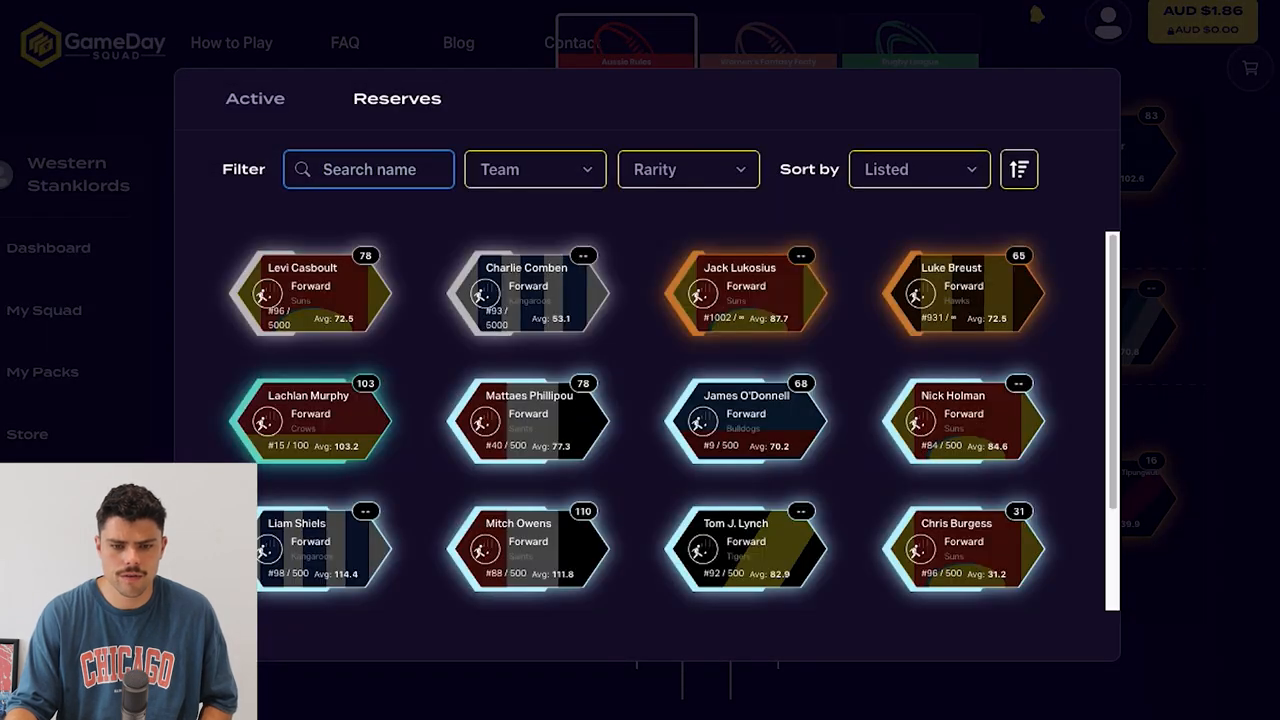
pyautogui.scroll(-3)
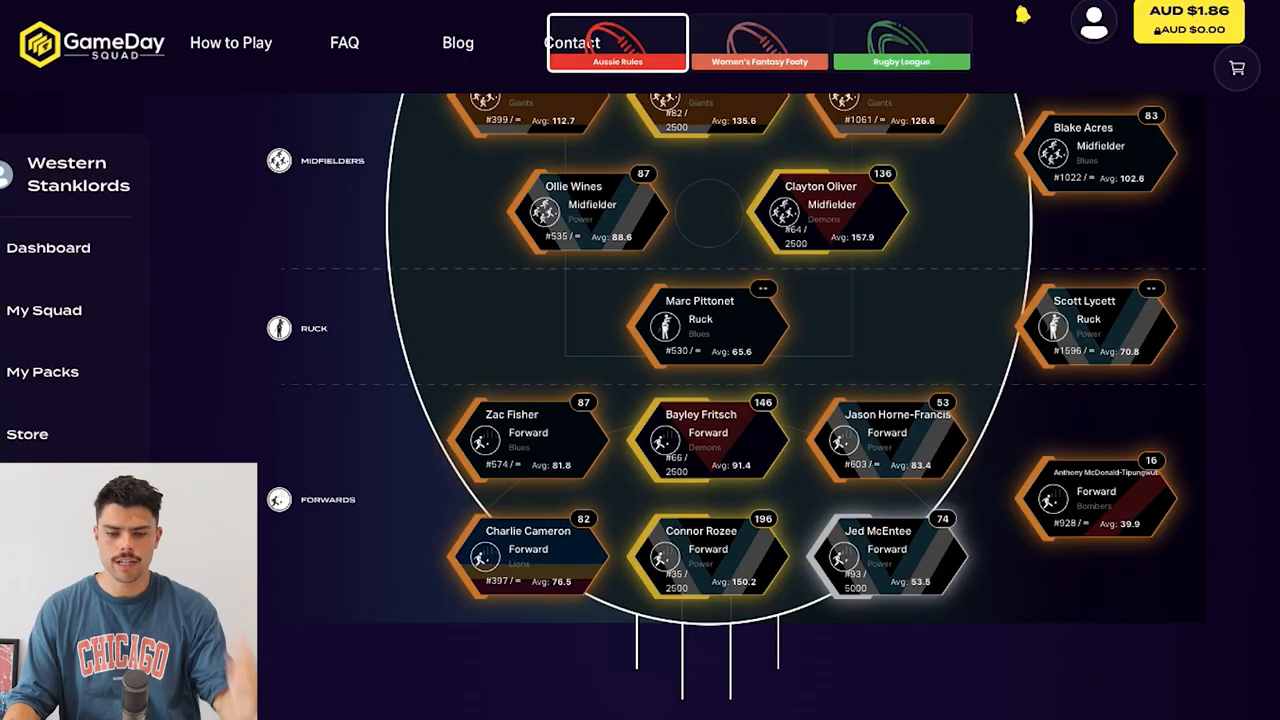
# Step: Start a defender swap for Jack Sinclair and try Brodie Kemp, then back out
pyautogui.scroll(3)
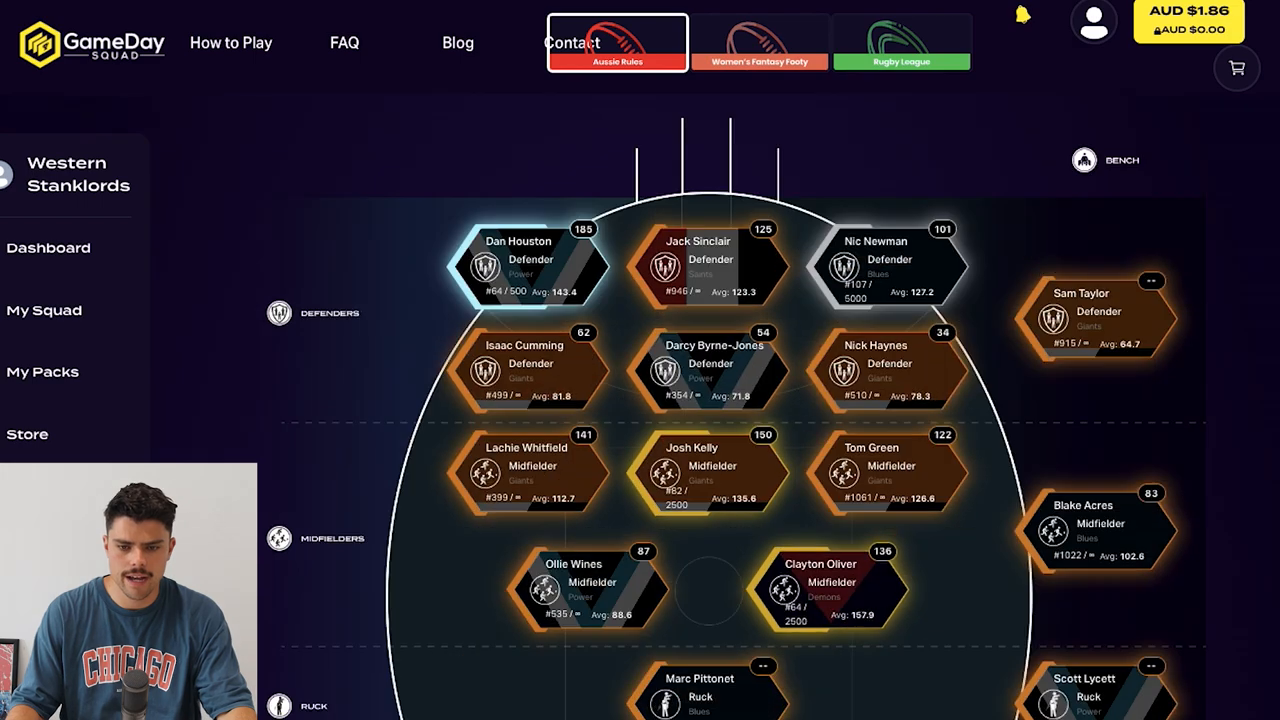
pyautogui.scroll(3)
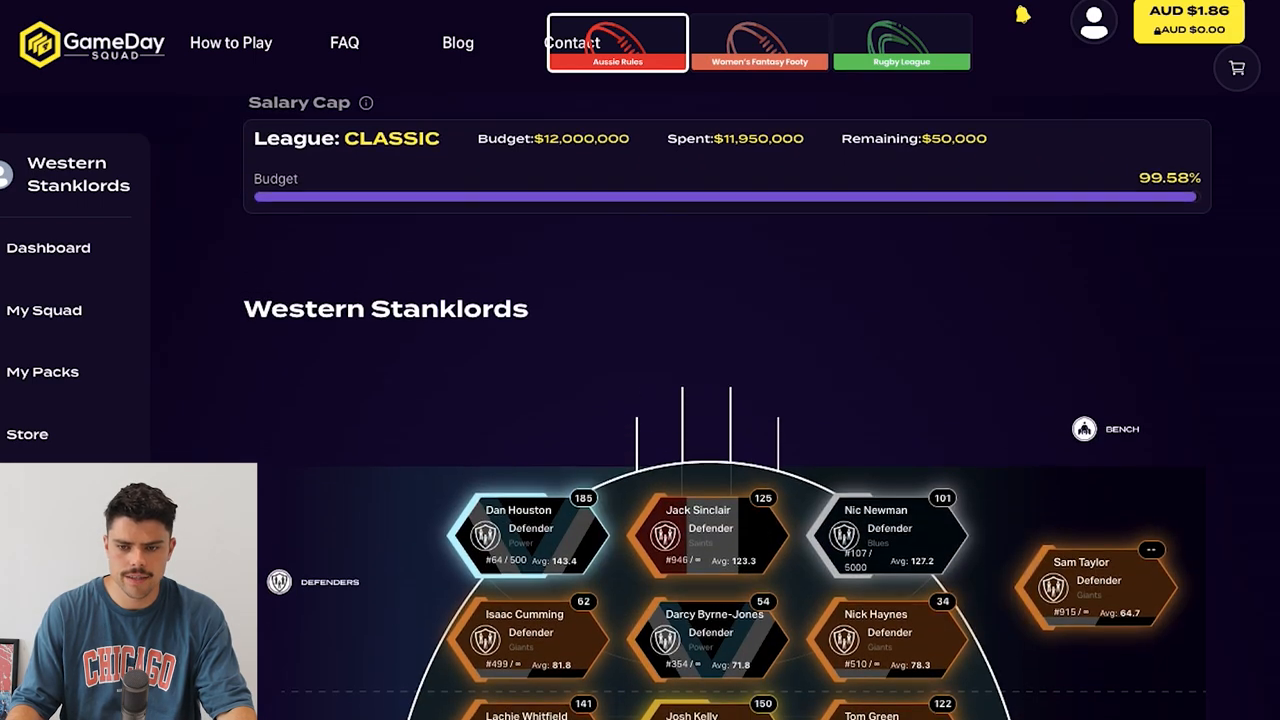
pyautogui.scroll(-3)
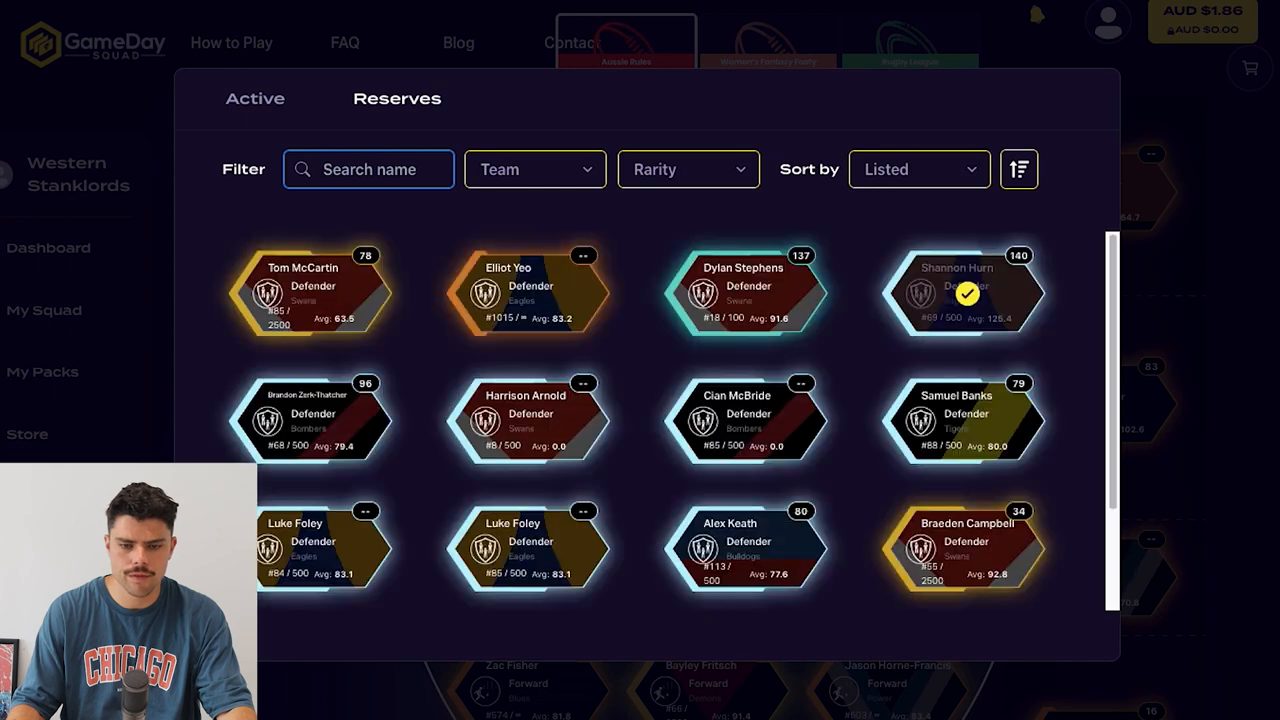
pyautogui.click(962, 291)
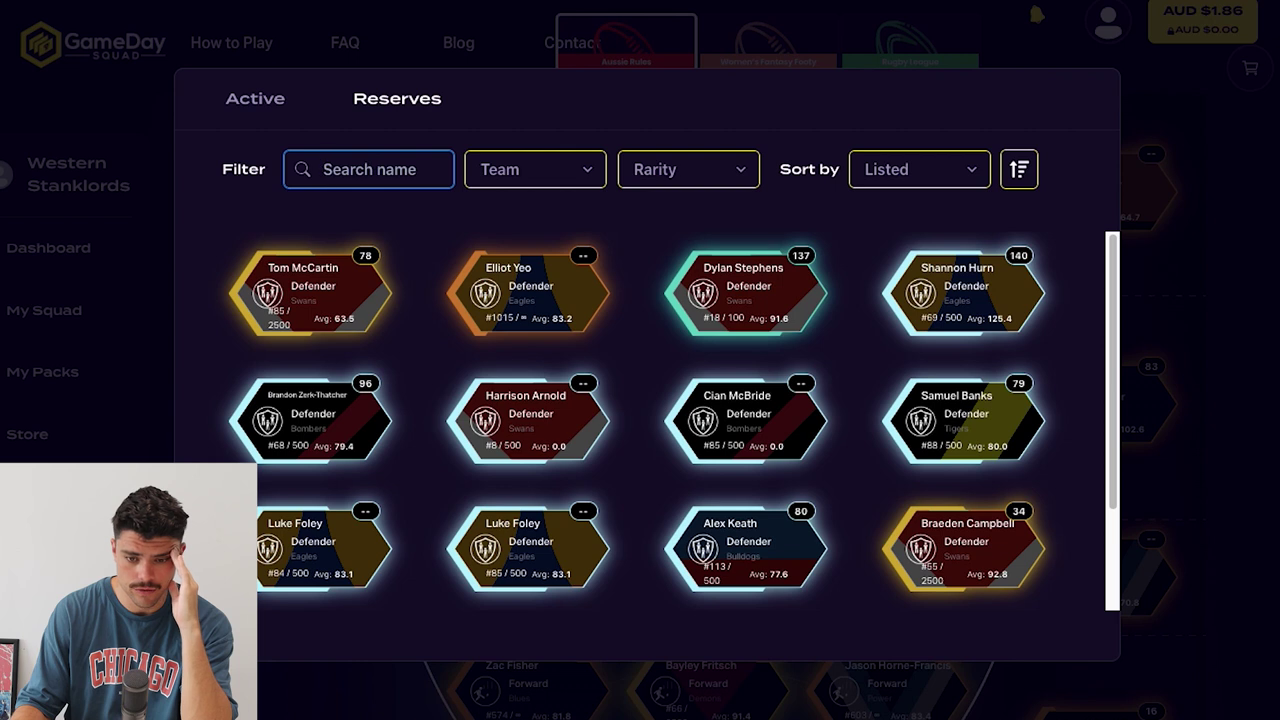
pyautogui.scroll(-3)
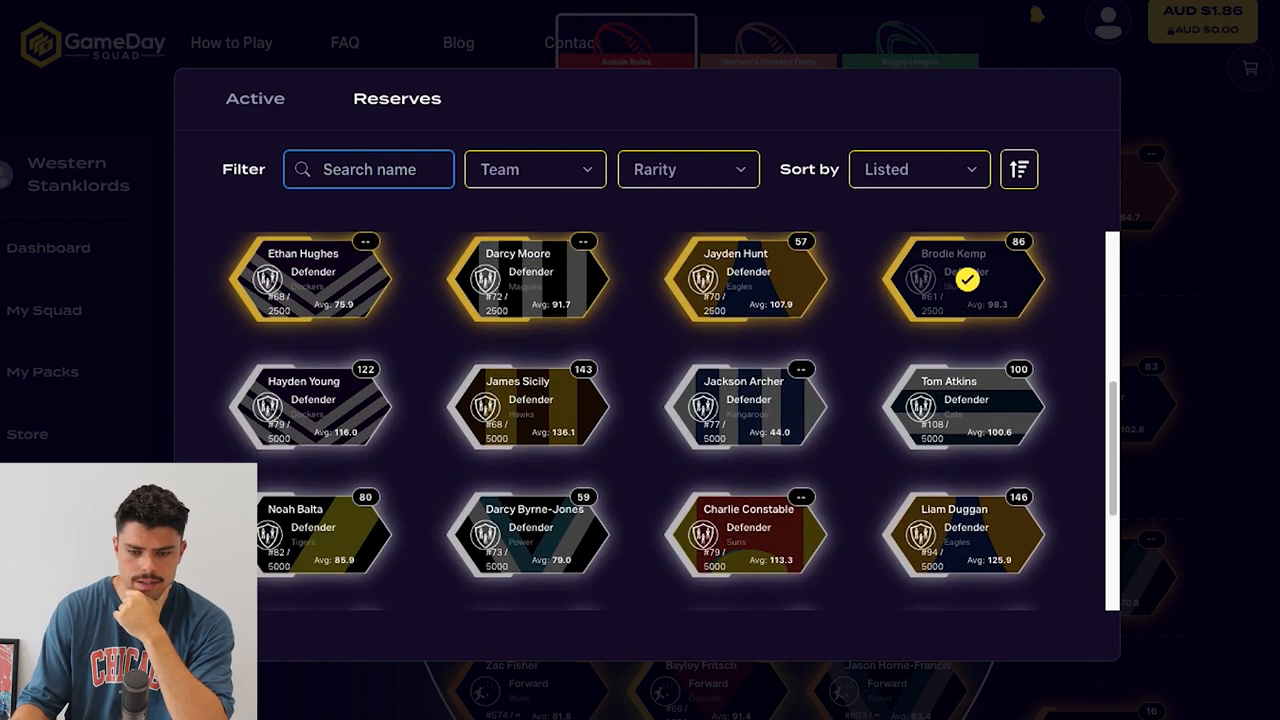
pyautogui.scroll(-3)
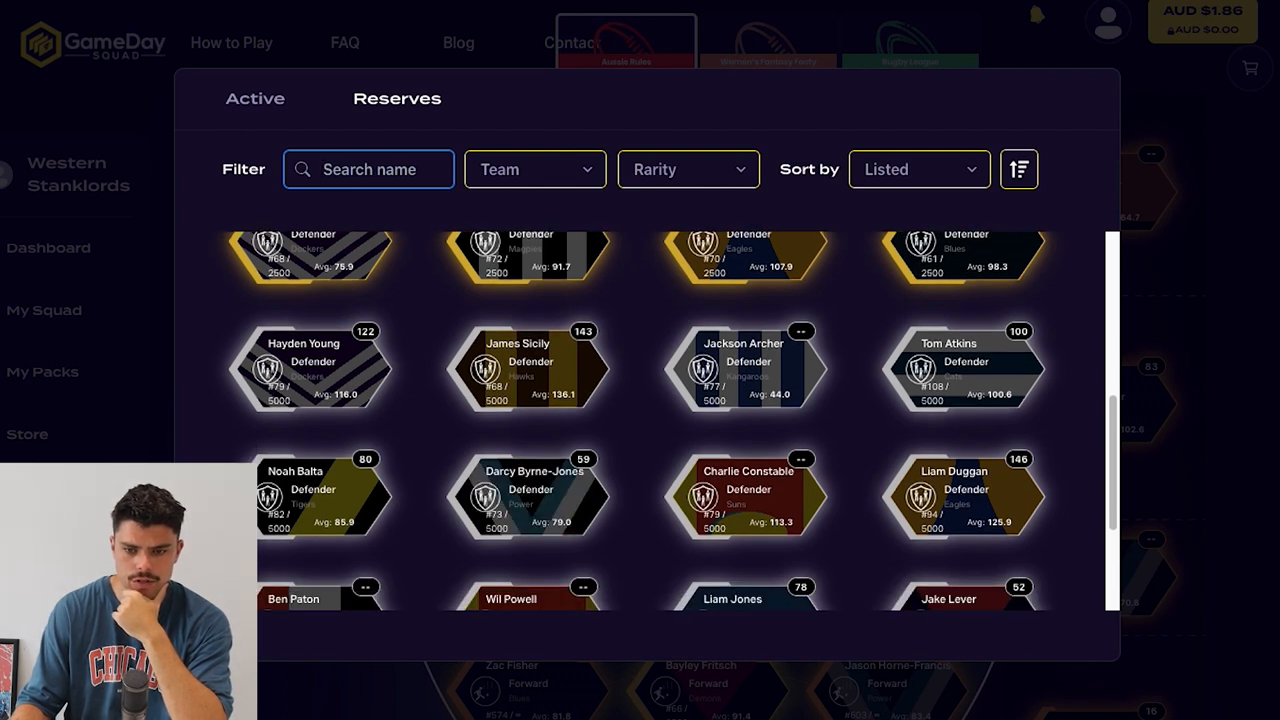
pyautogui.scroll(3)
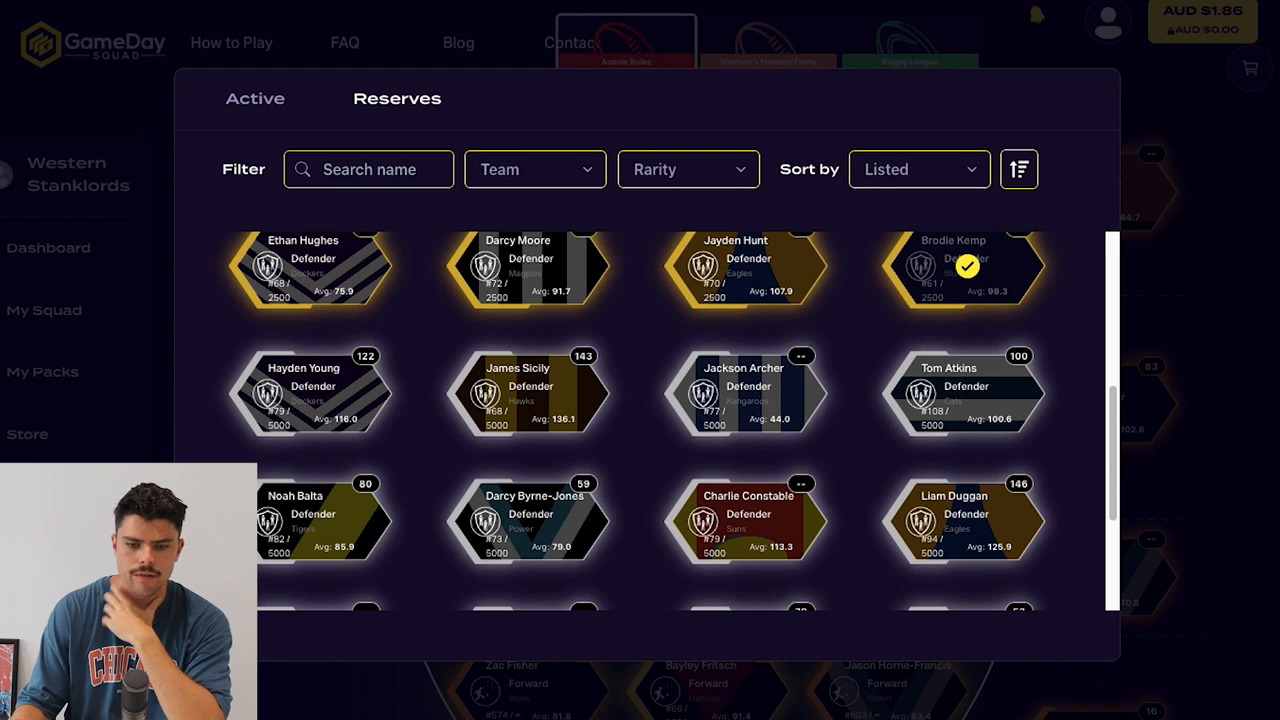
pyautogui.click(959, 266)
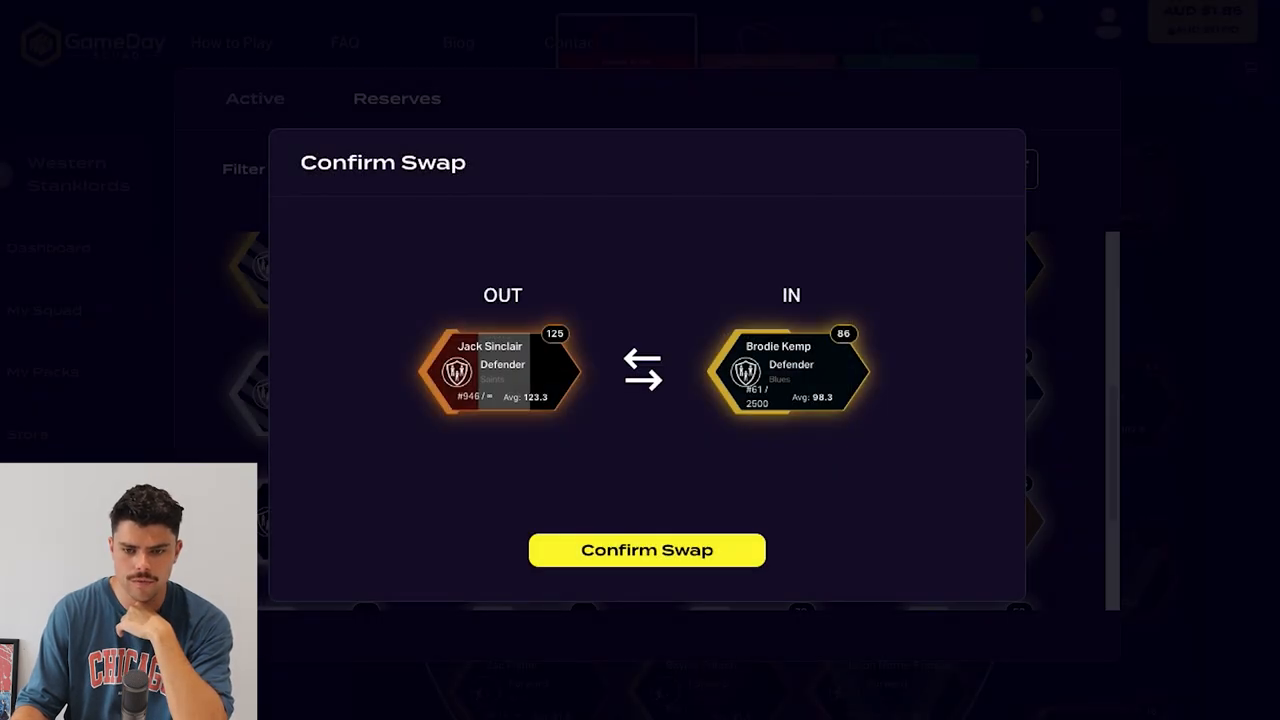
pyautogui.click(646, 550)
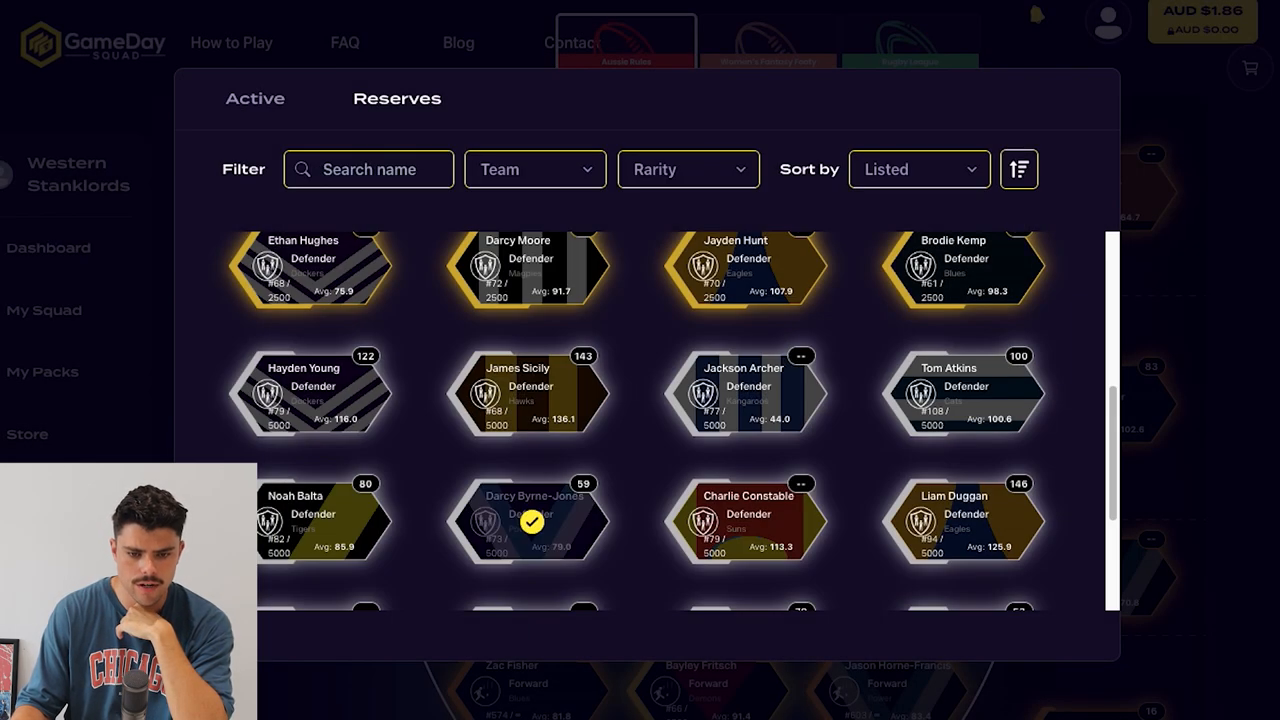
# Step: Swap Darcy Byrne-Jones, then Nick Daicos, in for Jack Sinclair
pyautogui.click(528, 520)
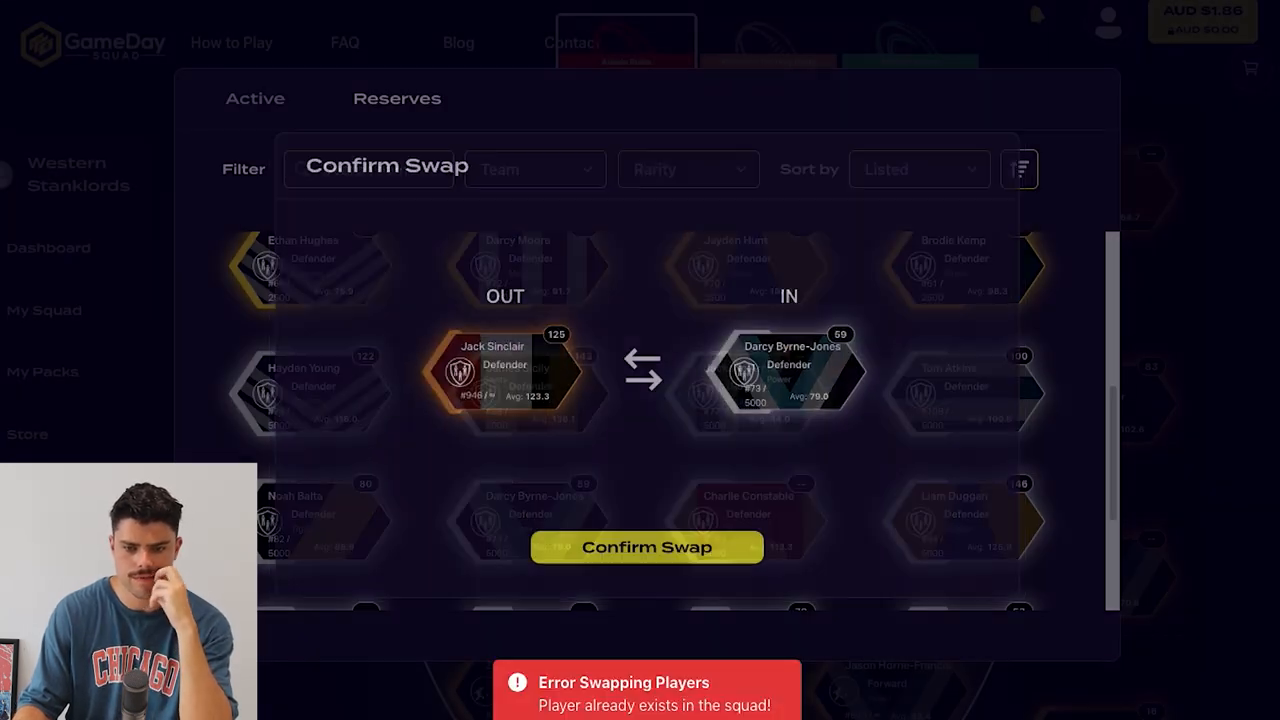
pyautogui.click(646, 547)
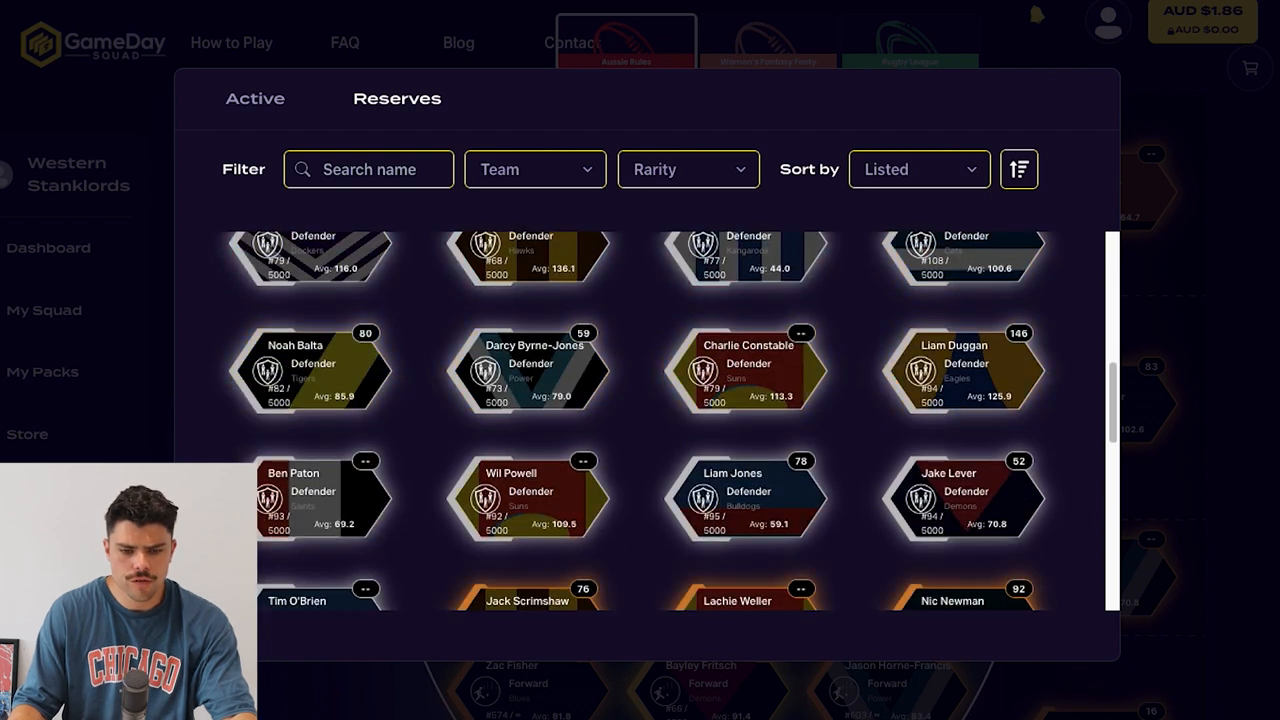
pyautogui.scroll(-3)
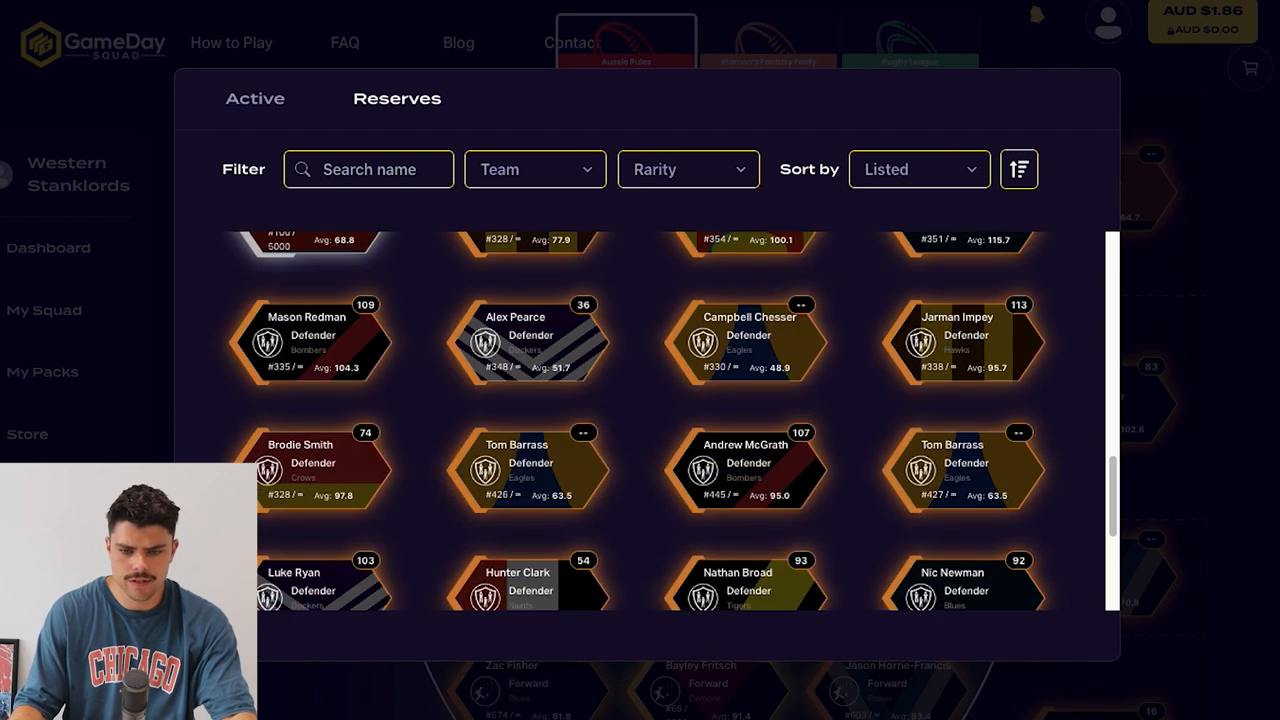
pyautogui.scroll(-3)
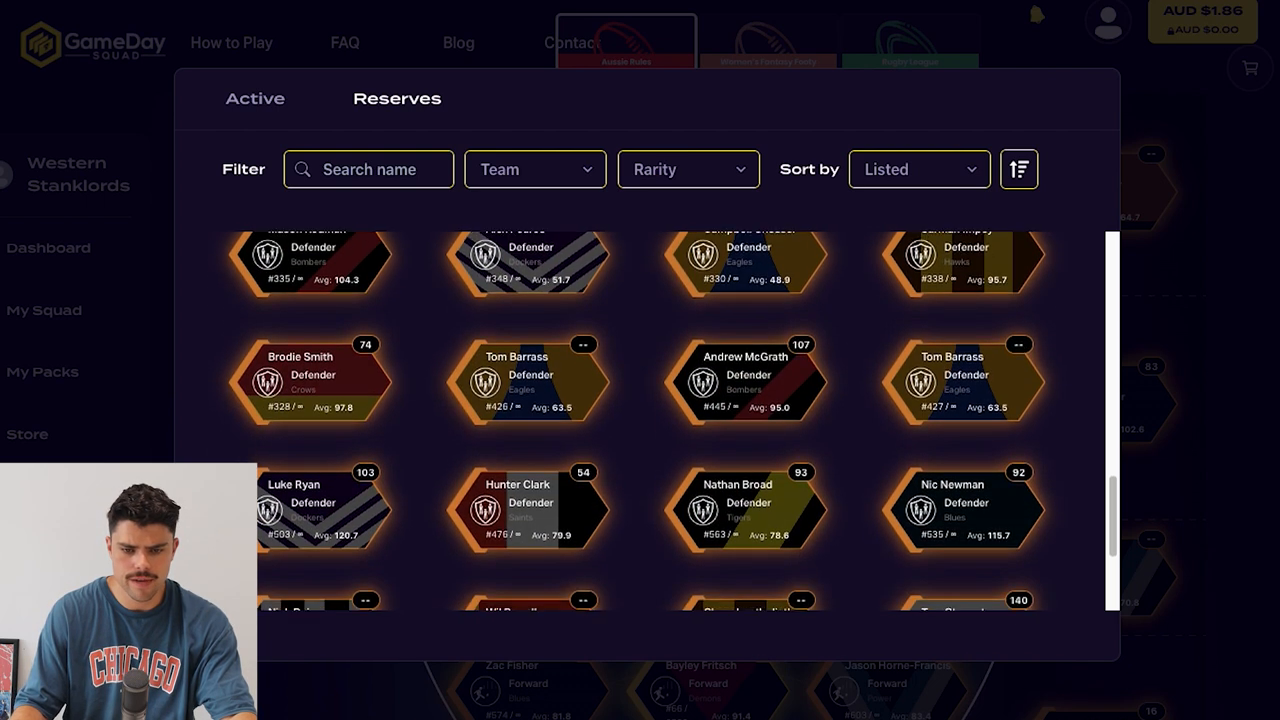
pyautogui.scroll(-3)
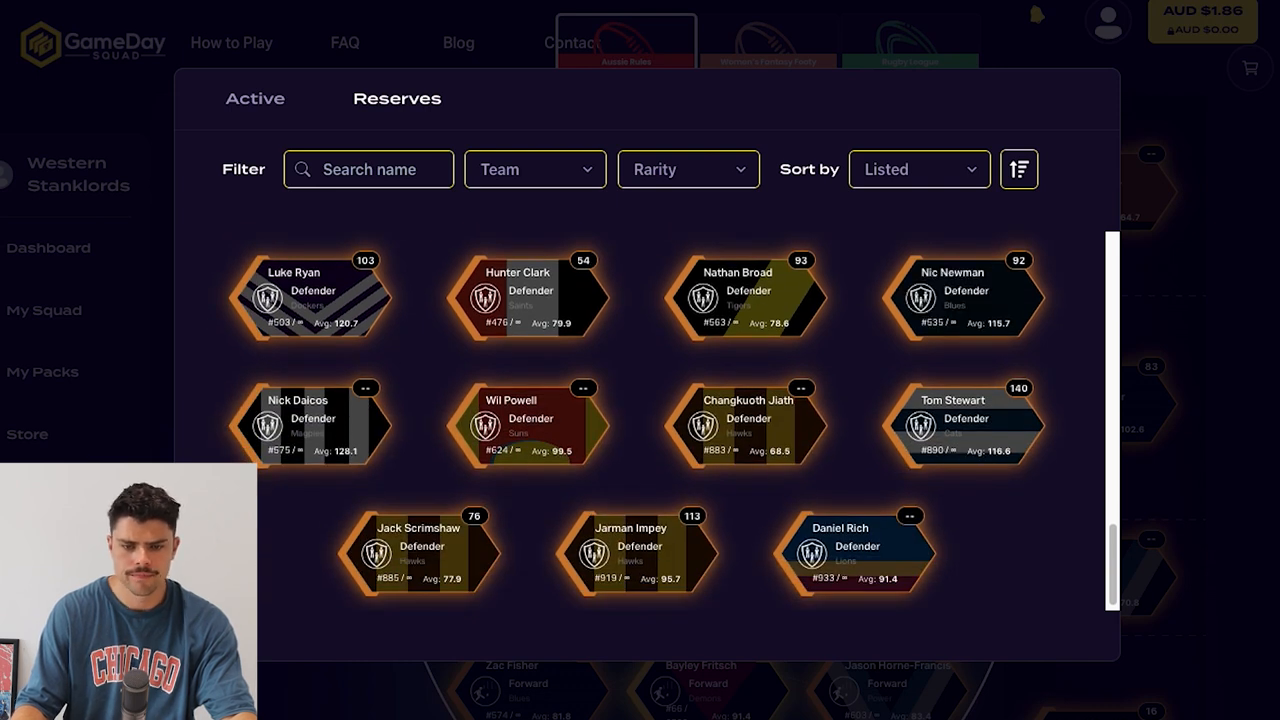
pyautogui.click(310, 425)
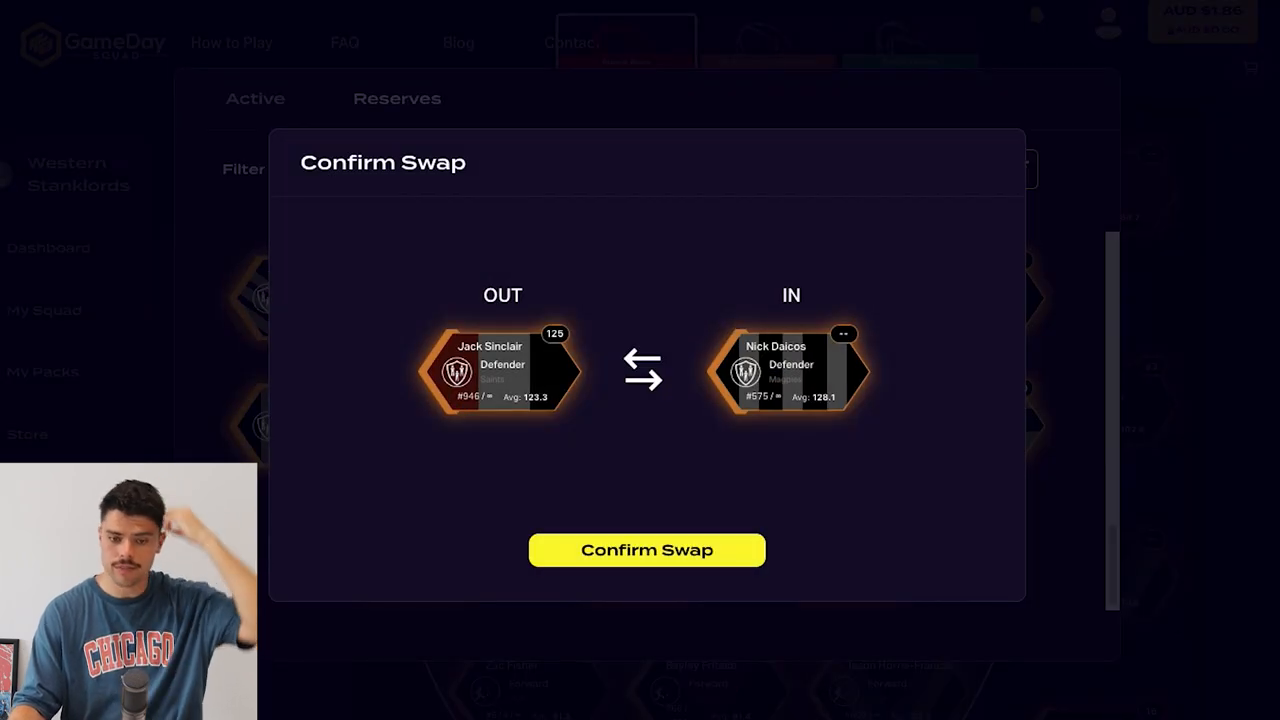
pyautogui.click(646, 550)
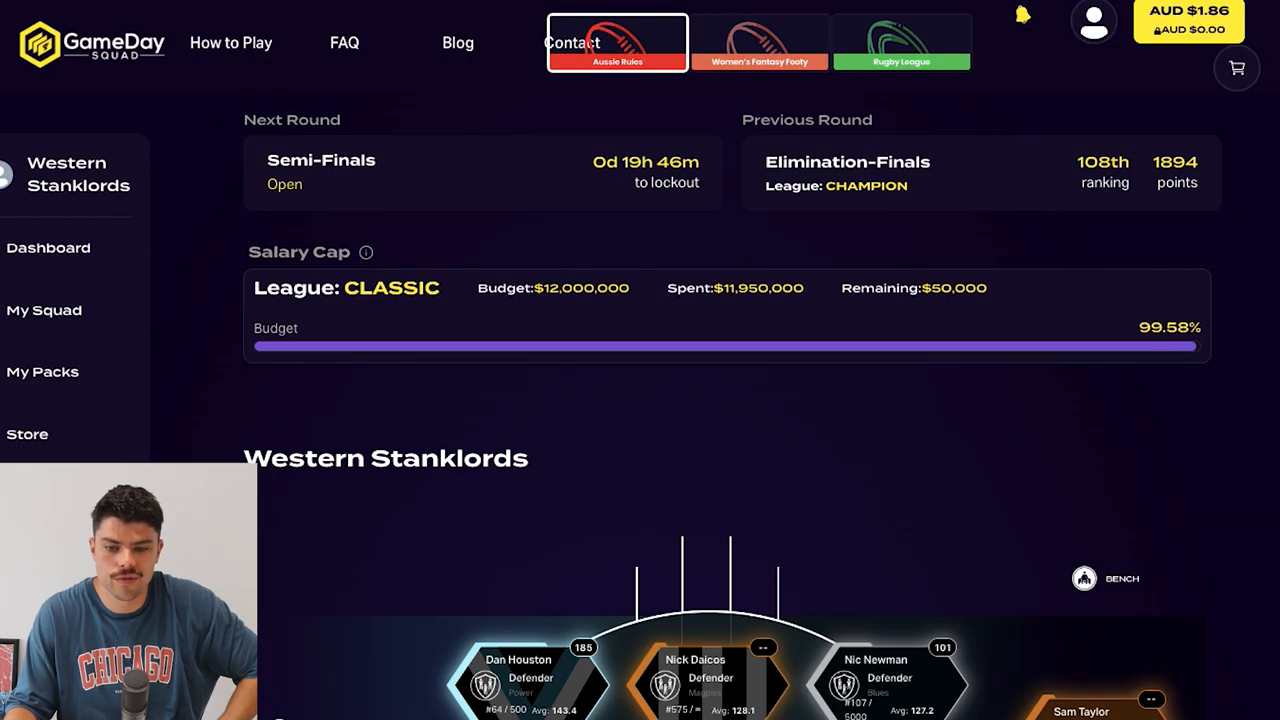
# Step: Bring Brodie Kemp into the back line
pyautogui.scroll(-3)
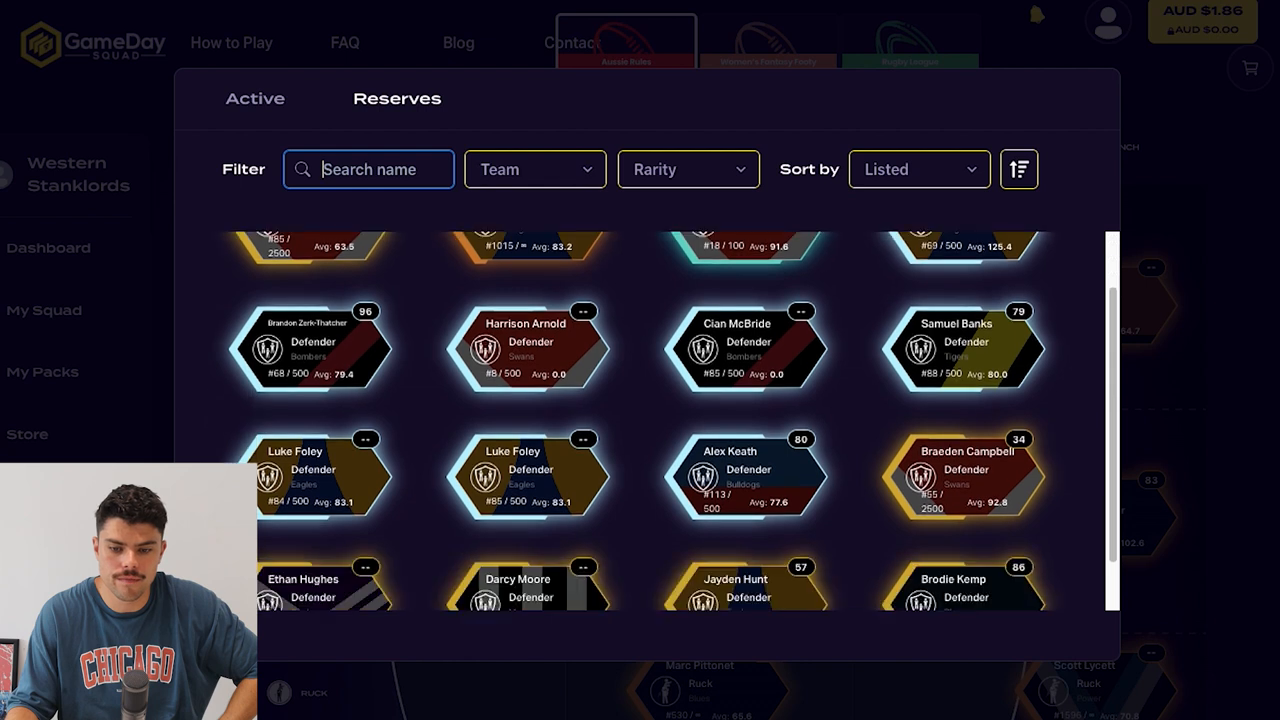
pyautogui.scroll(-3)
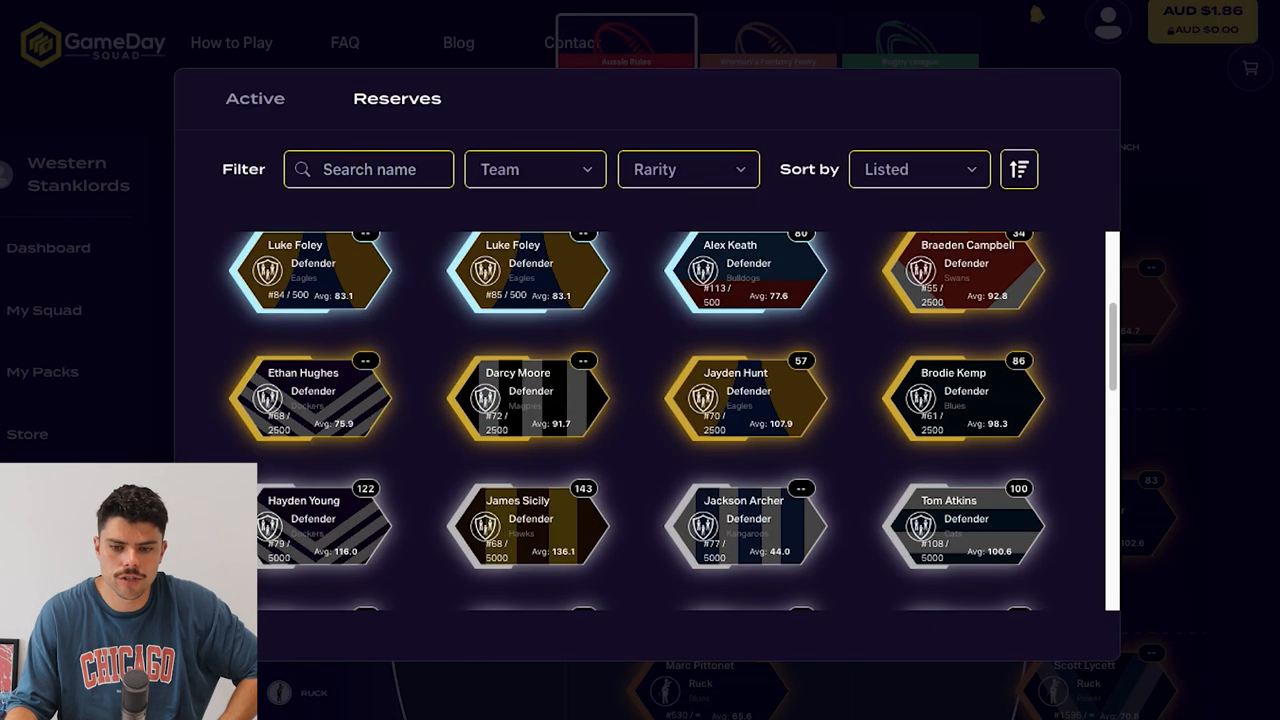
pyautogui.click(962, 397)
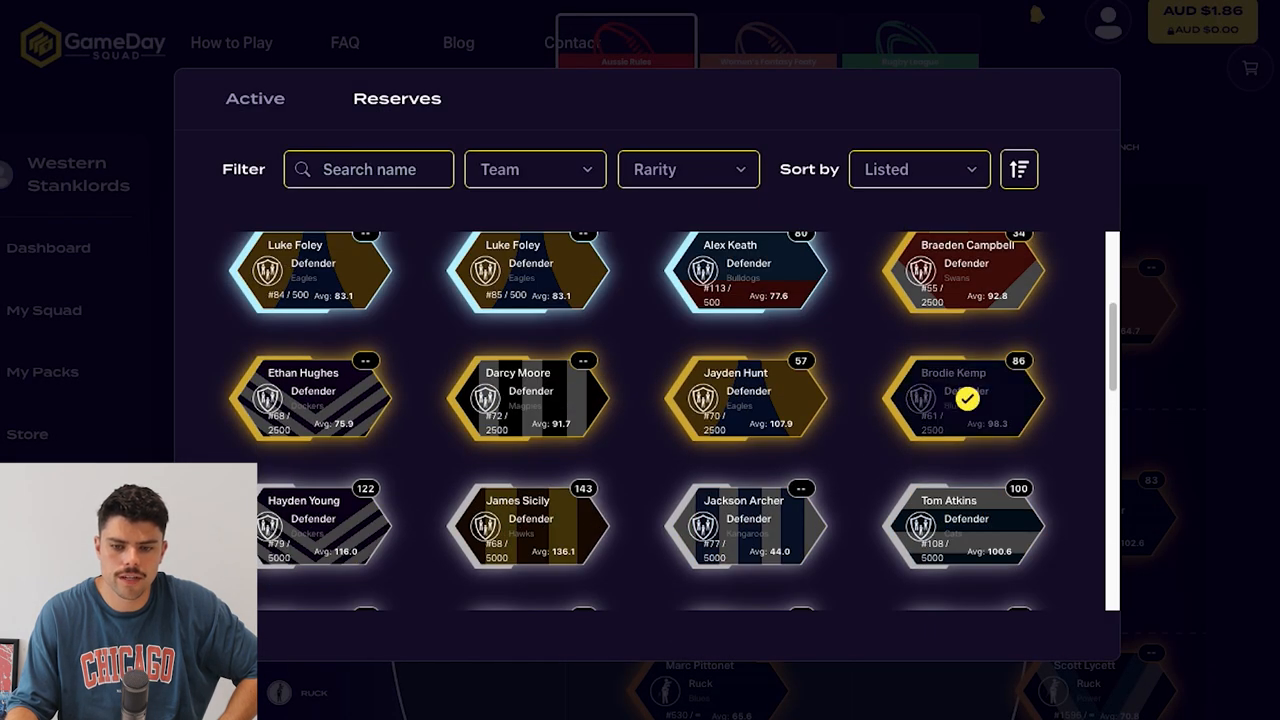
pyautogui.click(963, 399)
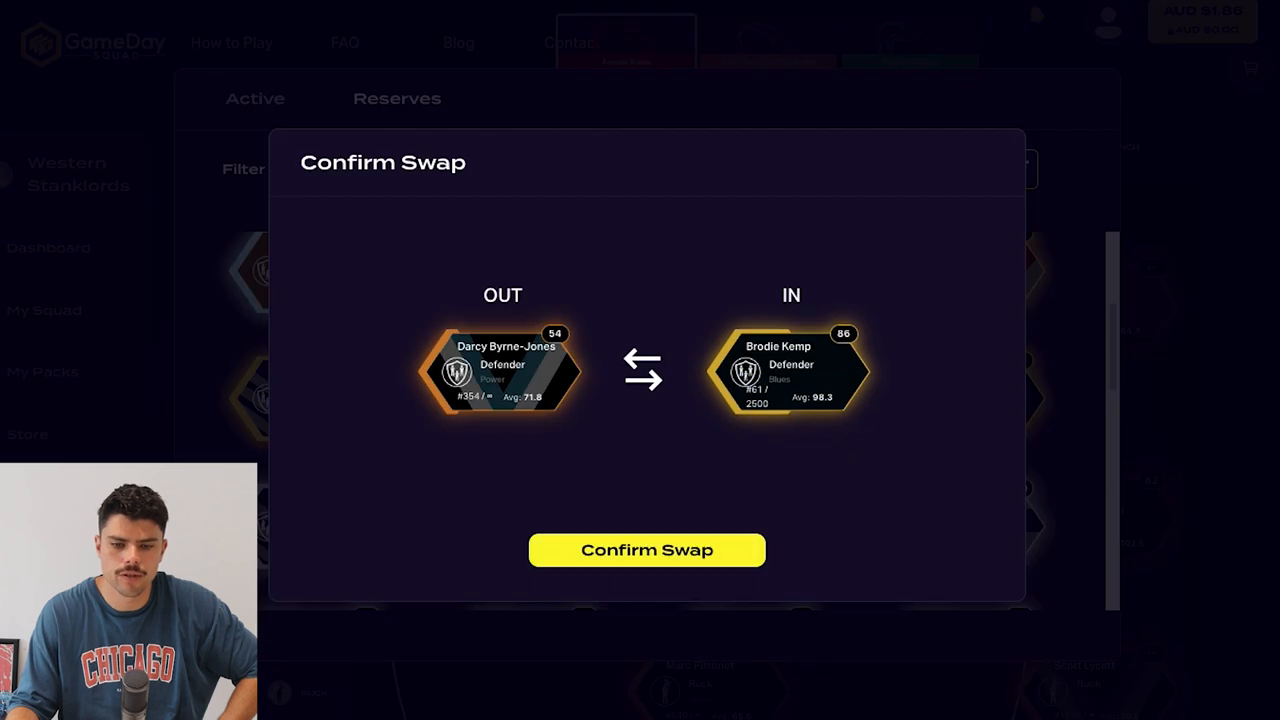
pyautogui.click(647, 550)
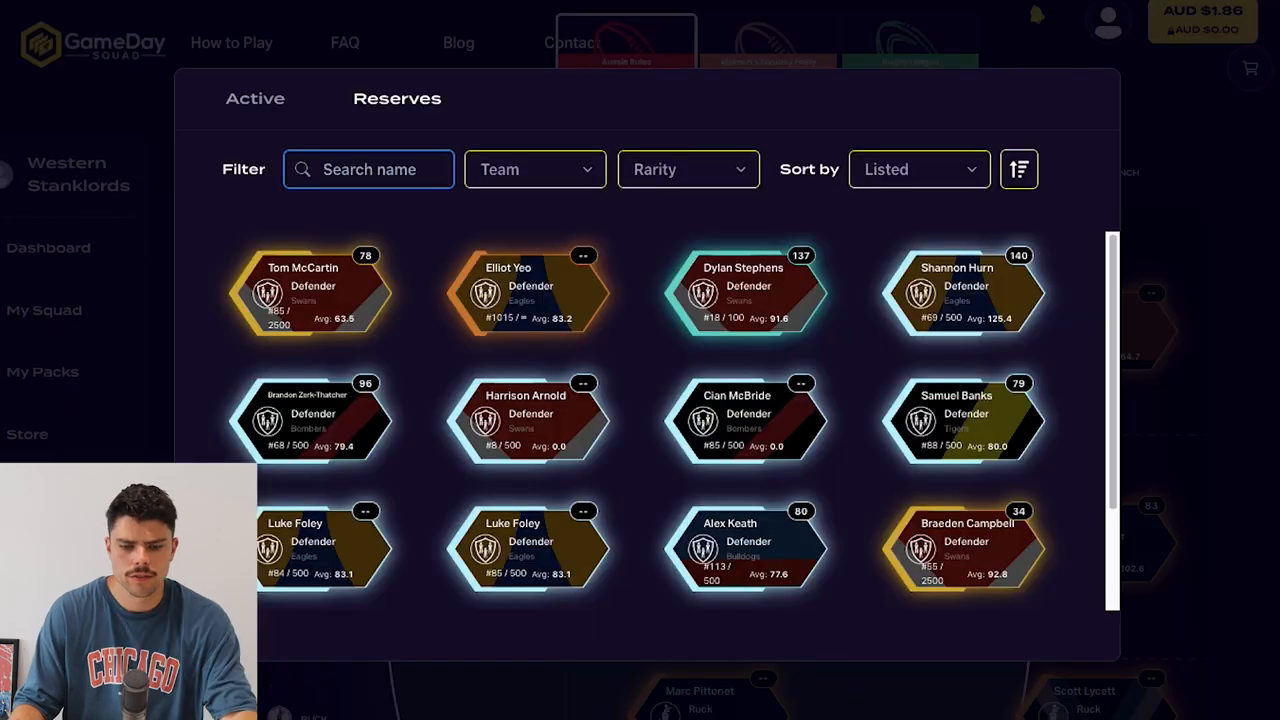
# Step: Replace Nick Daicos with Darcy Byrne-Jones in defence
pyautogui.scroll(-3)
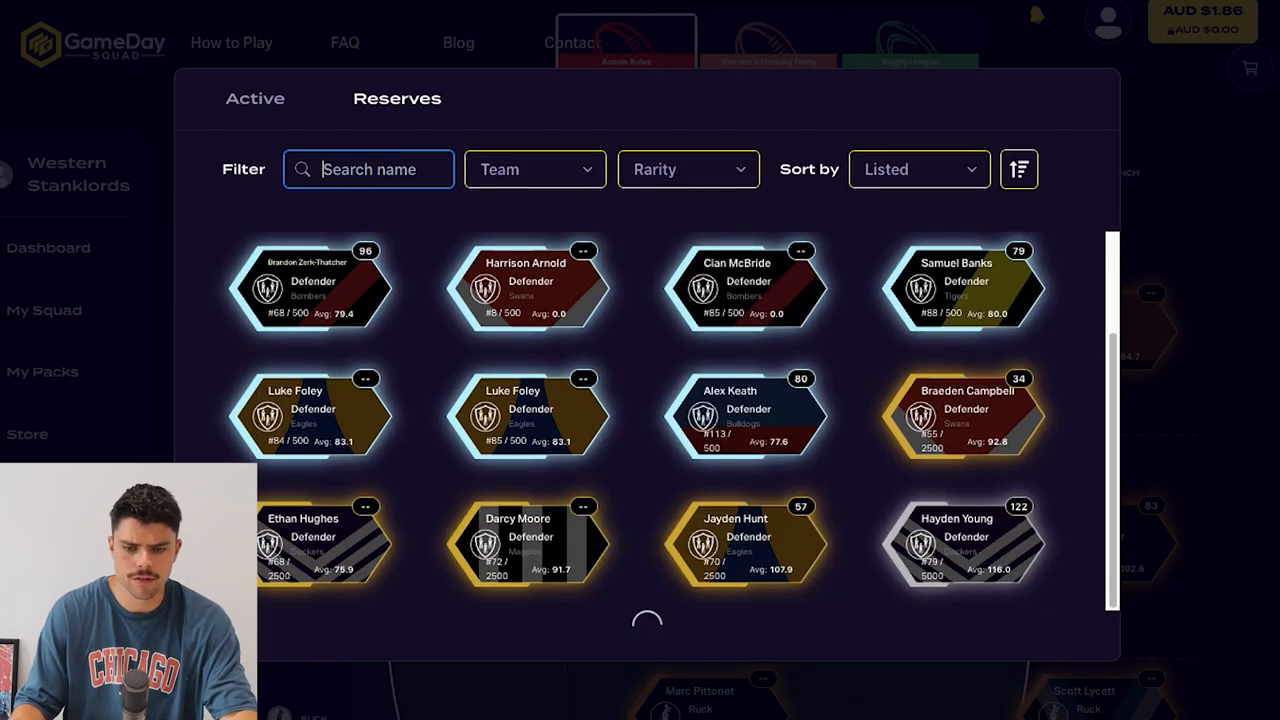
pyautogui.scroll(-3)
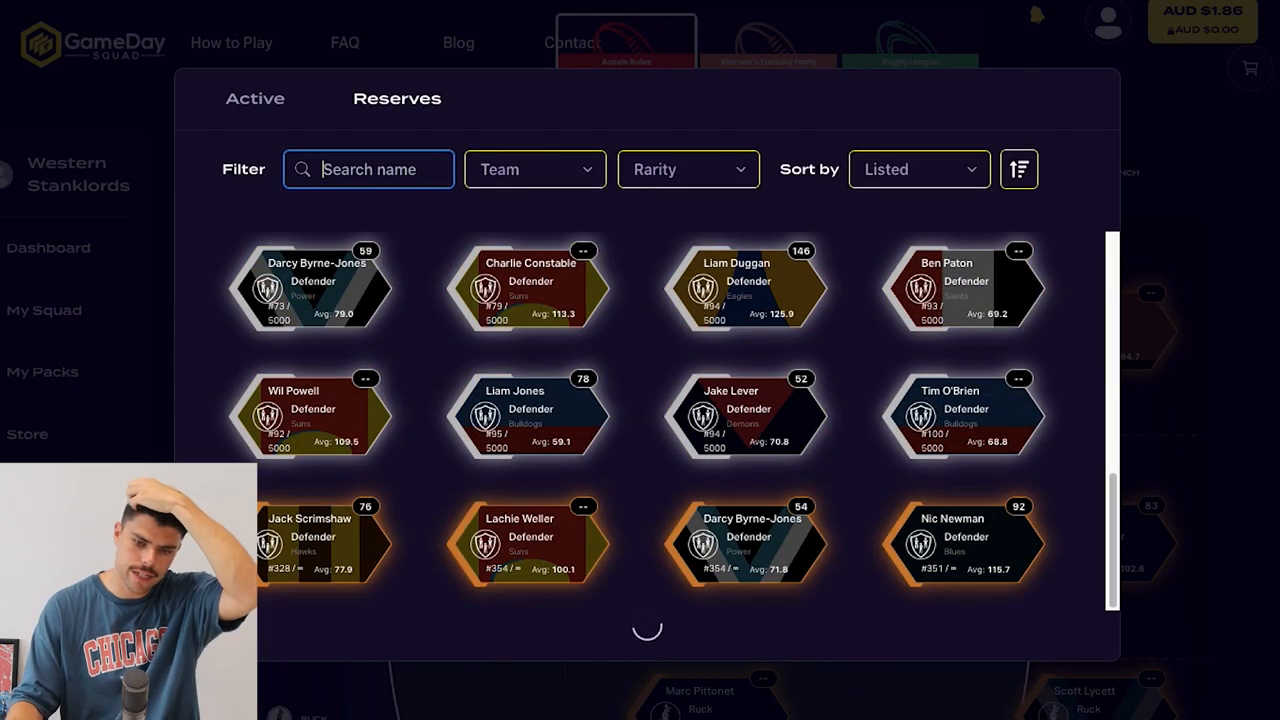
pyautogui.click(751, 543)
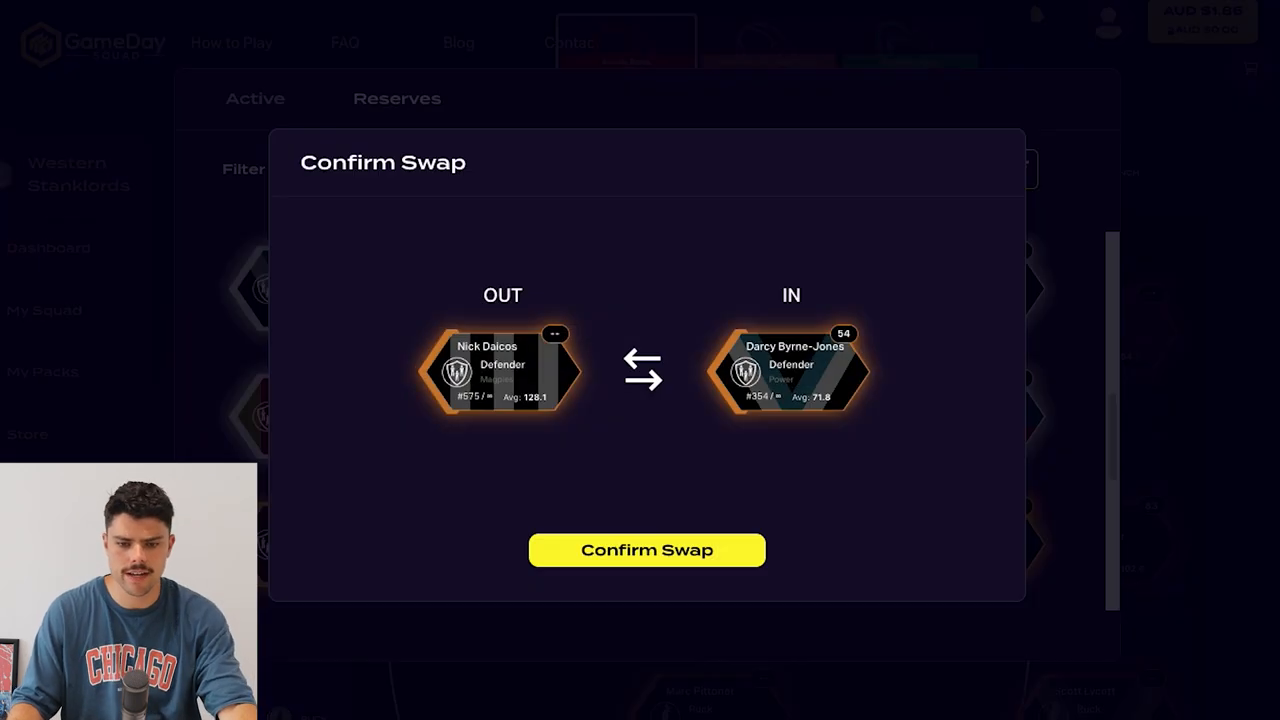
pyautogui.click(646, 550)
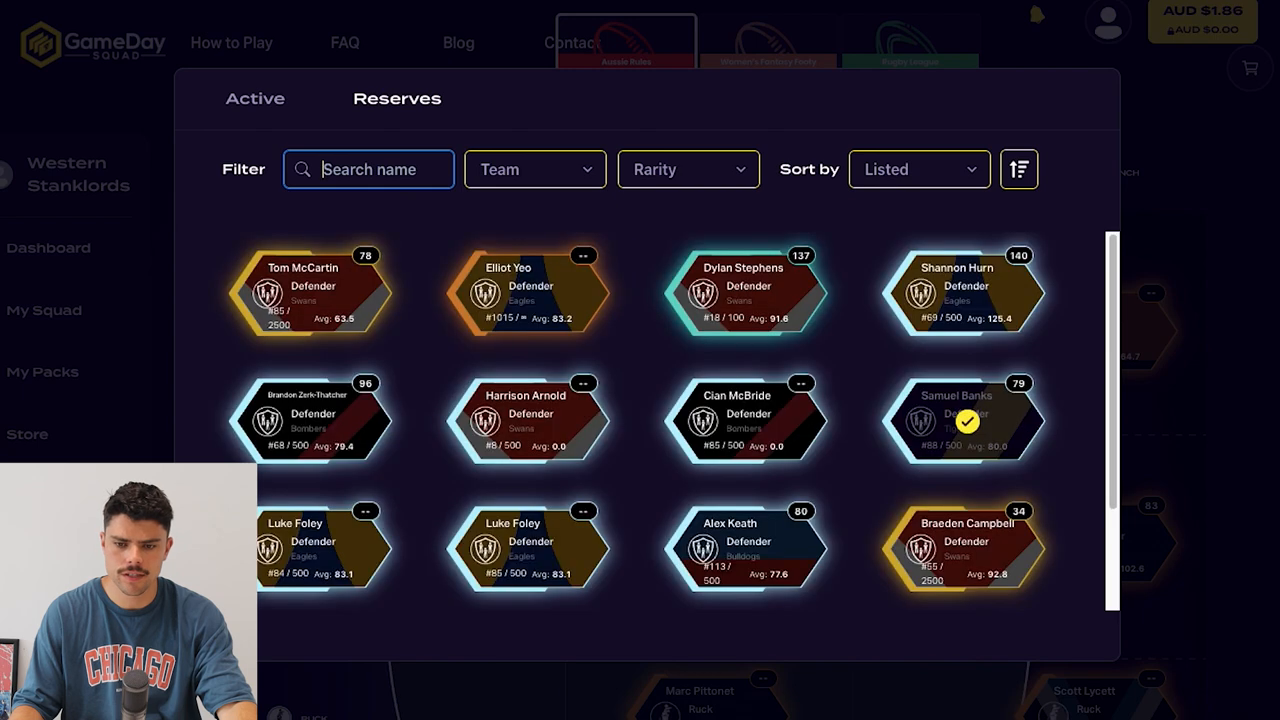
# Step: Exchange Nic Newman for his cheaper #351 card
pyautogui.scroll(-3)
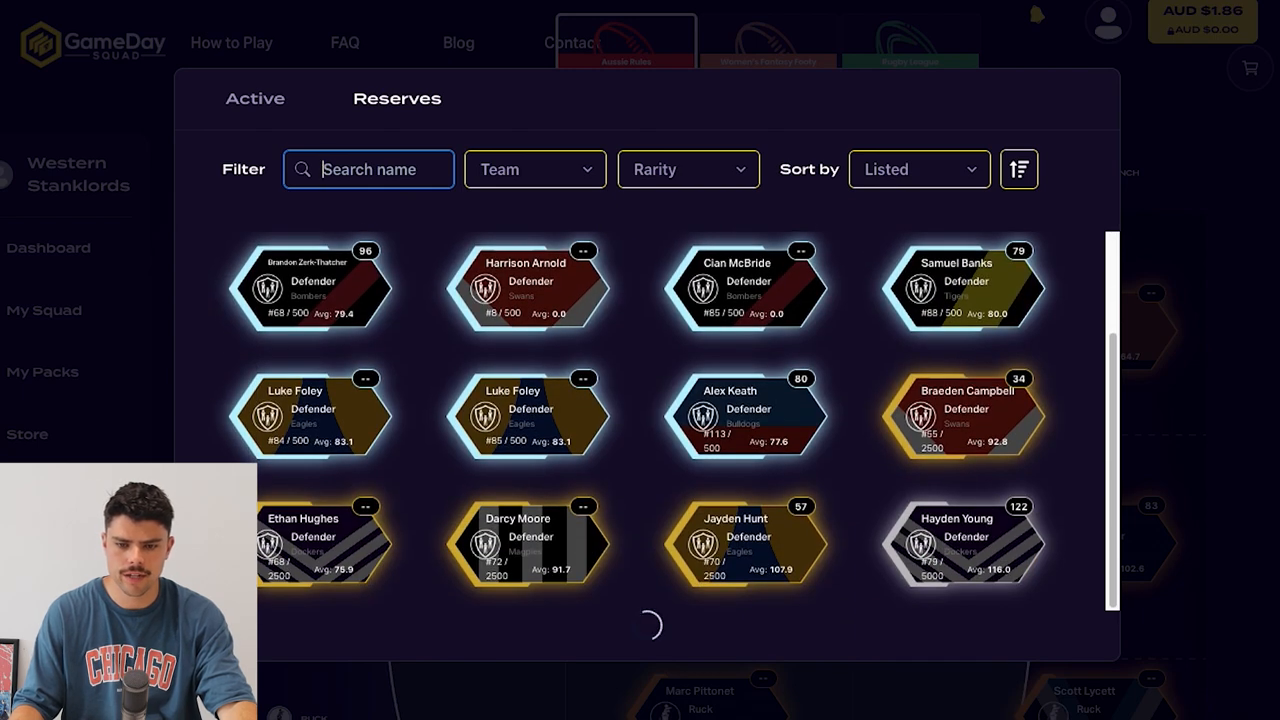
pyautogui.scroll(-3)
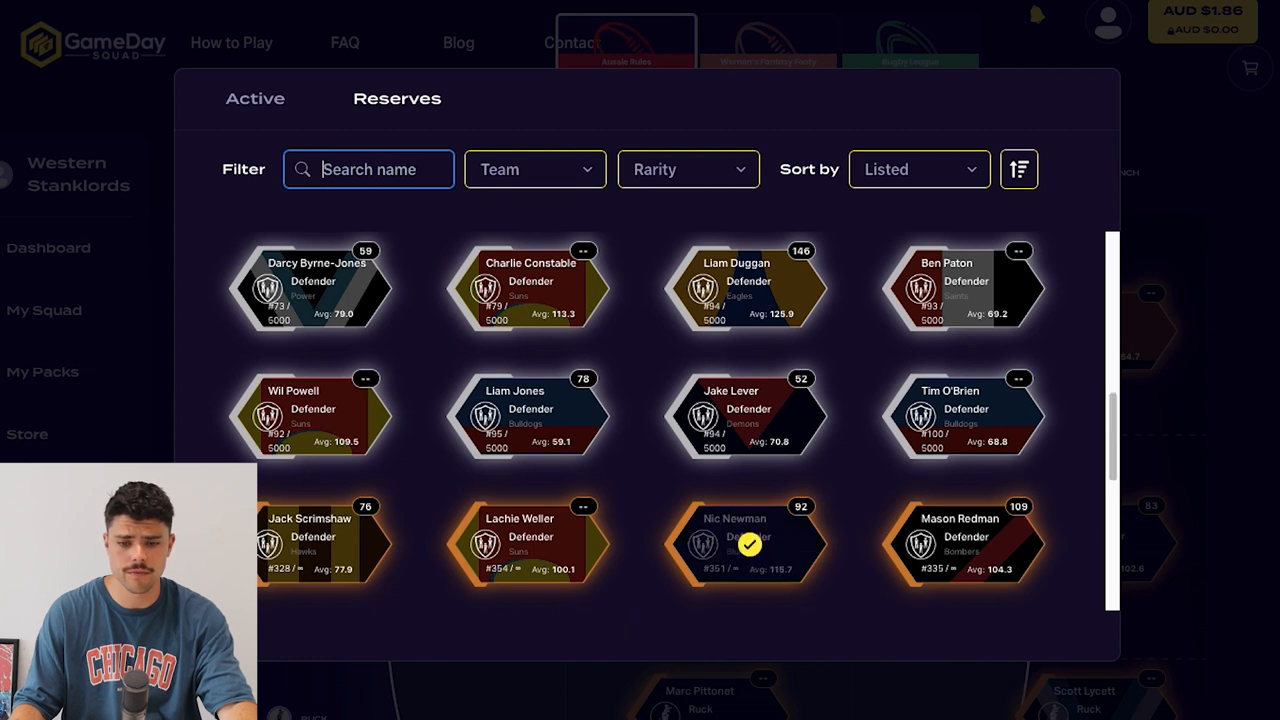
pyautogui.click(748, 544)
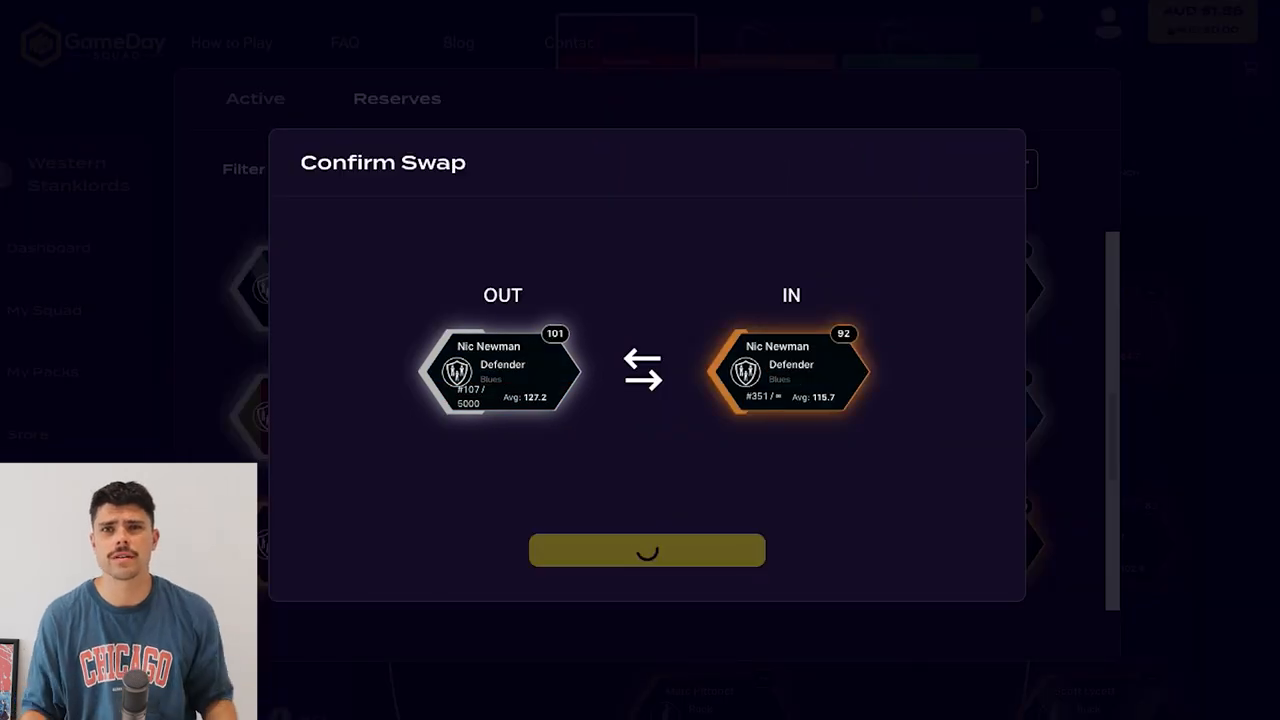
pyautogui.click(646, 550)
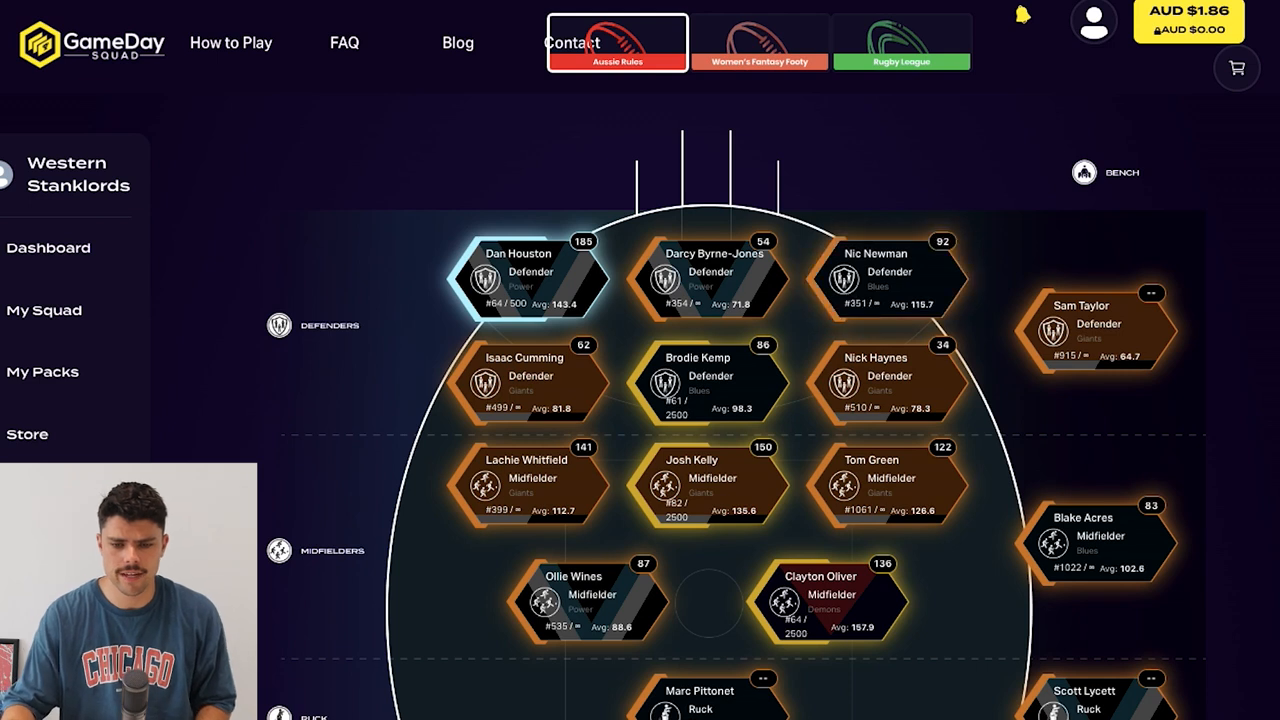
pyautogui.moveTo(530, 383)
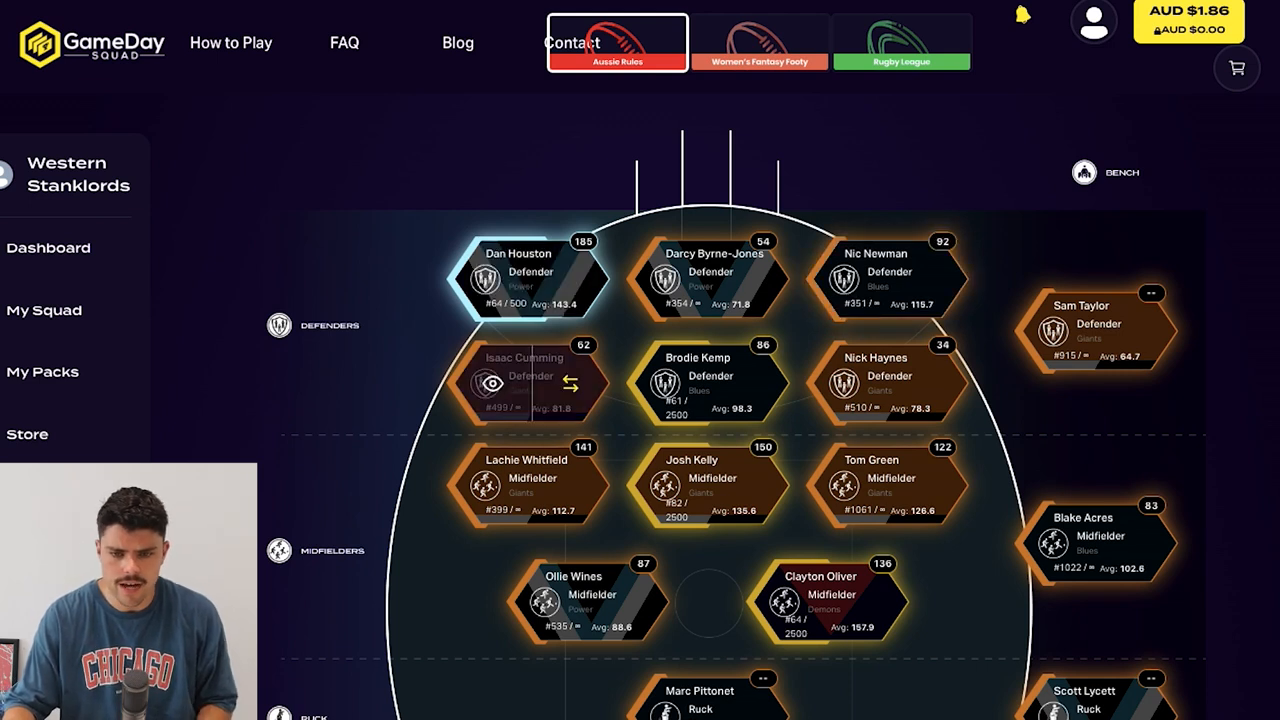
# Step: Scroll down to the forwards to list reserve forwards from Levi Casboult to Chris Burgess
pyautogui.scroll(-3)
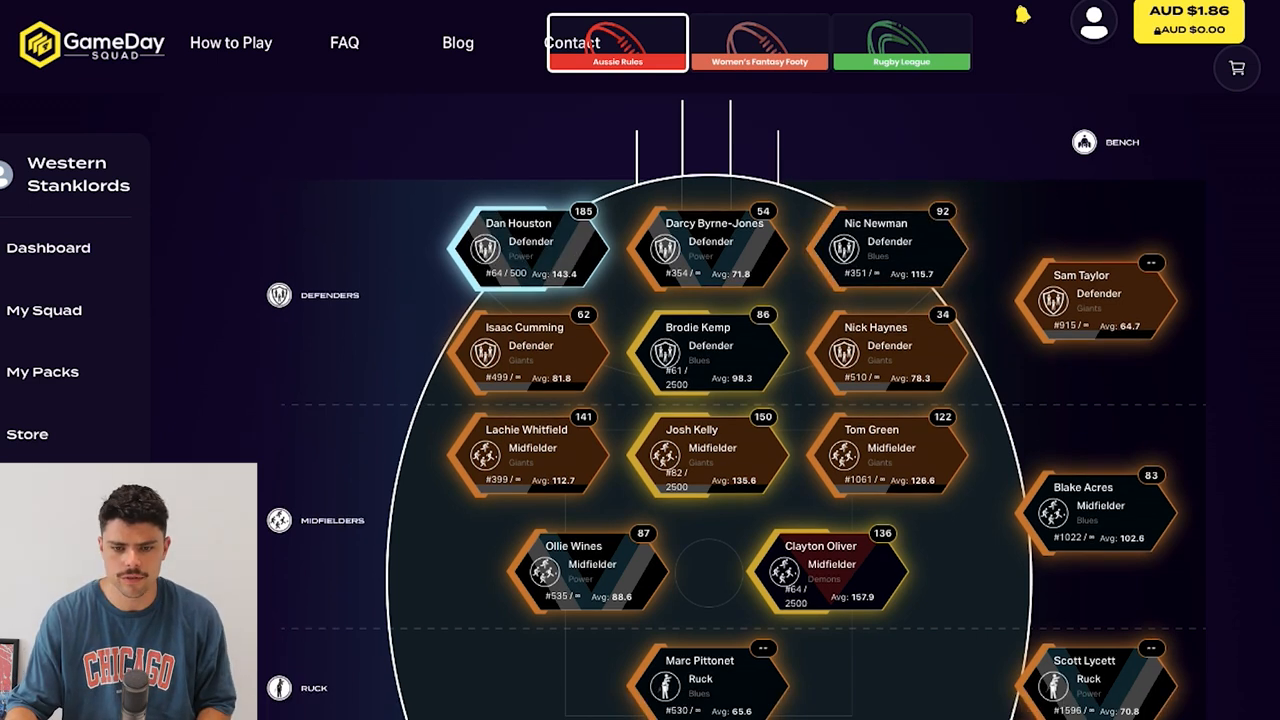
pyautogui.scroll(-3)
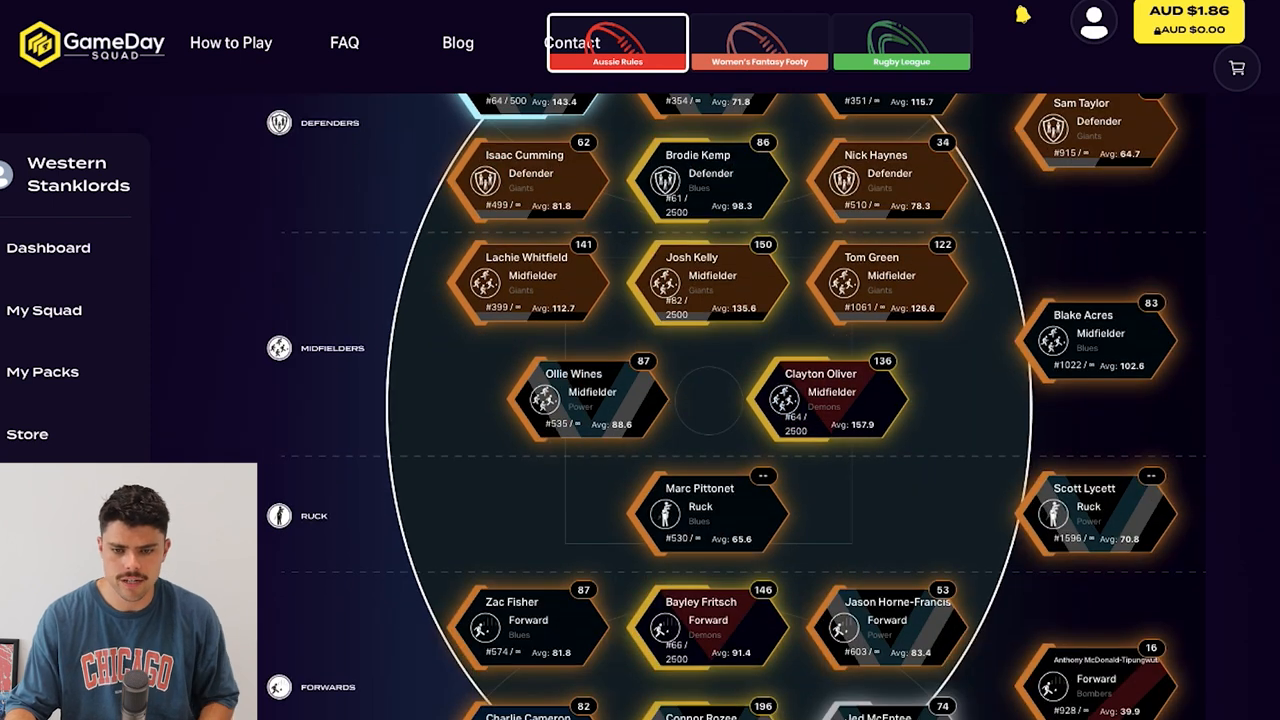
pyautogui.scroll(-3)
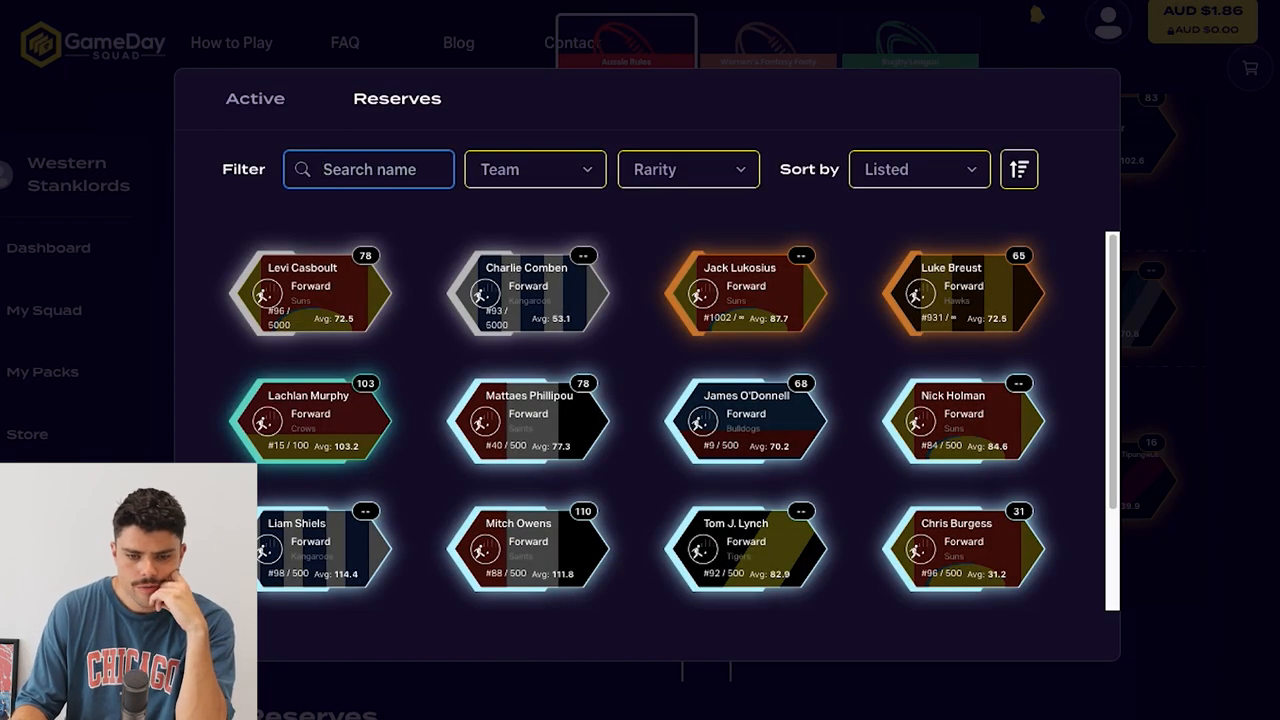
# Step: Browse reserve forwards down to Brad Close and close the list without swapping
pyautogui.scroll(-3)
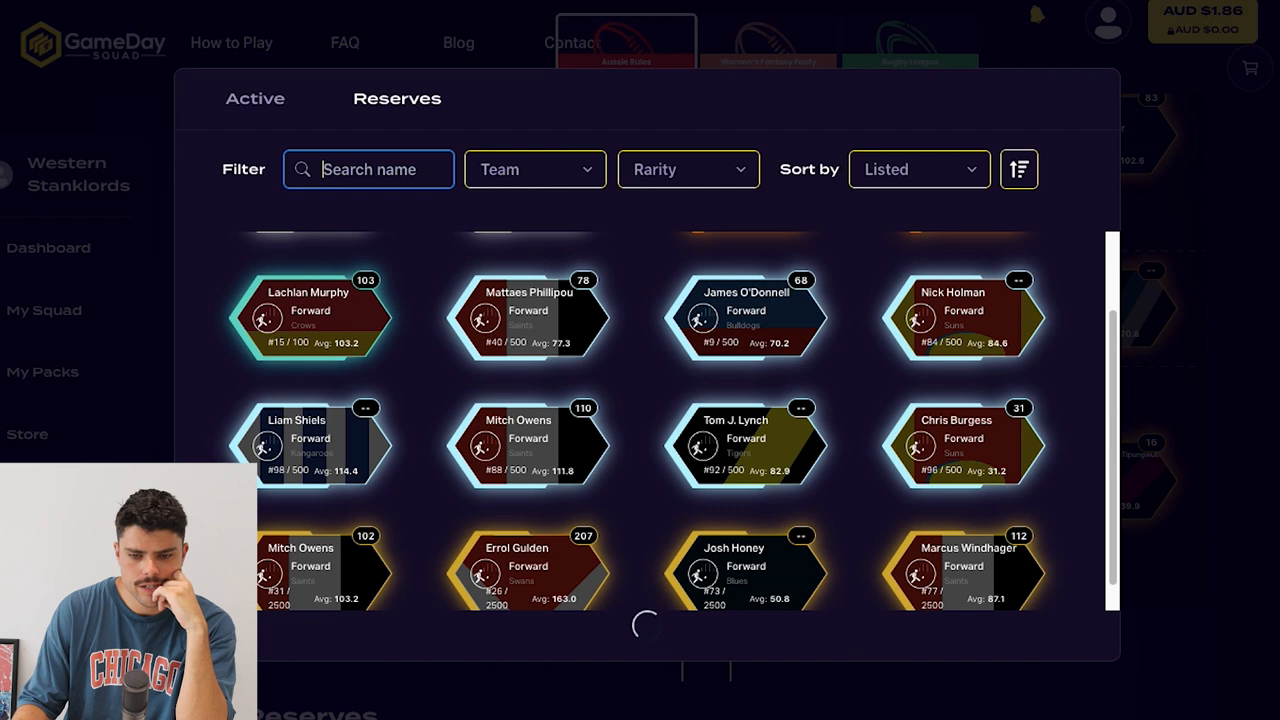
pyautogui.scroll(-3)
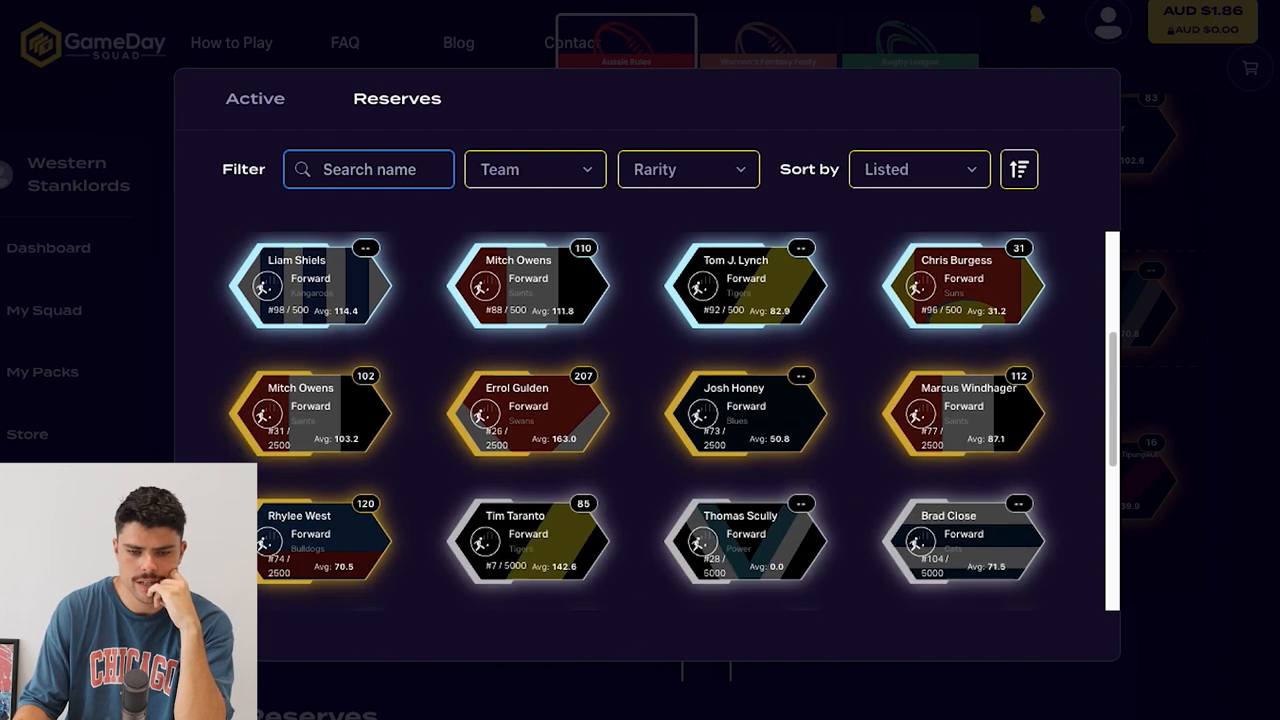
pyautogui.scroll(-3)
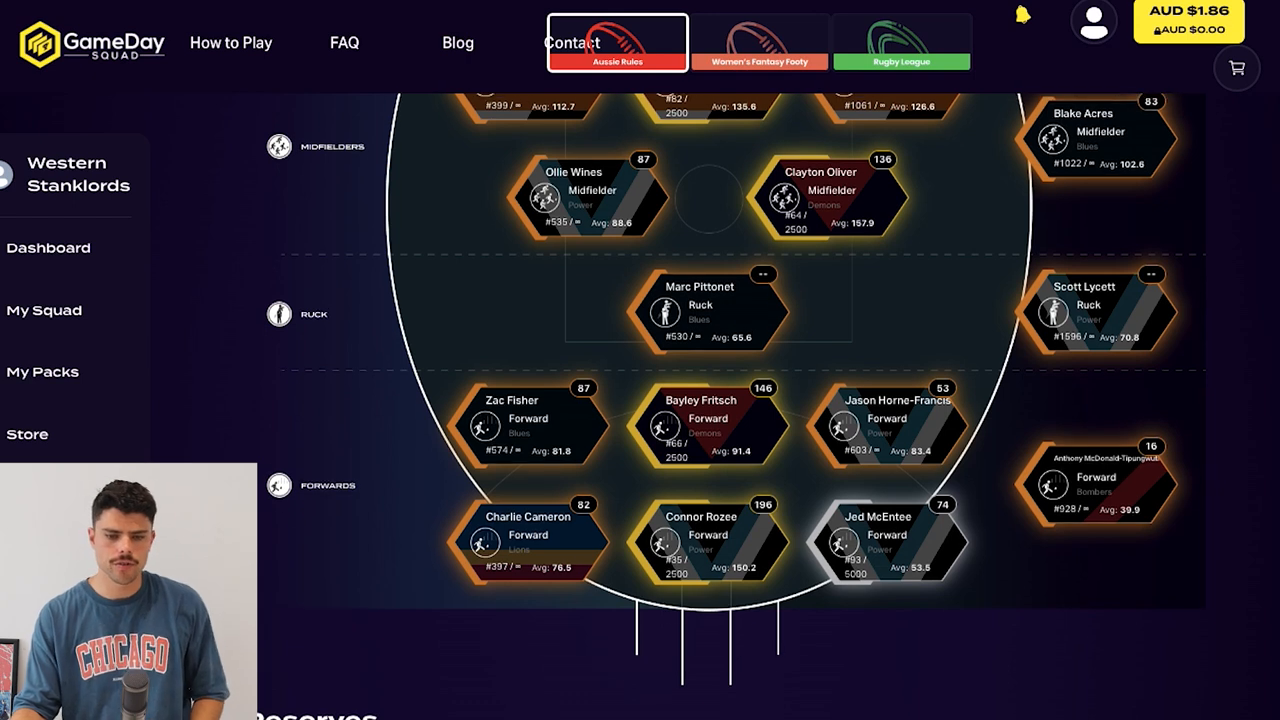
pyautogui.scroll(3)
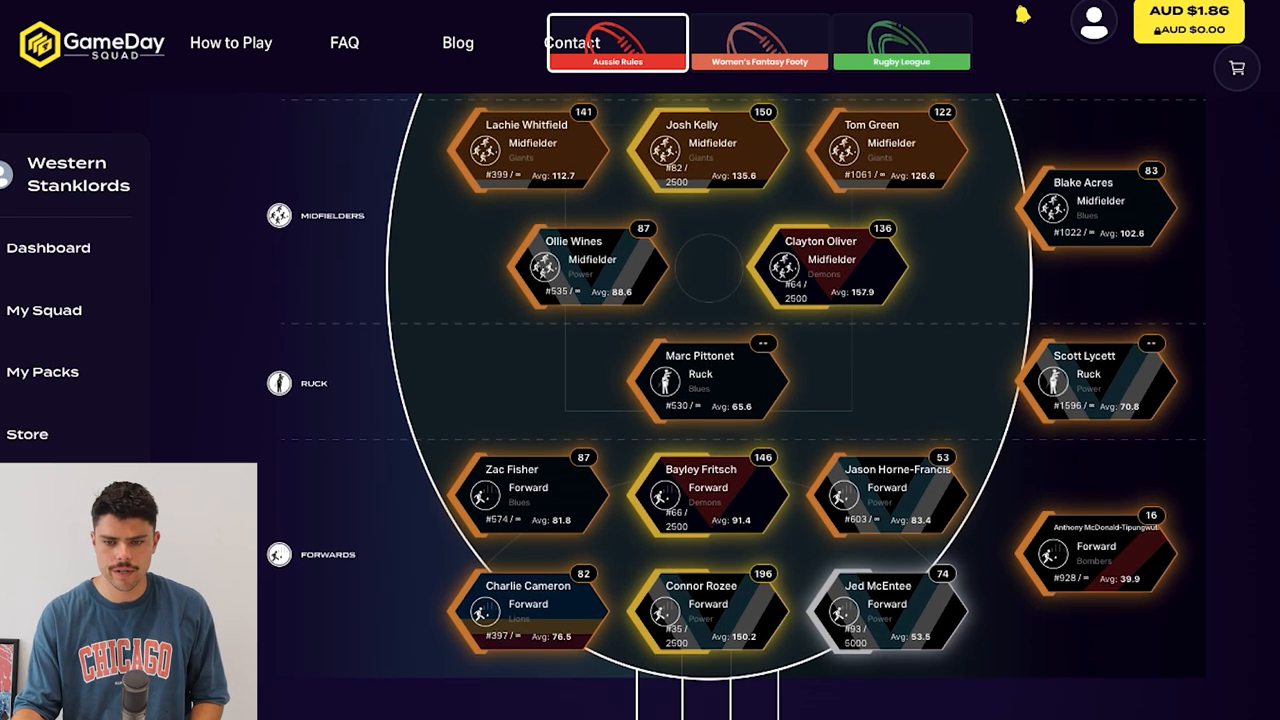
pyautogui.scroll(-3)
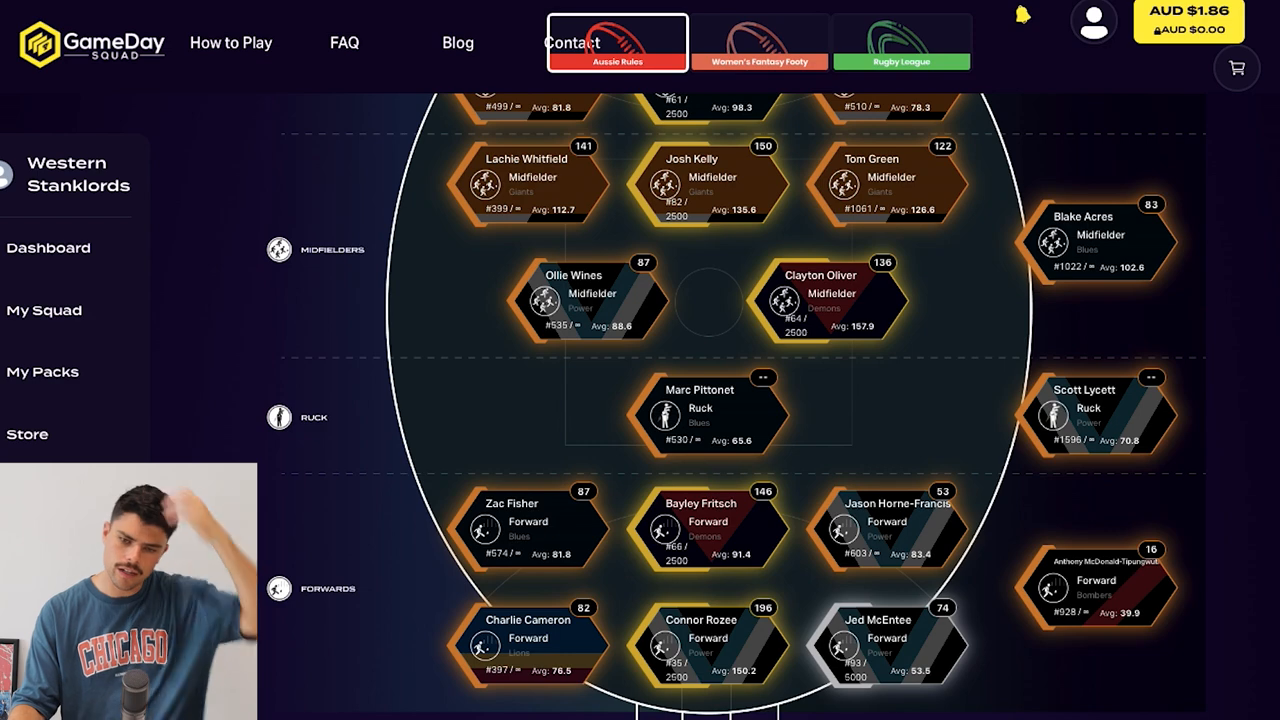
pyautogui.scroll(3)
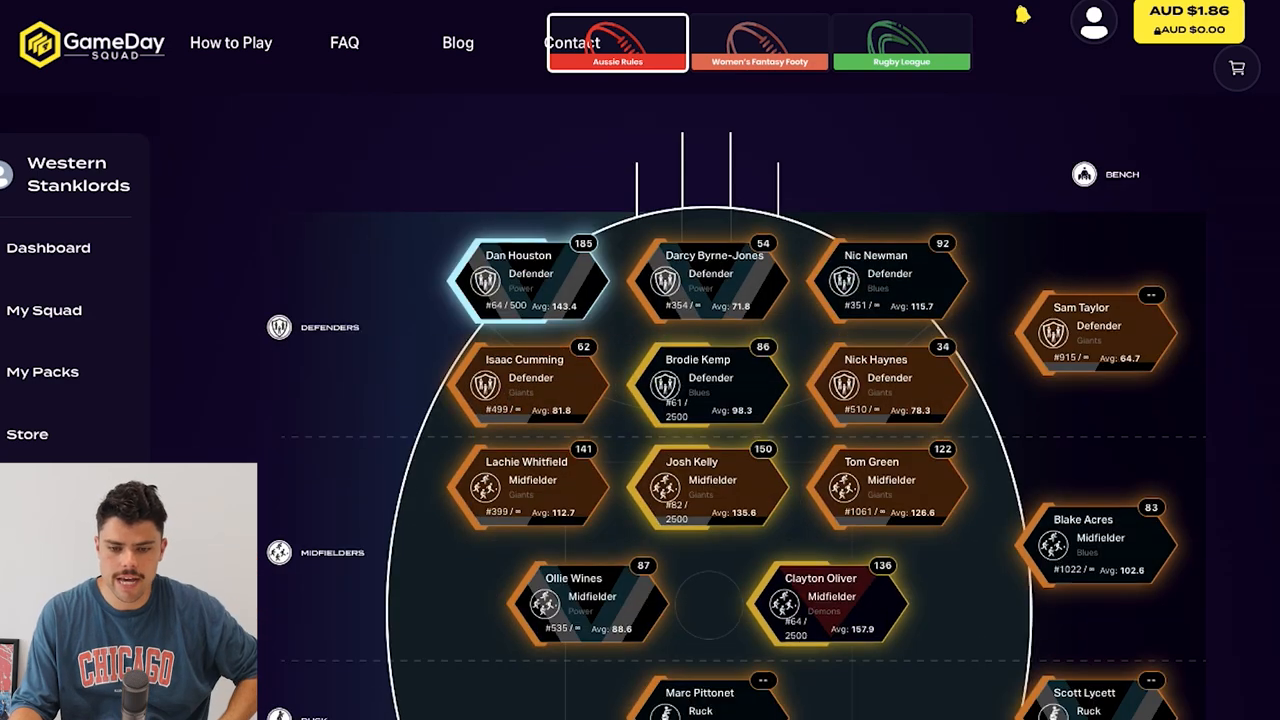
pyautogui.scroll(-3)
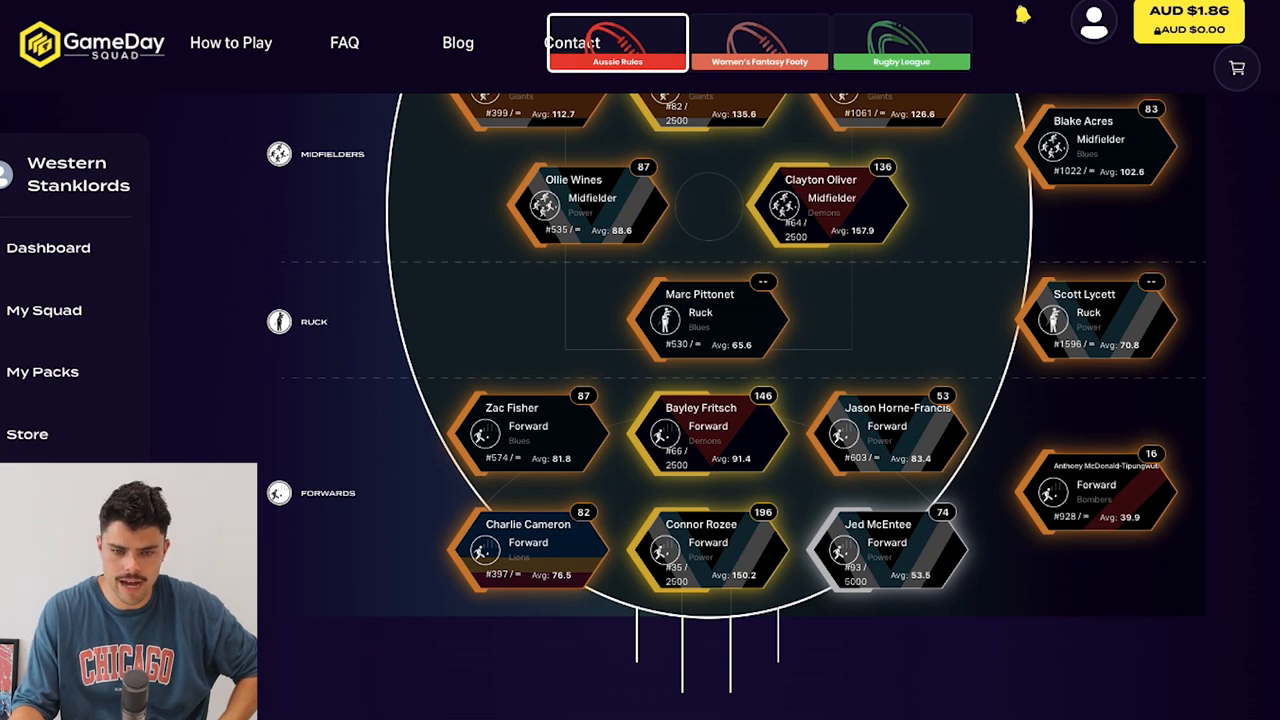
pyautogui.scroll(3)
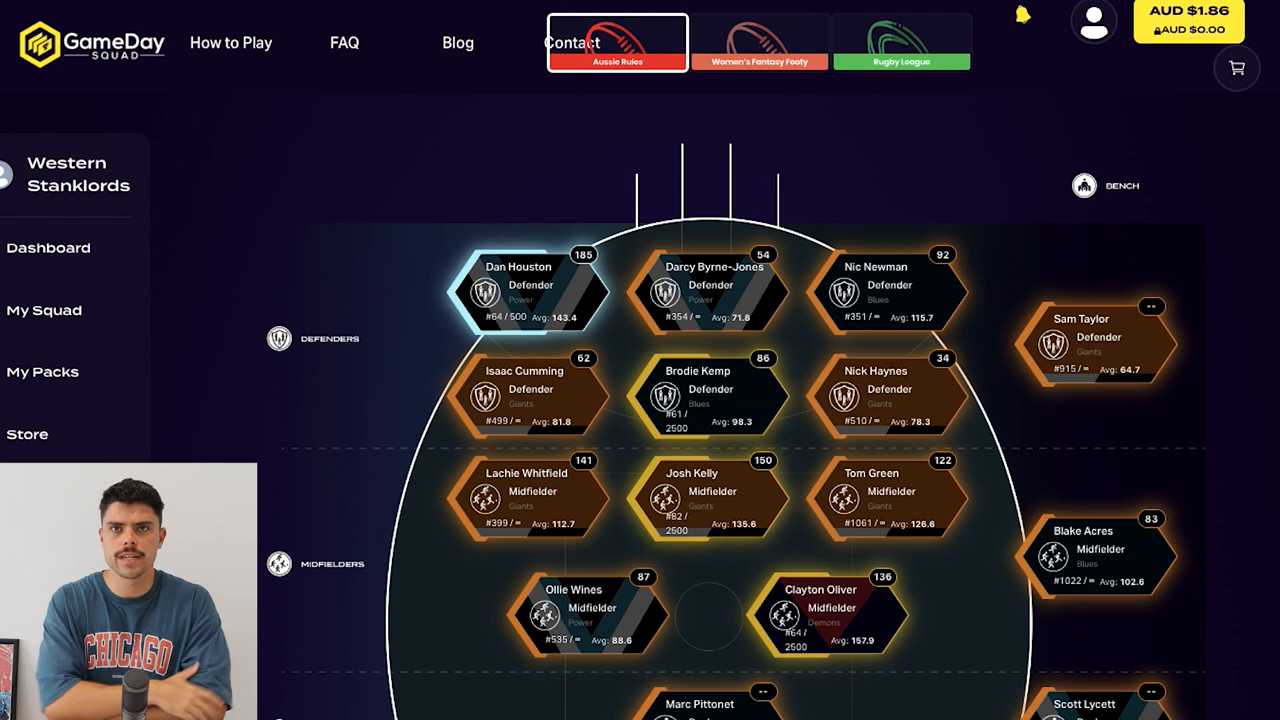